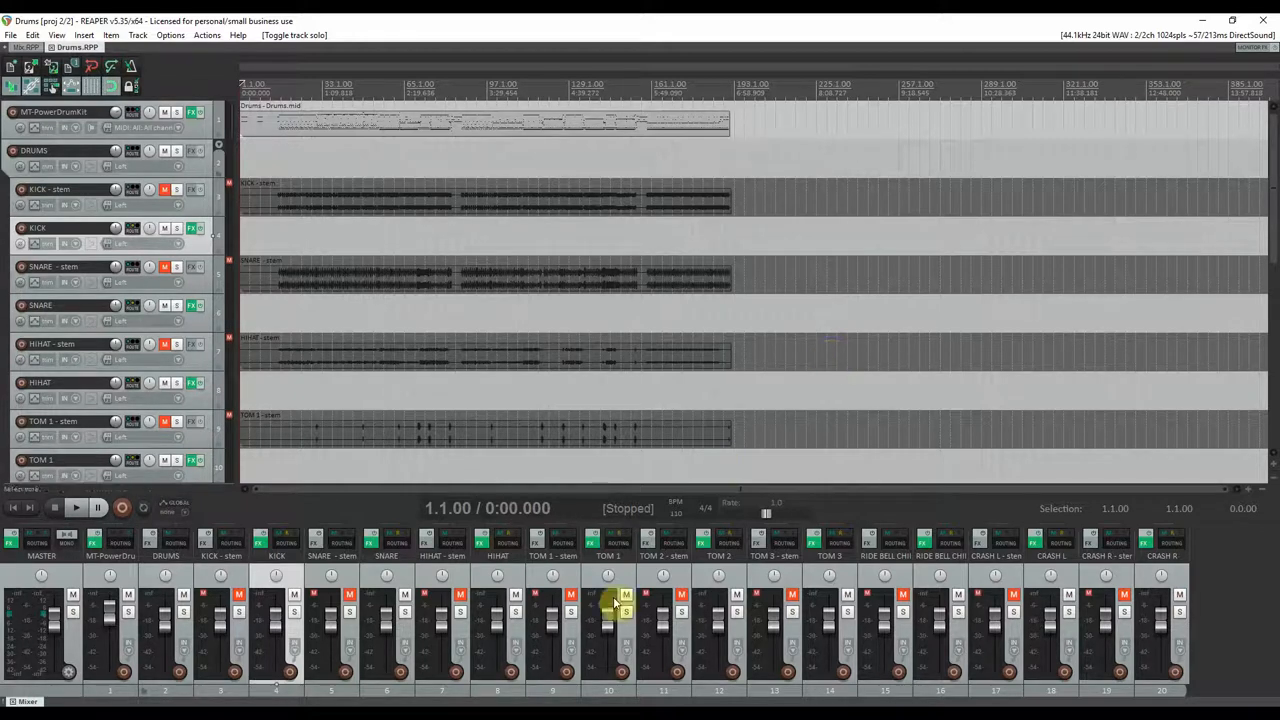
mouse_move(396, 326)
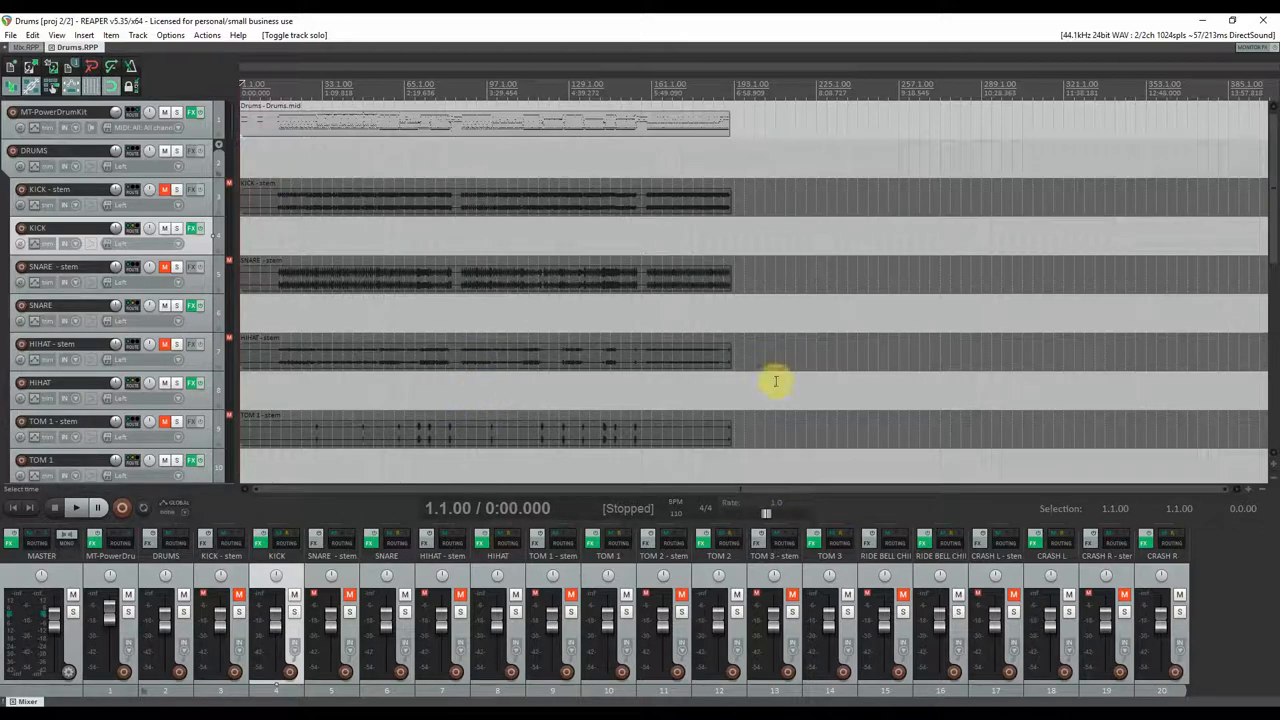
mouse_move(832, 356)
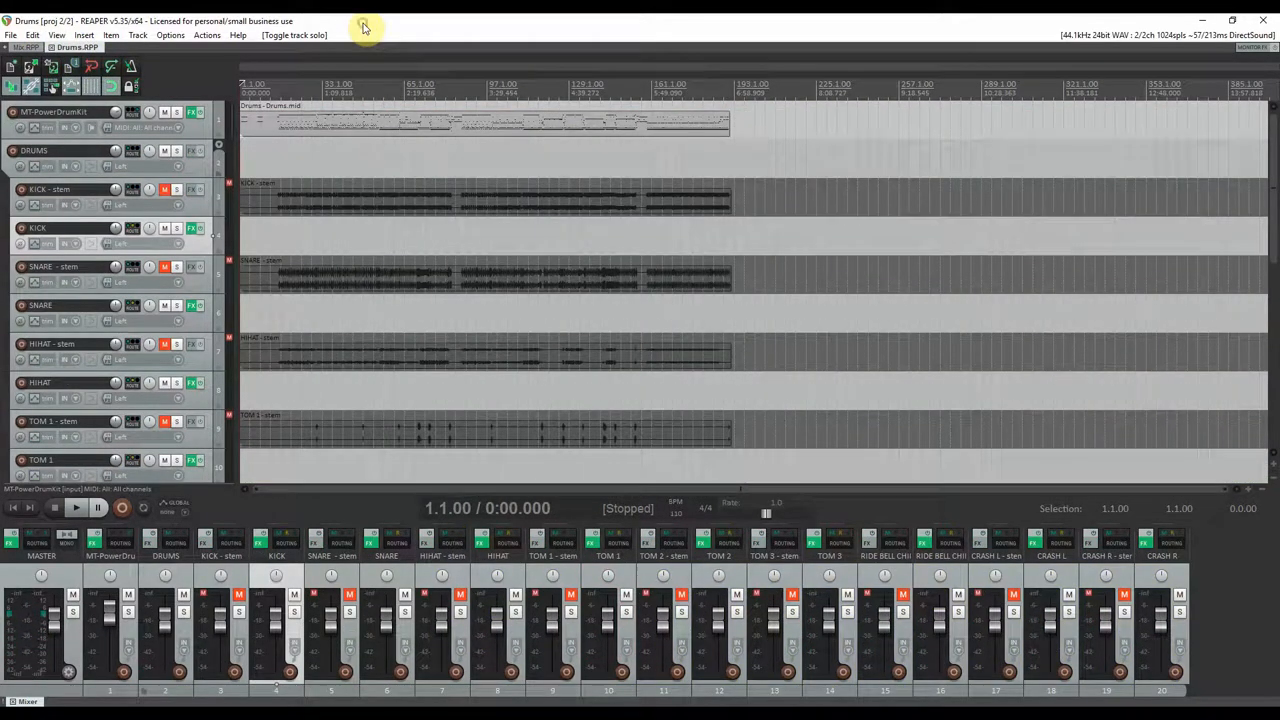
mouse_move(812, 370)
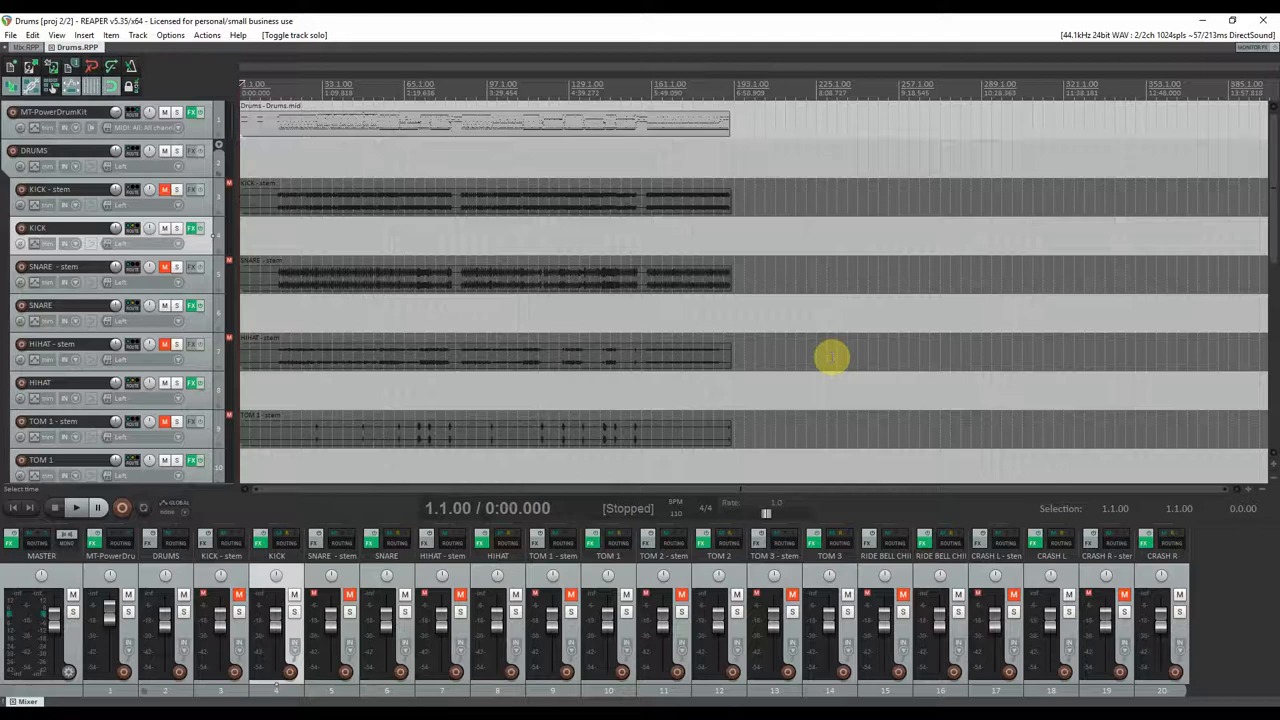
mouse_move(364, 28)
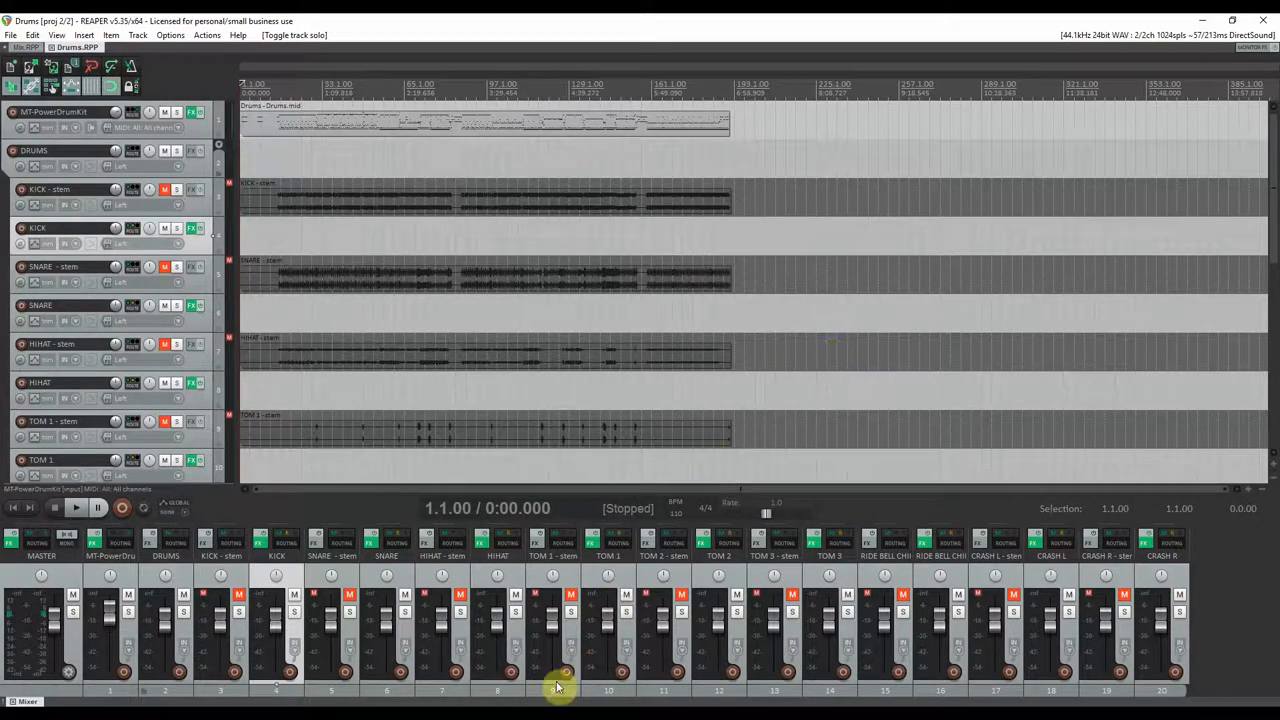
mouse_move(384, 364)
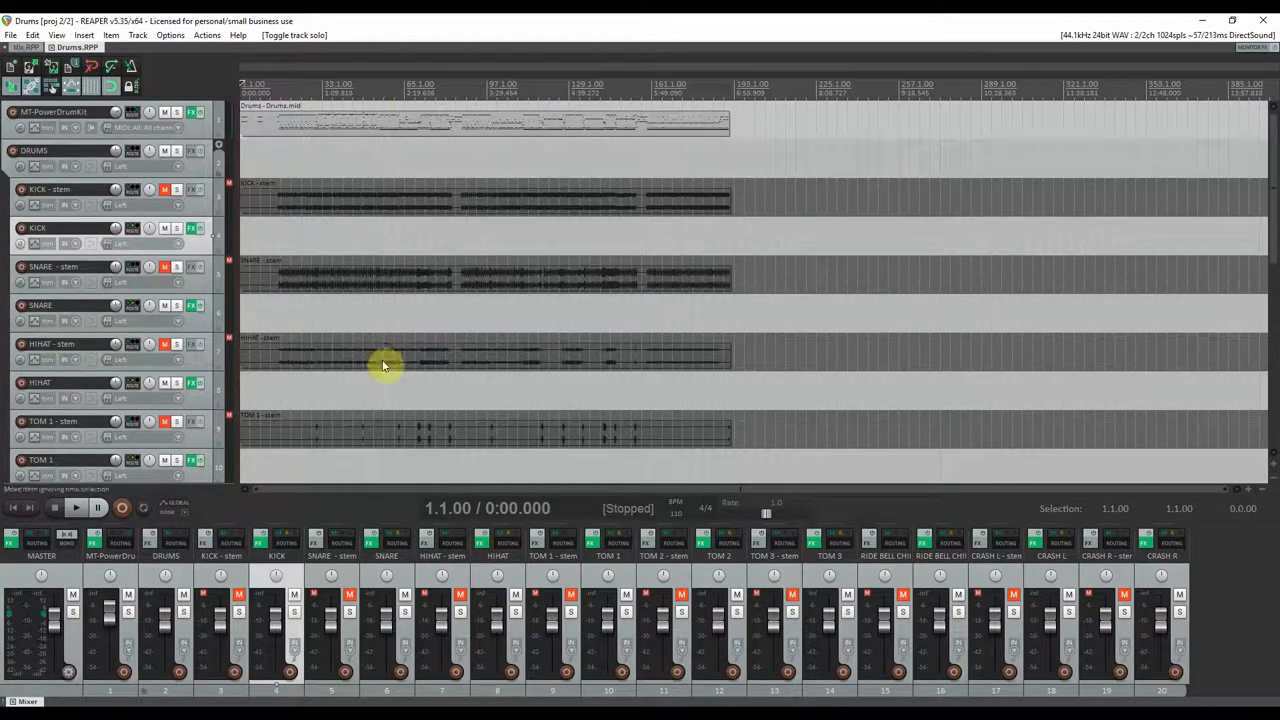
mouse_move(756, 428)
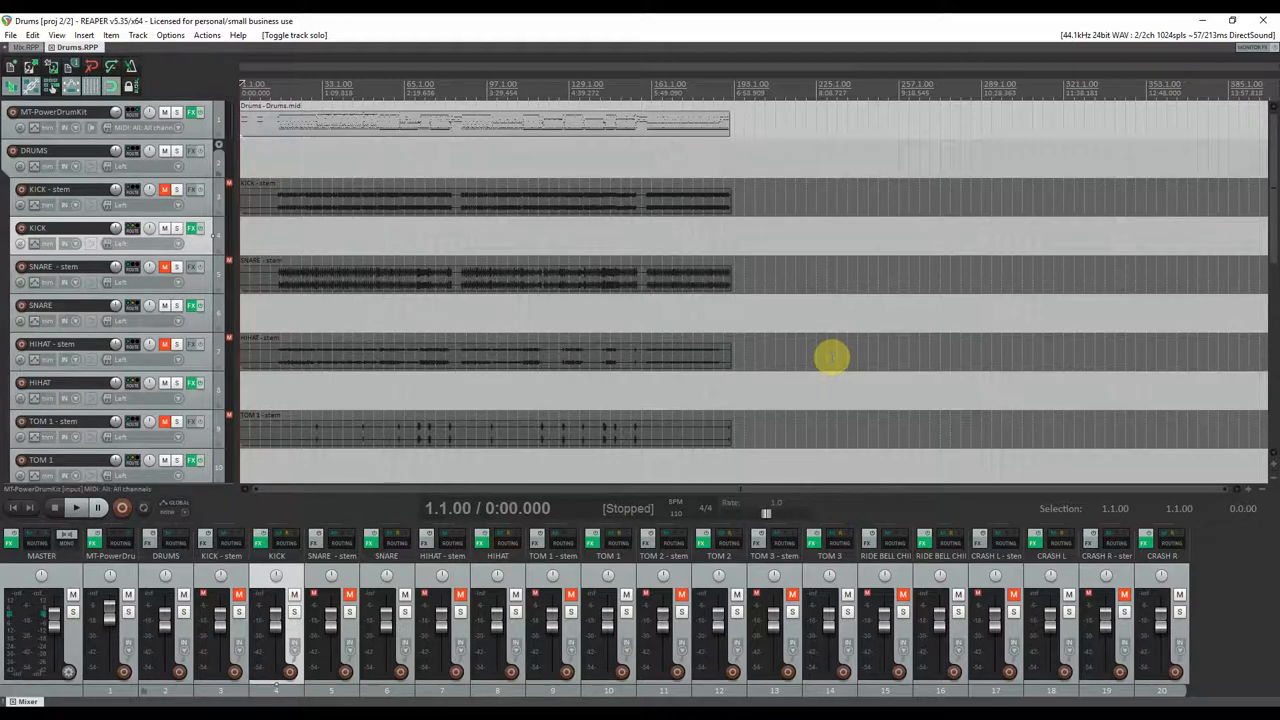
mouse_move(396, 326)
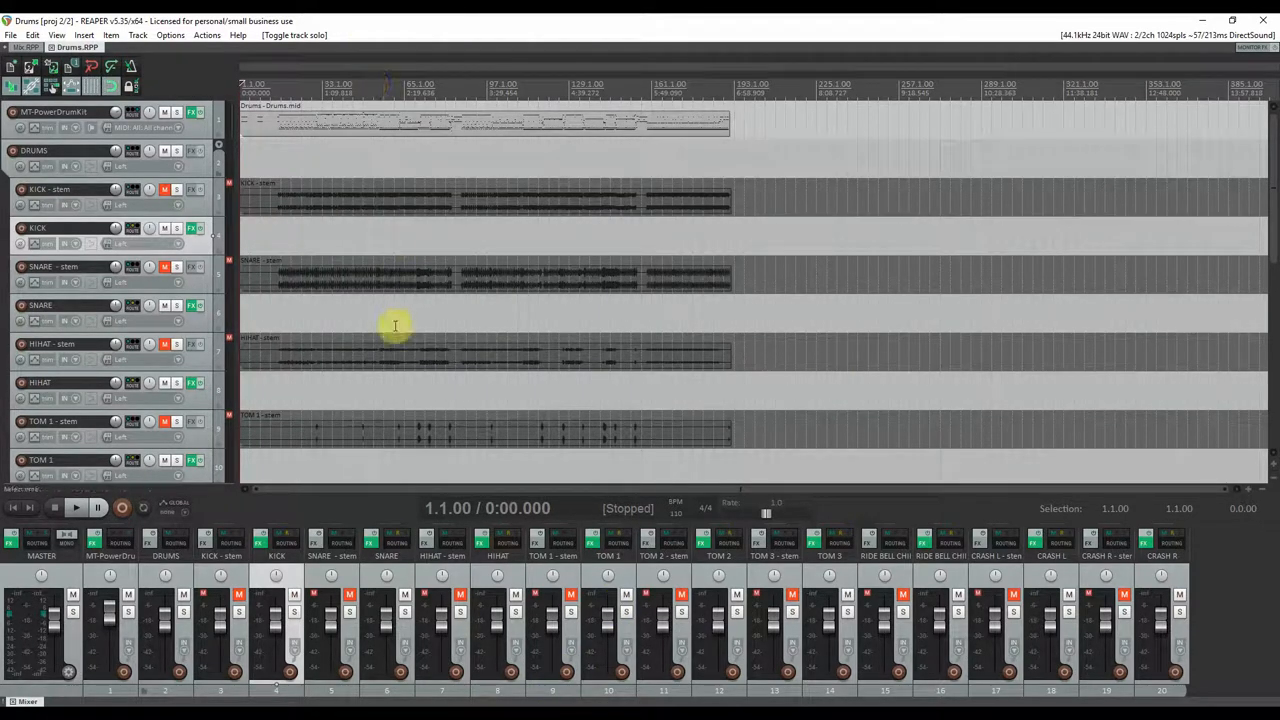
mouse_move(764, 368)
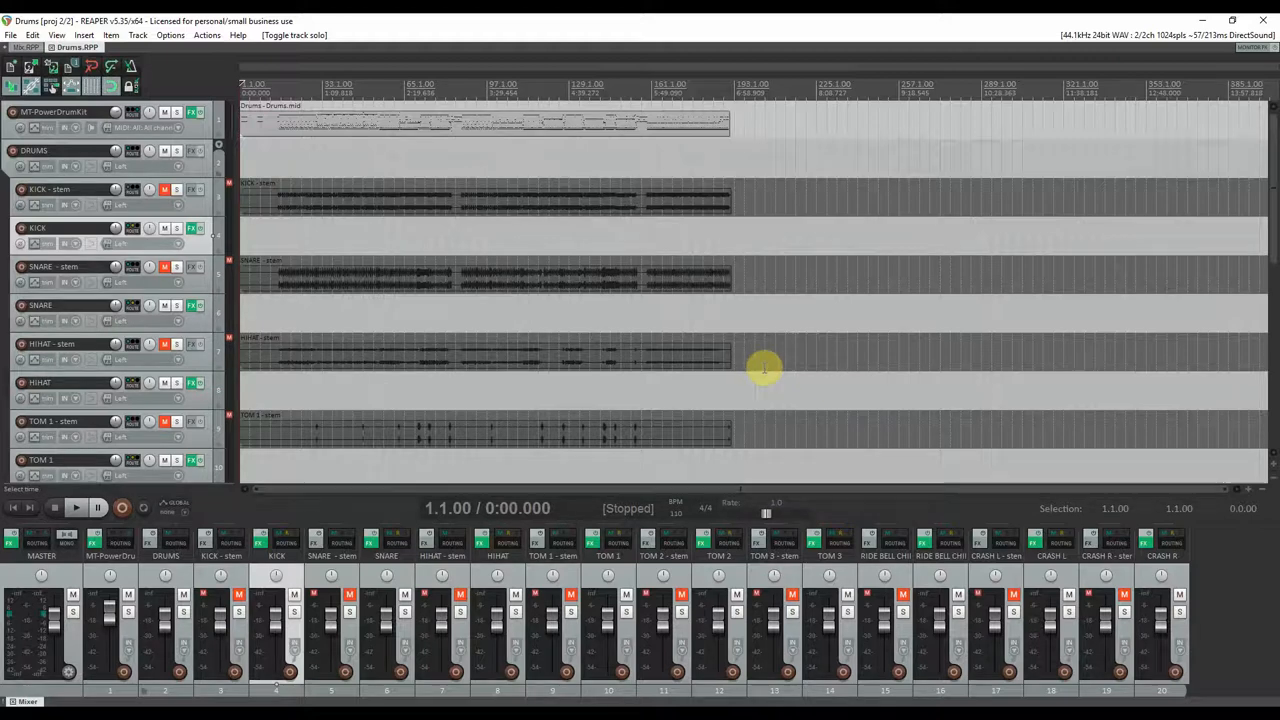
mouse_move(830, 356)
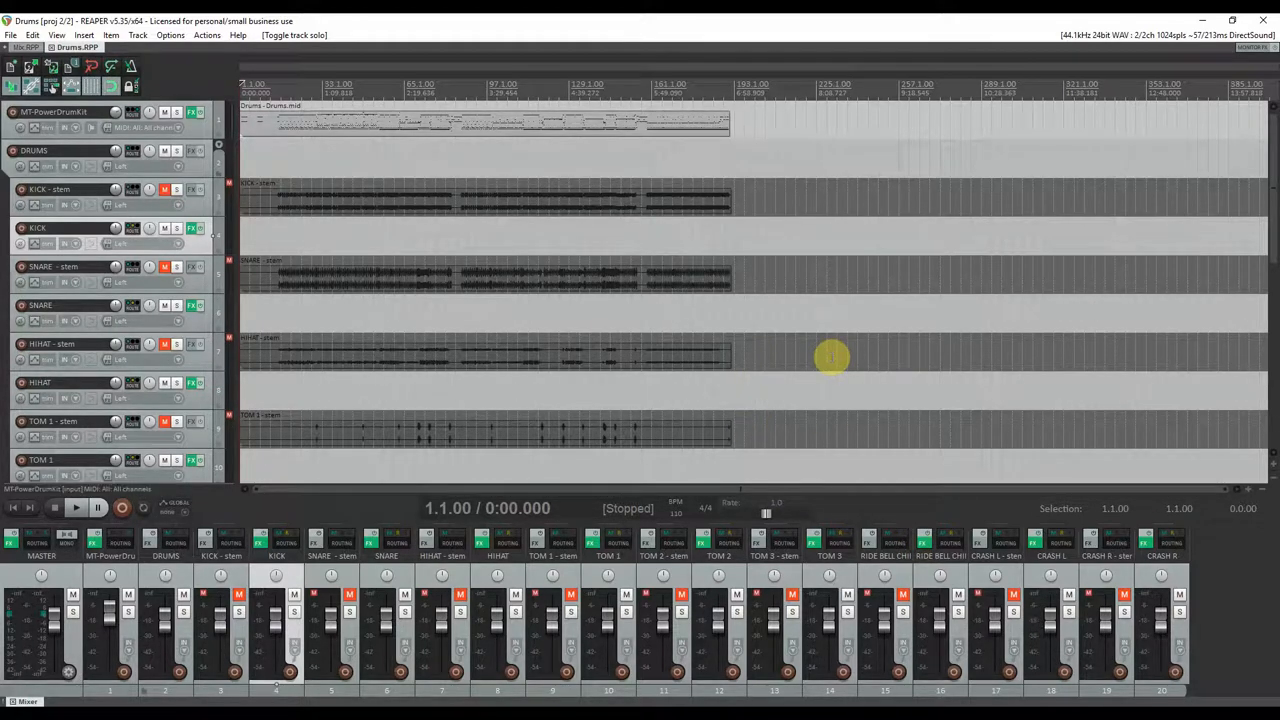
mouse_move(364, 28)
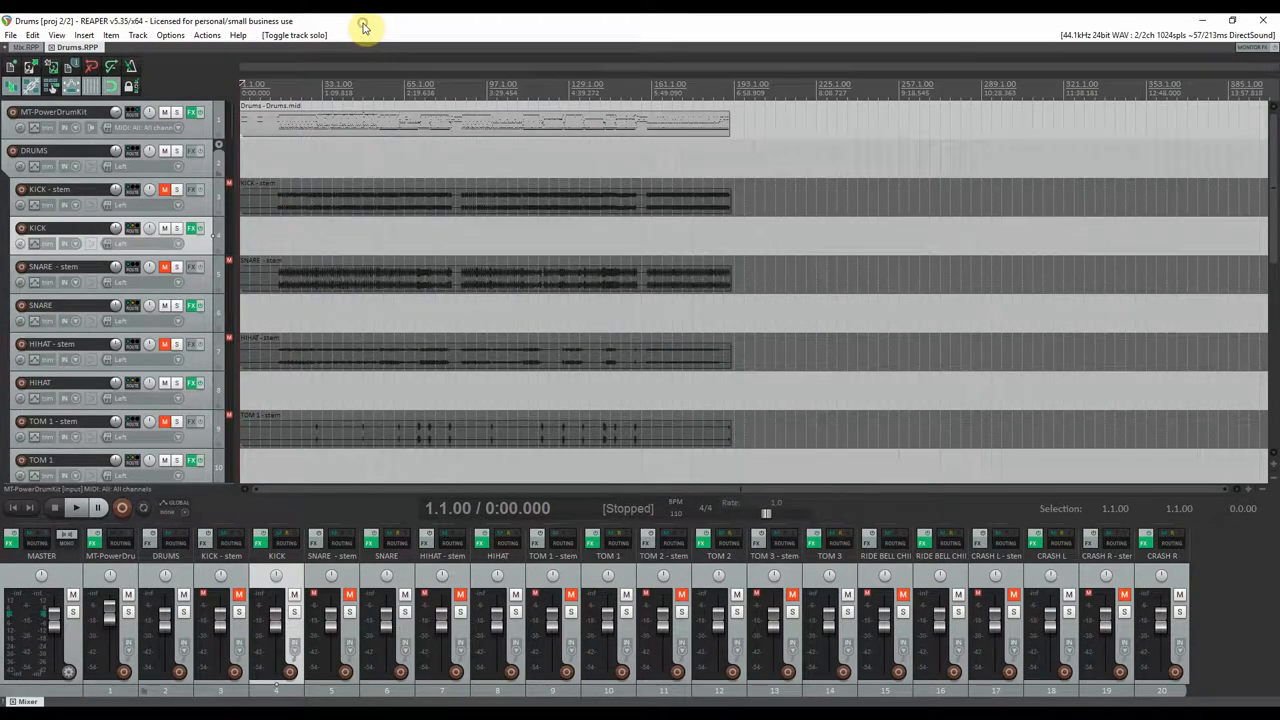
mouse_move(812, 360)
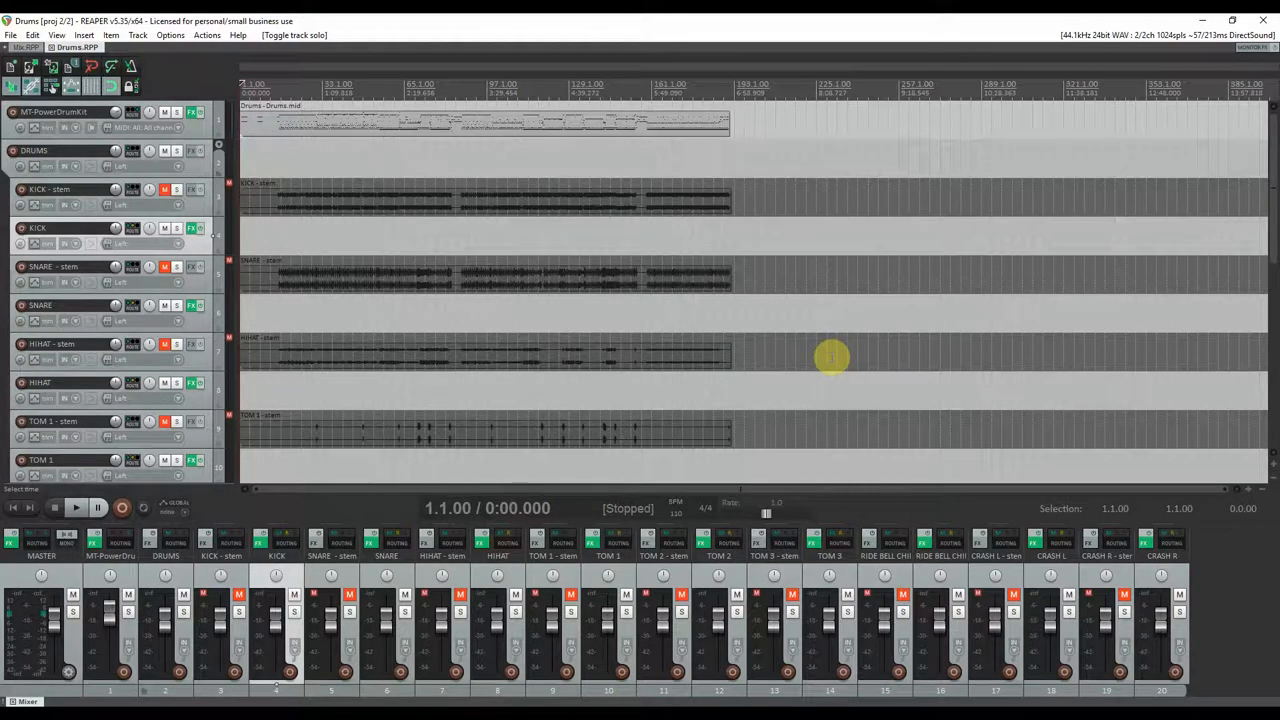
mouse_move(364, 28)
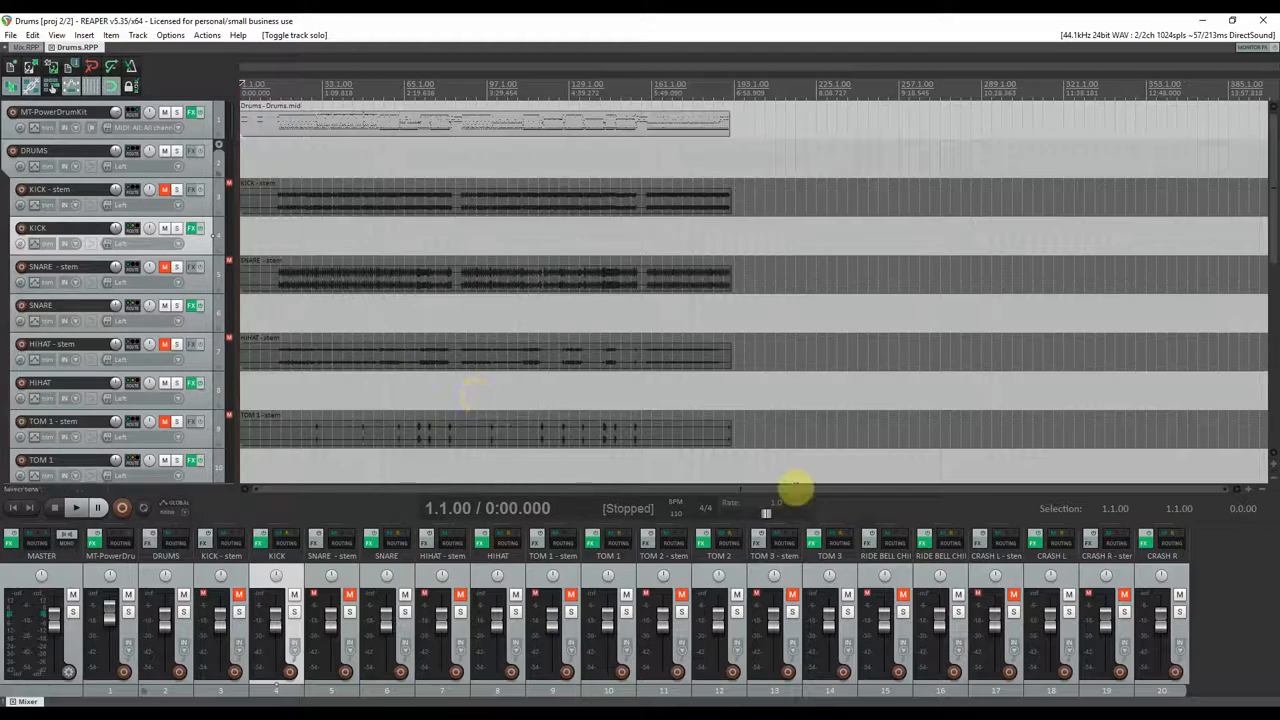
mouse_move(924, 510)
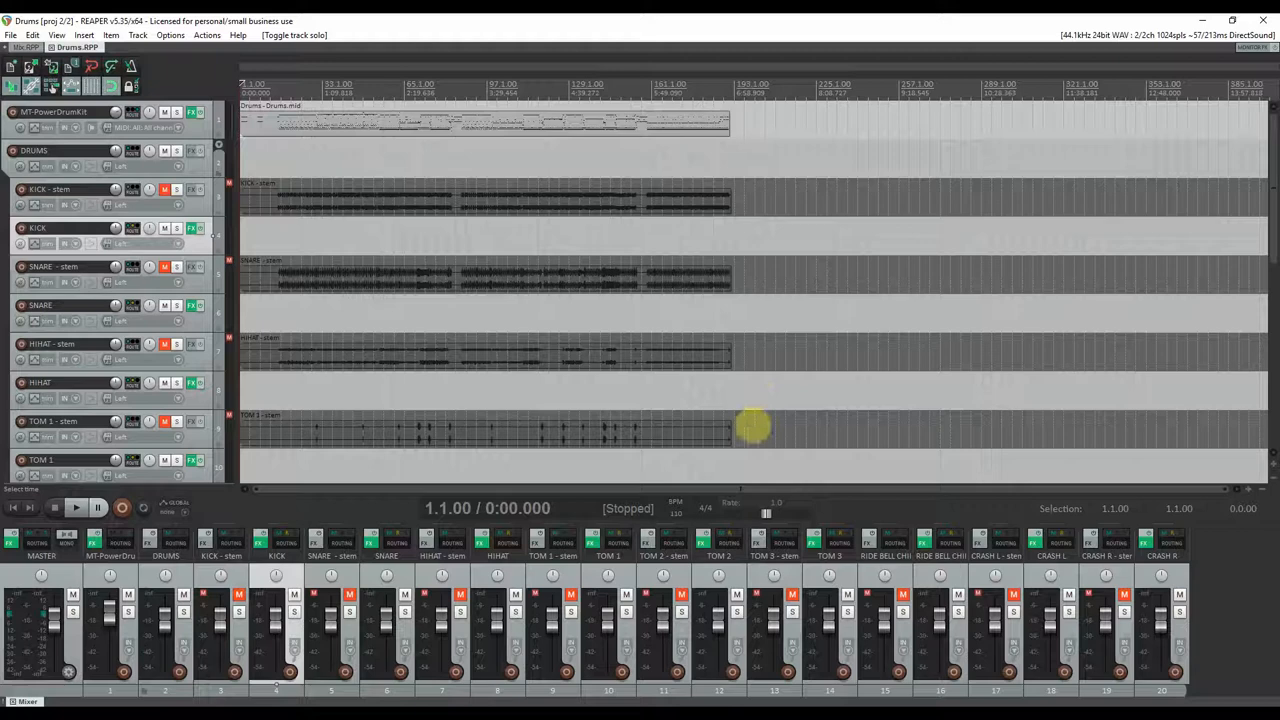
mouse_move(830, 356)
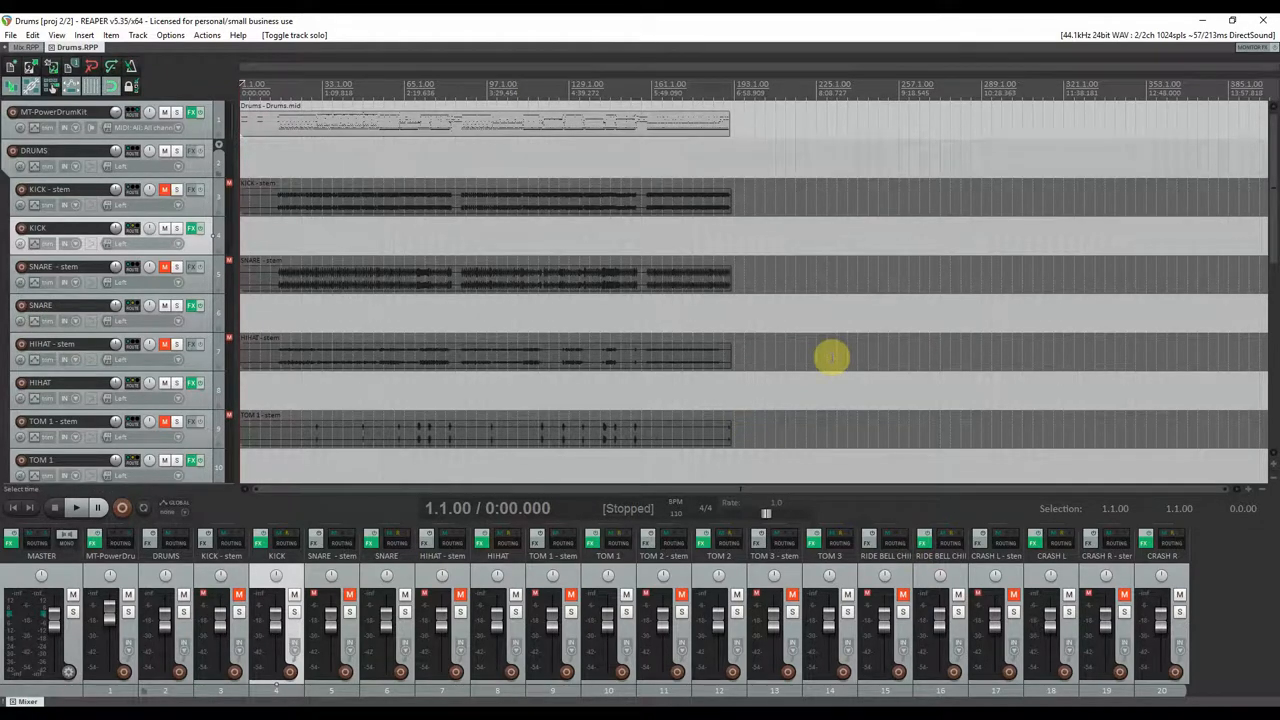
mouse_move(722, 464)
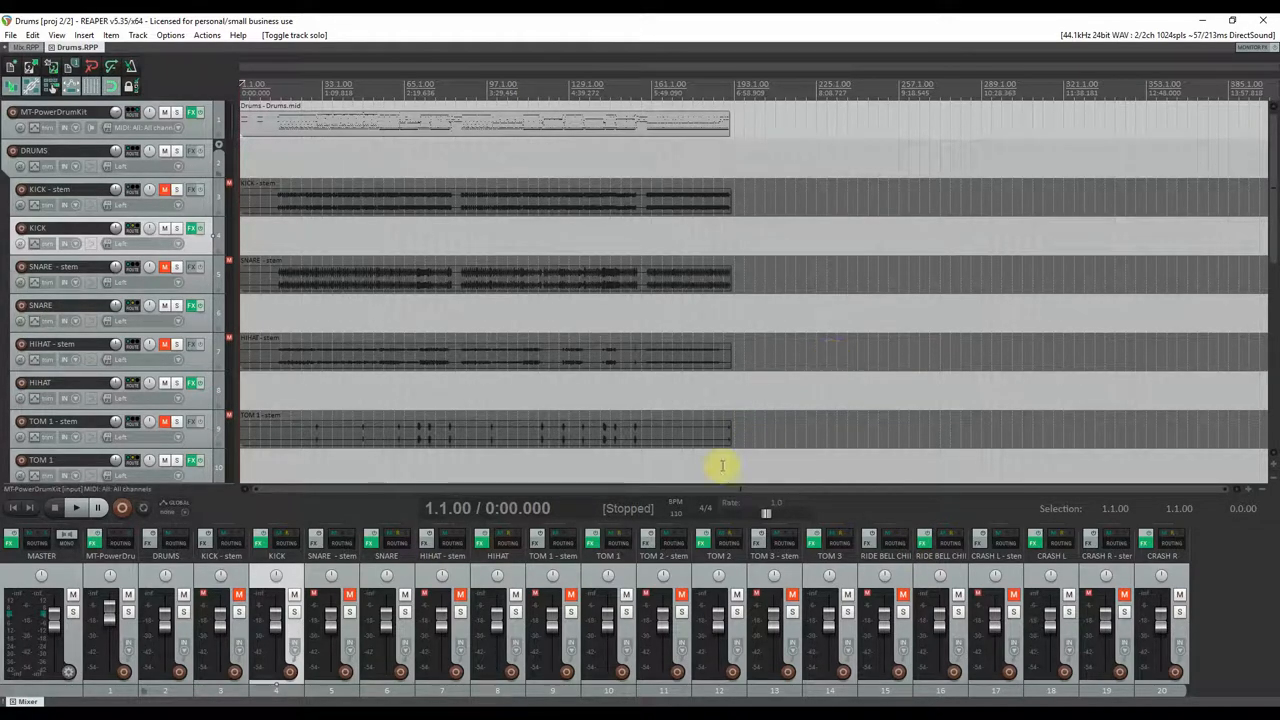
mouse_move(396, 326)
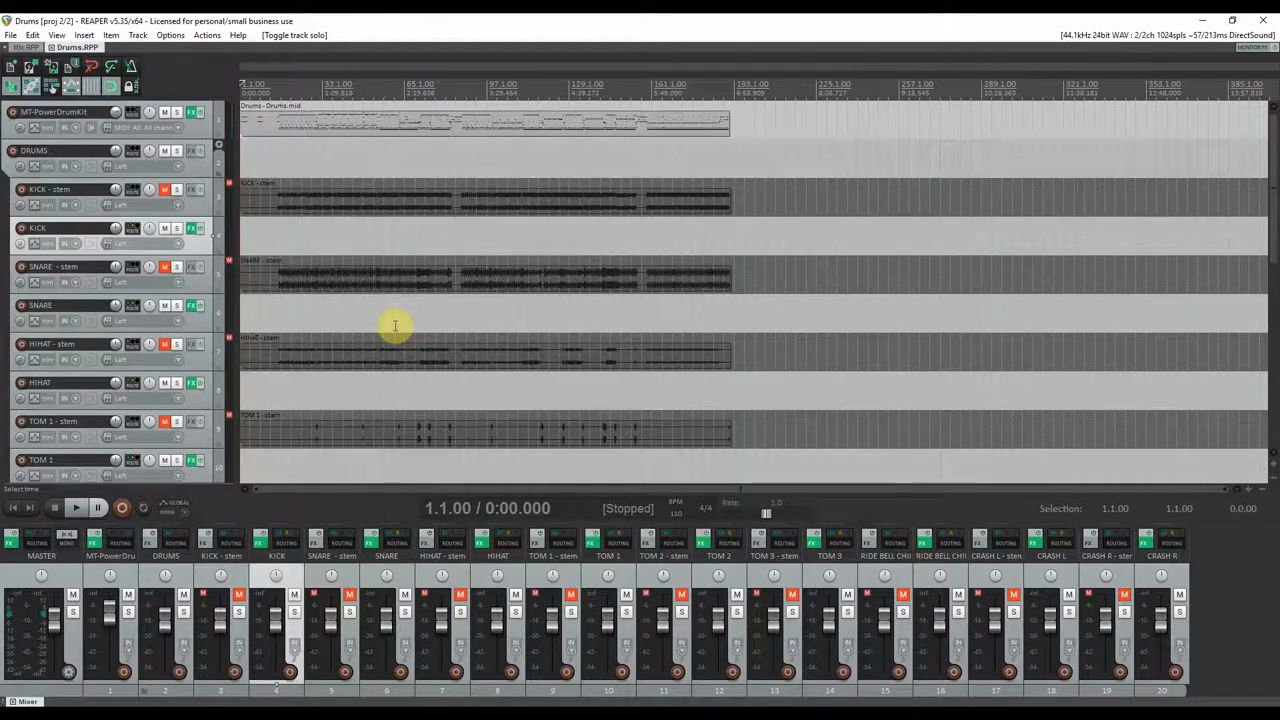
mouse_move(764, 368)
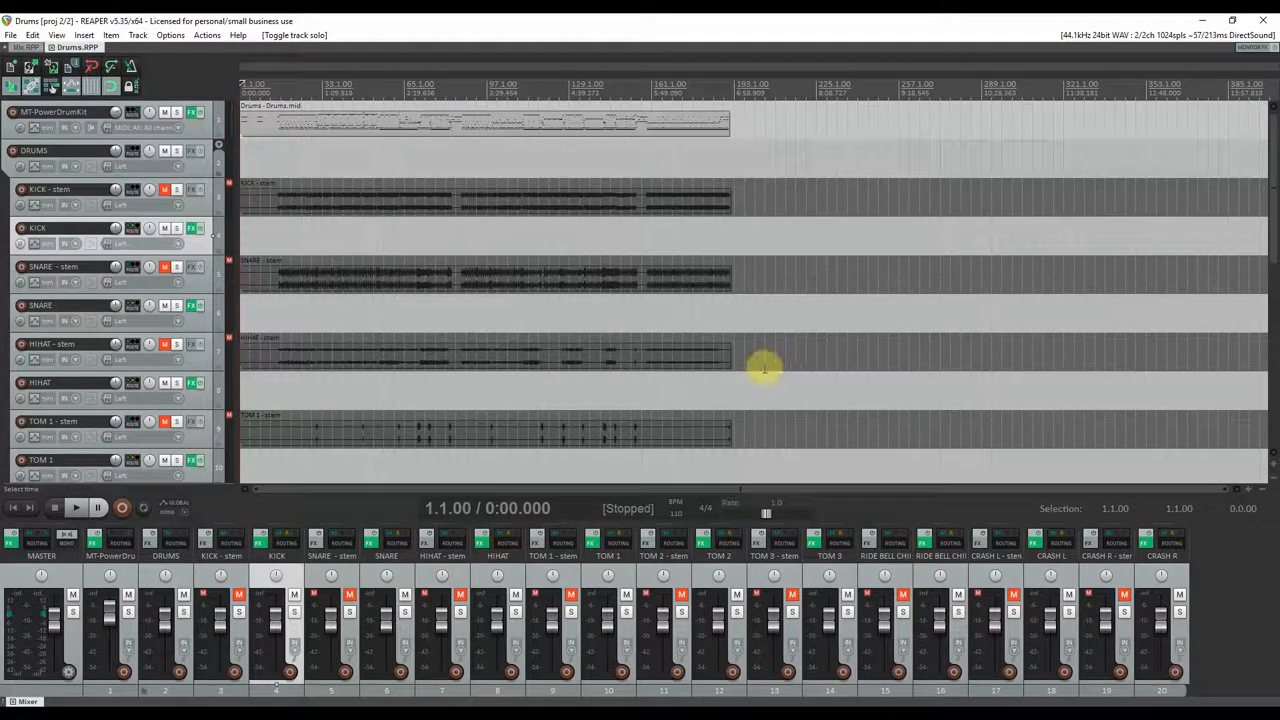
mouse_move(830, 356)
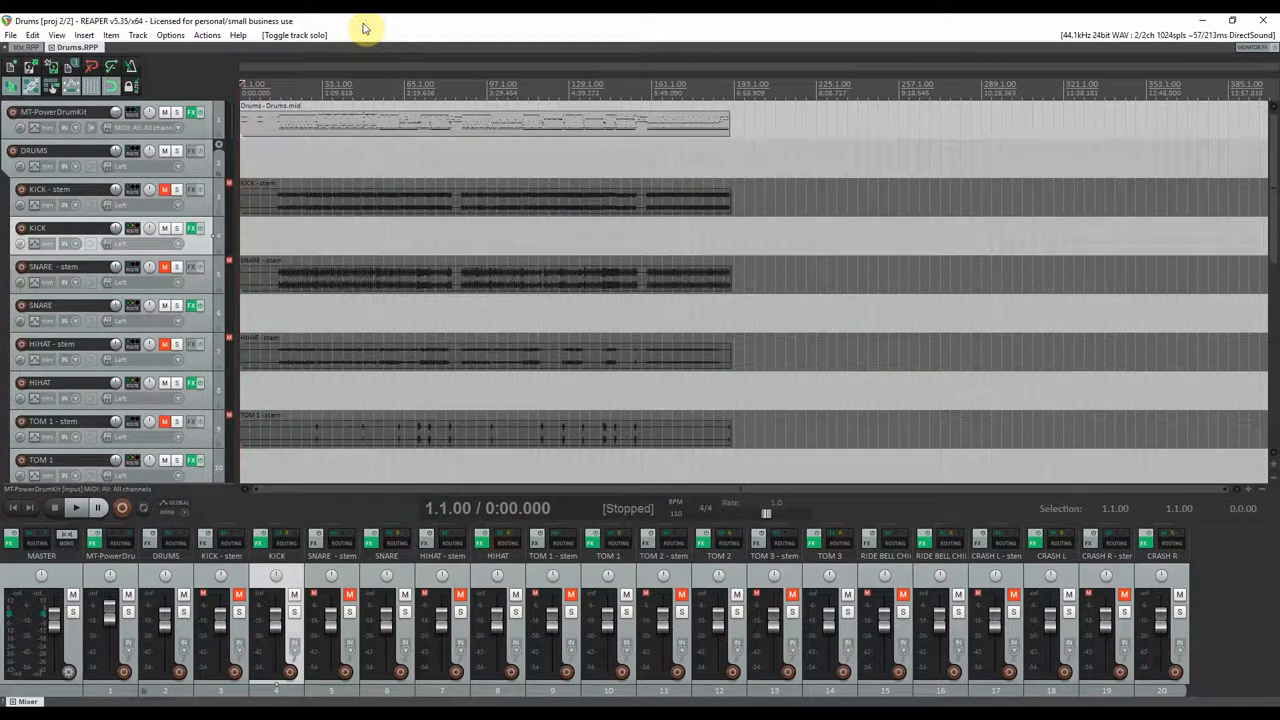
mouse_move(812, 360)
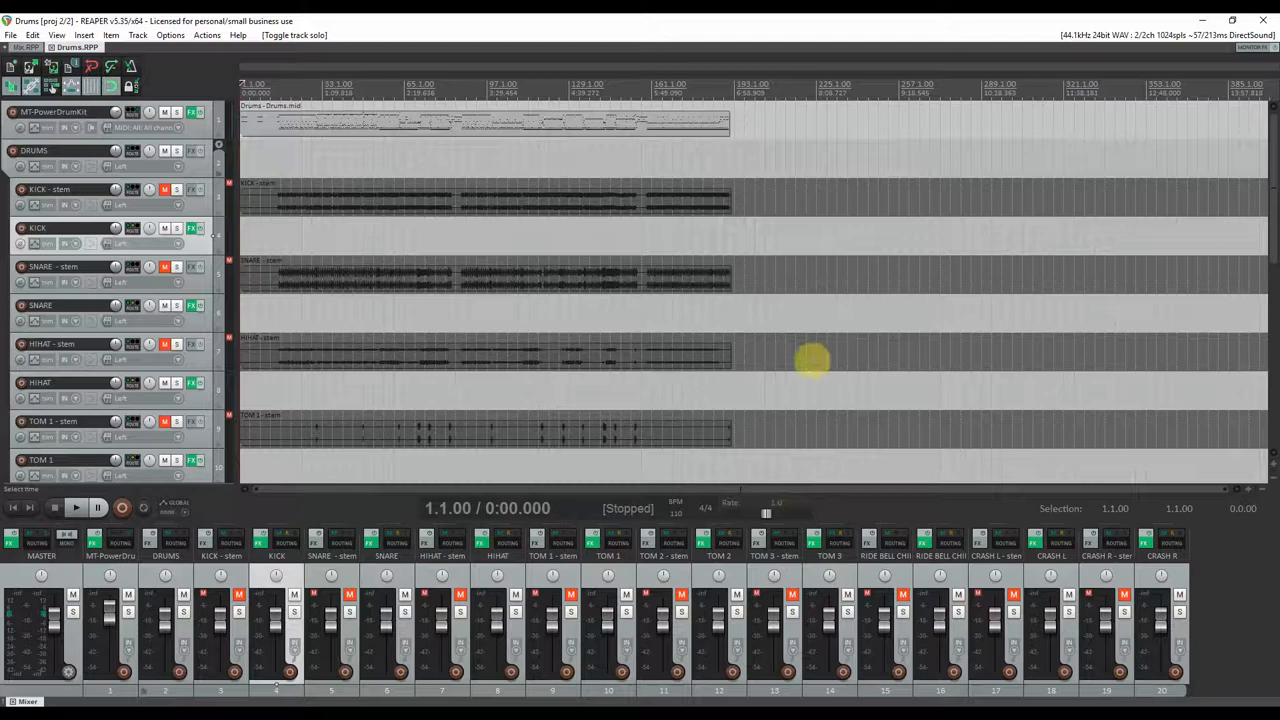
mouse_move(836, 356)
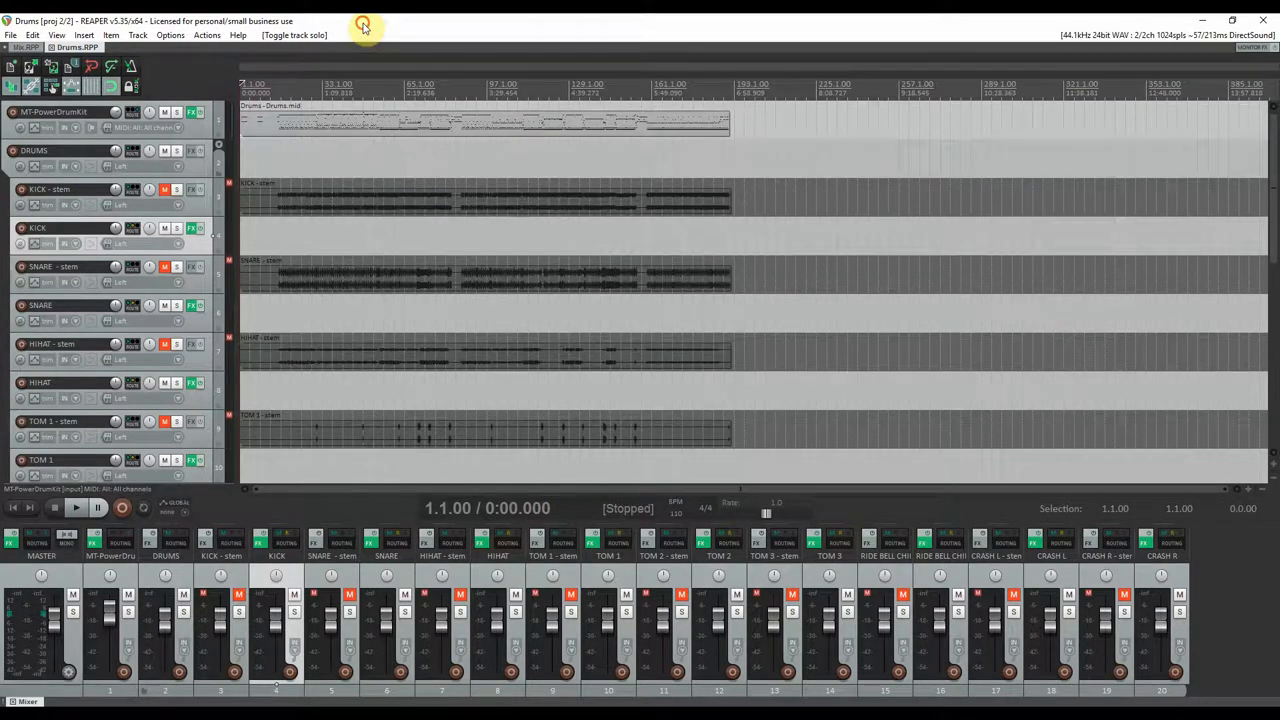
mouse_move(800, 460)
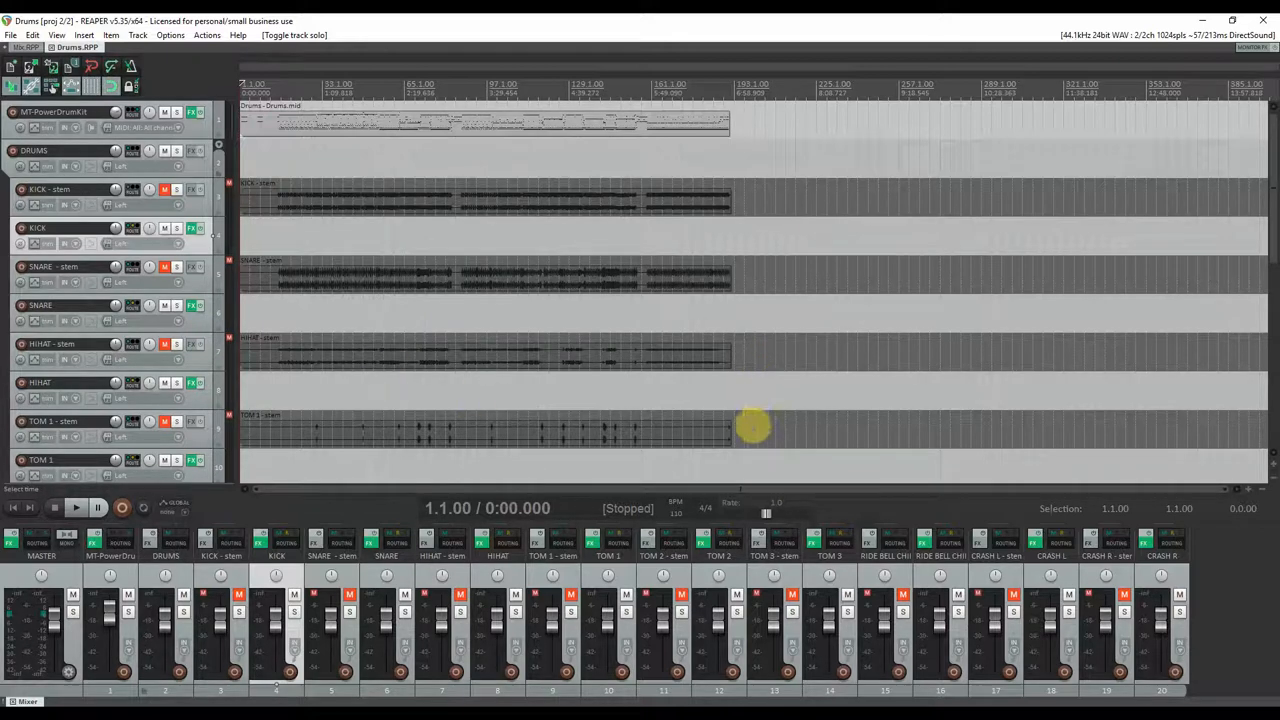
mouse_move(830, 356)
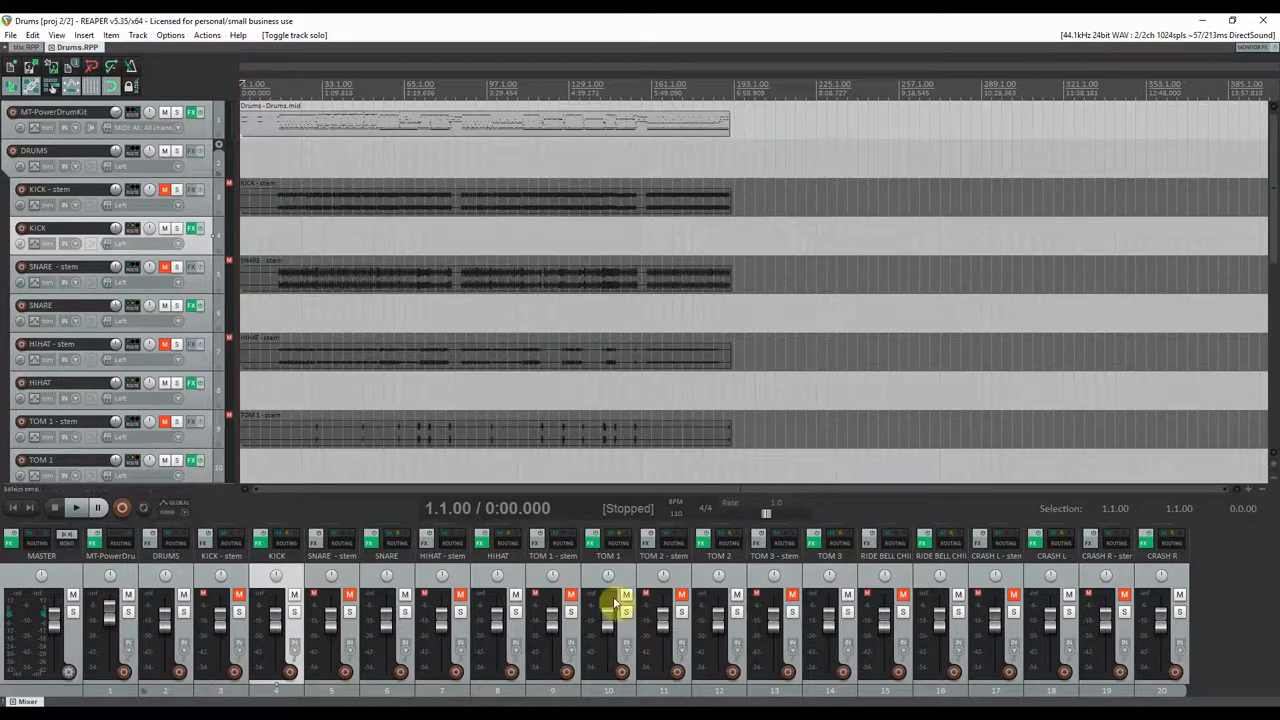
mouse_move(396, 326)
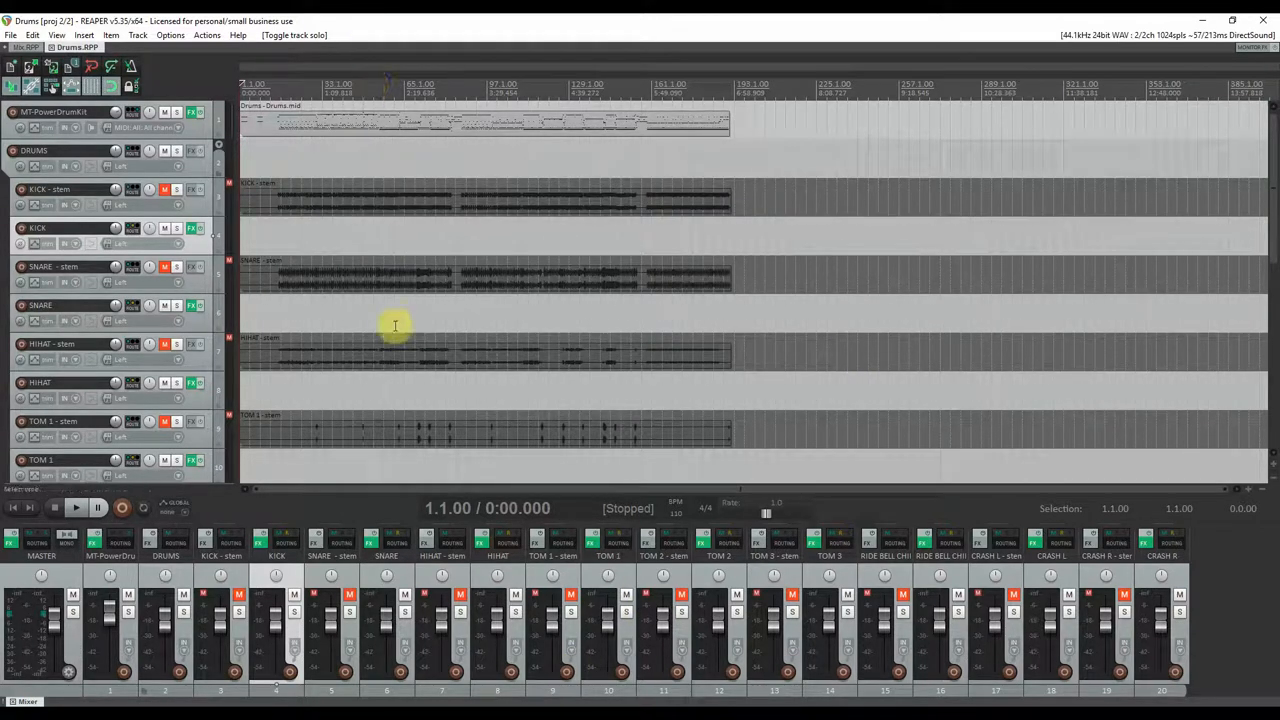
mouse_move(776, 380)
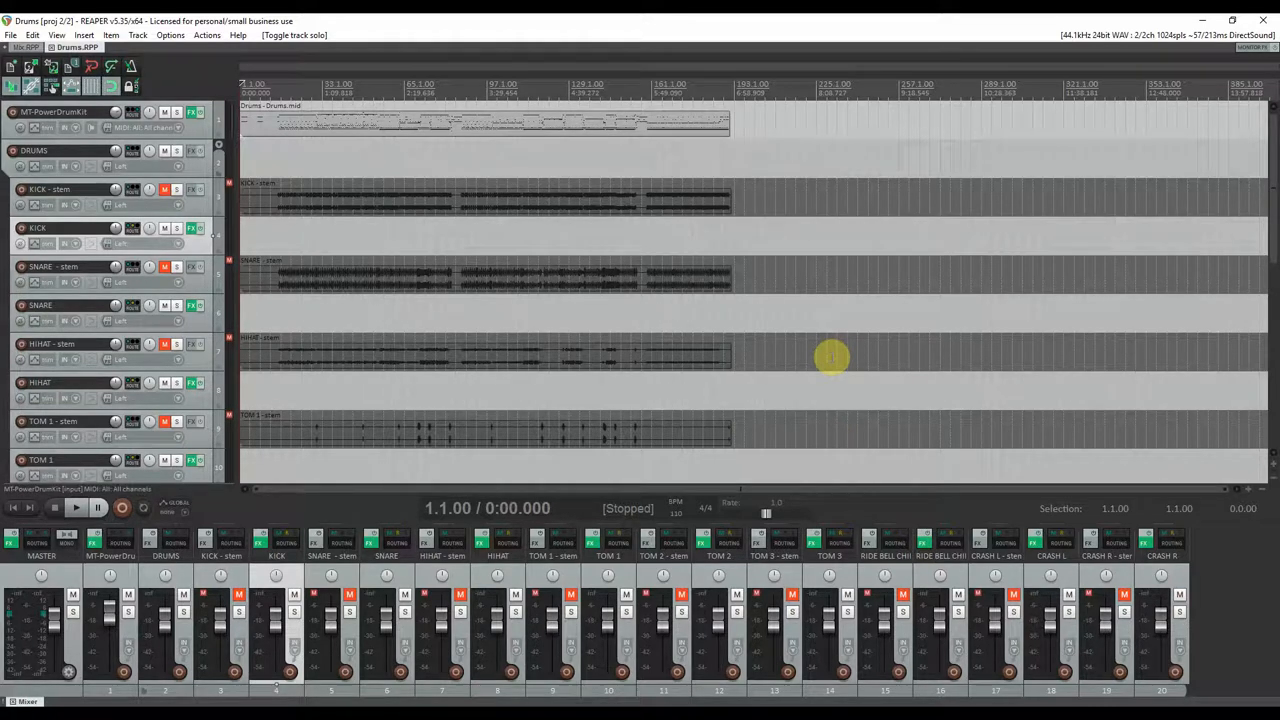
mouse_move(396, 244)
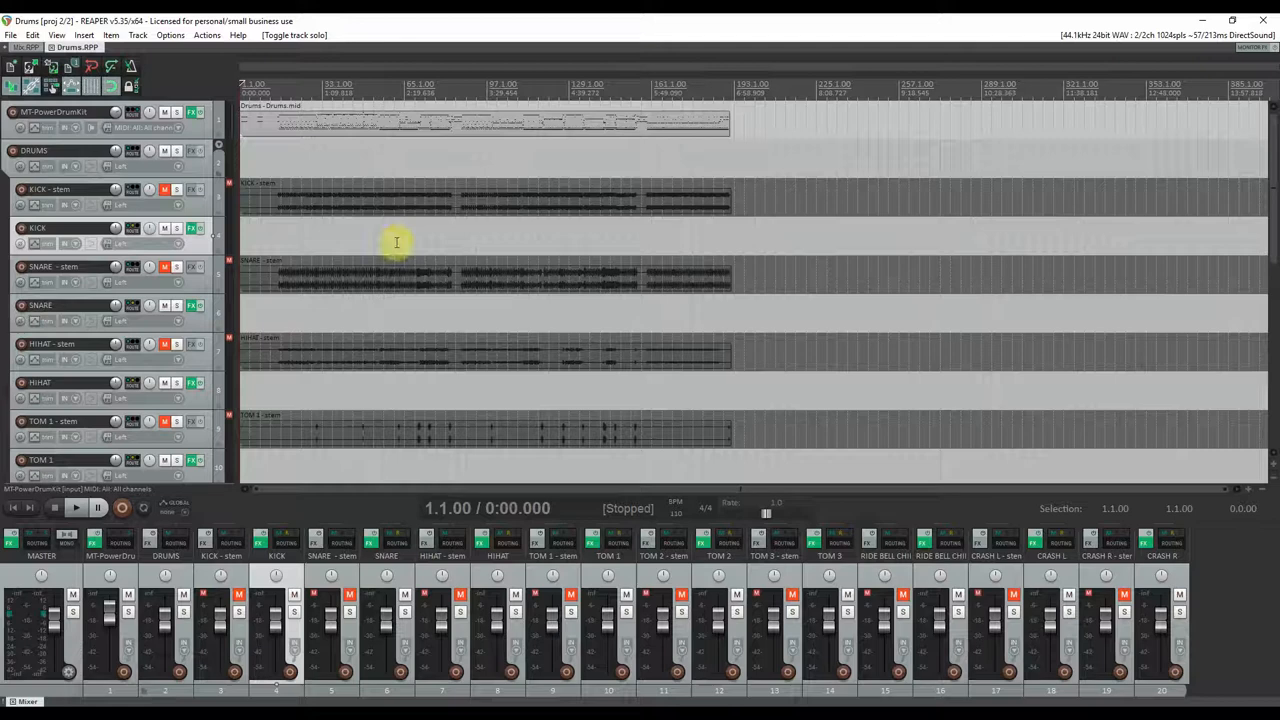
mouse_move(812, 360)
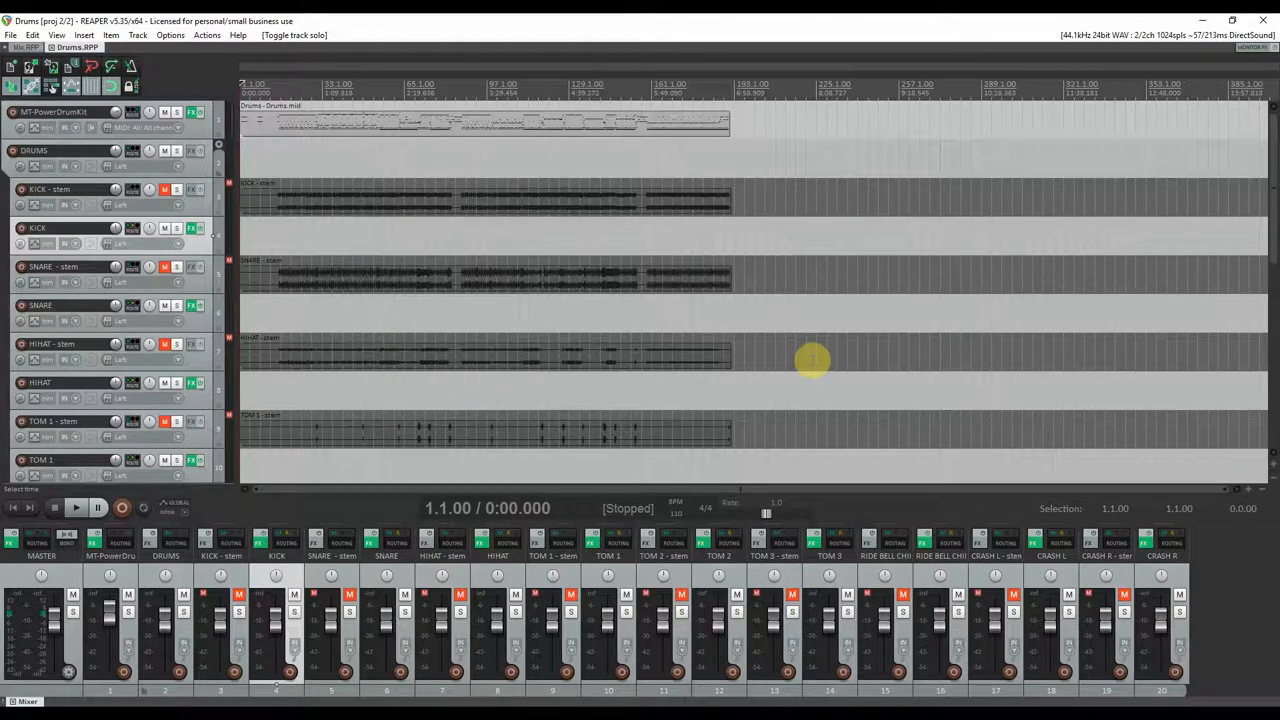
mouse_move(832, 356)
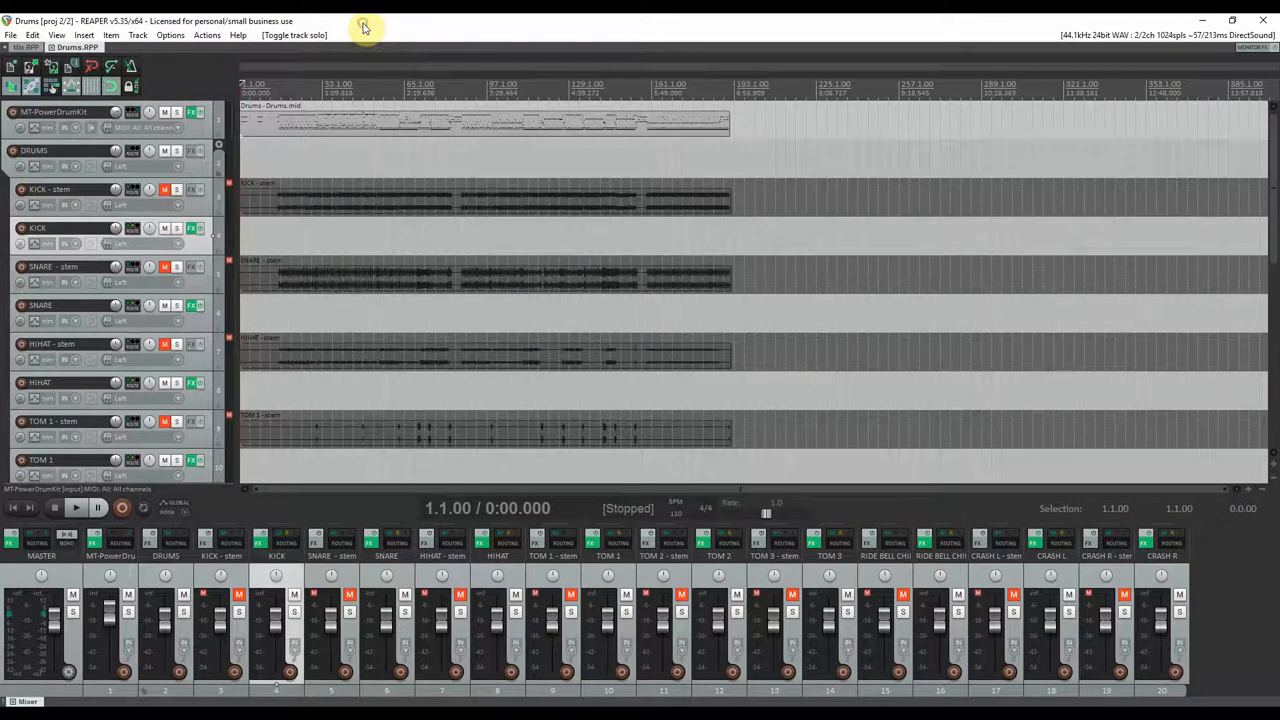
mouse_move(812, 368)
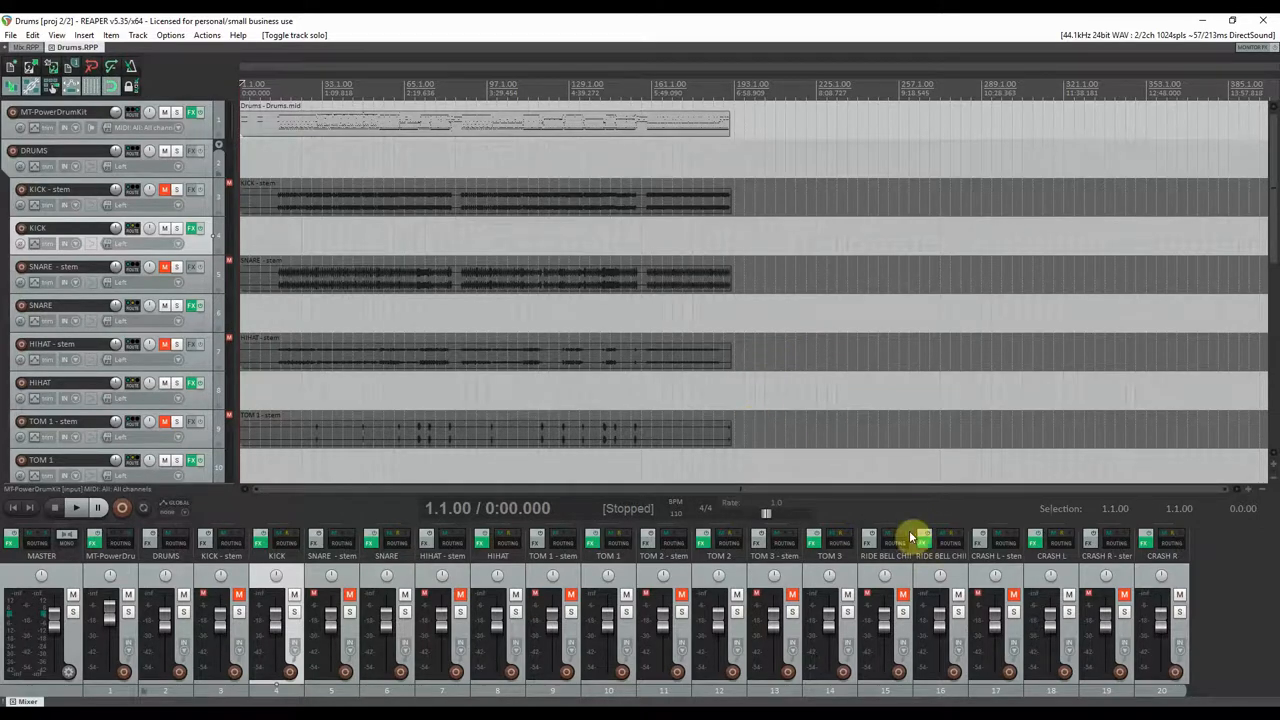
mouse_move(832, 356)
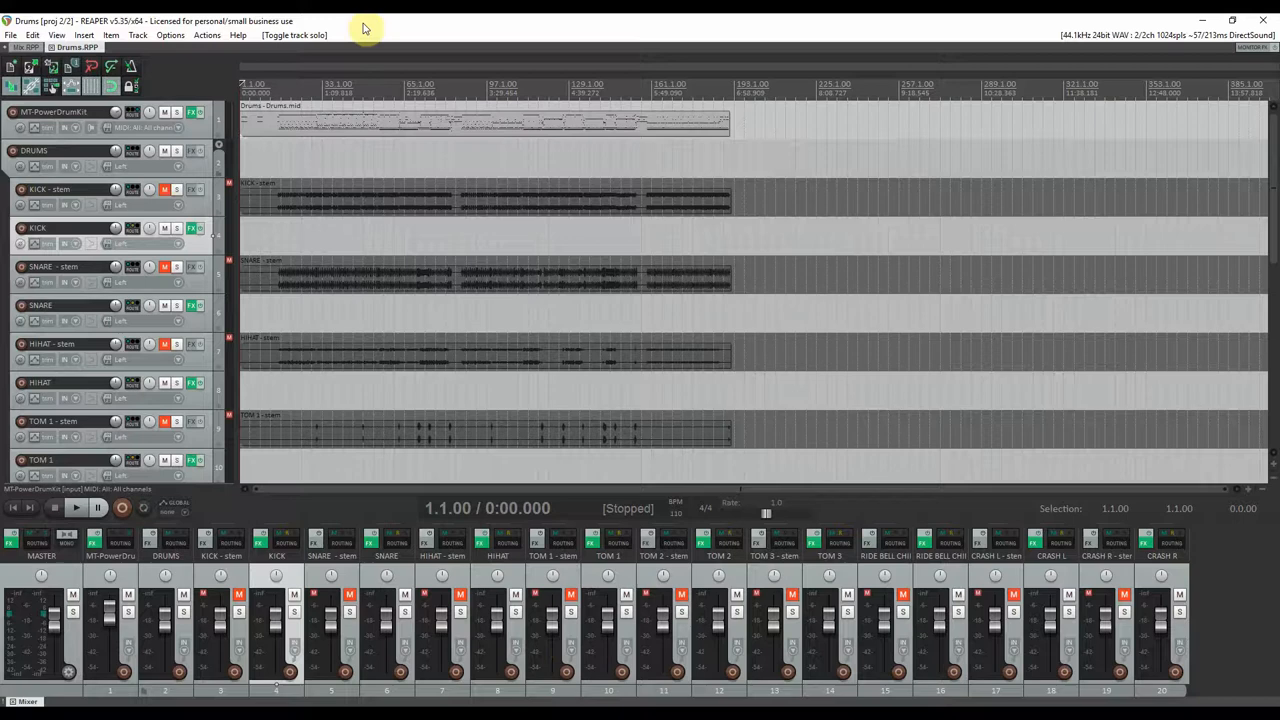
mouse_move(384, 364)
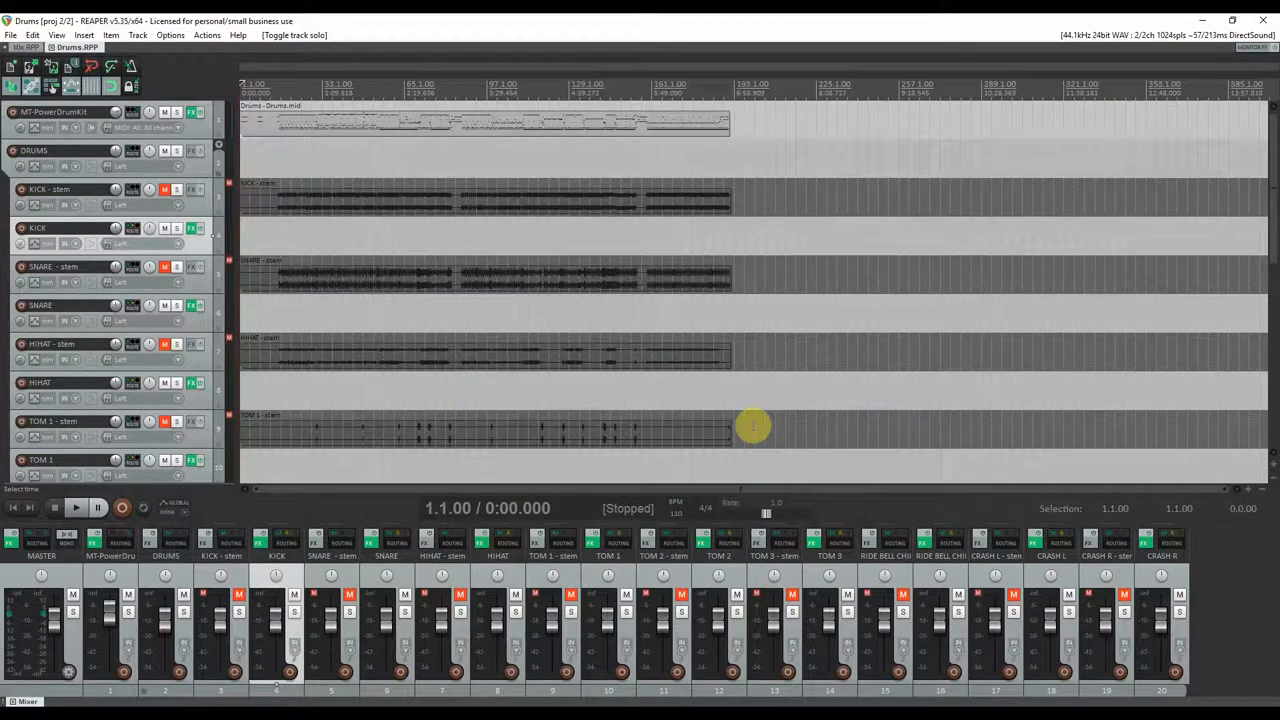
mouse_move(832, 356)
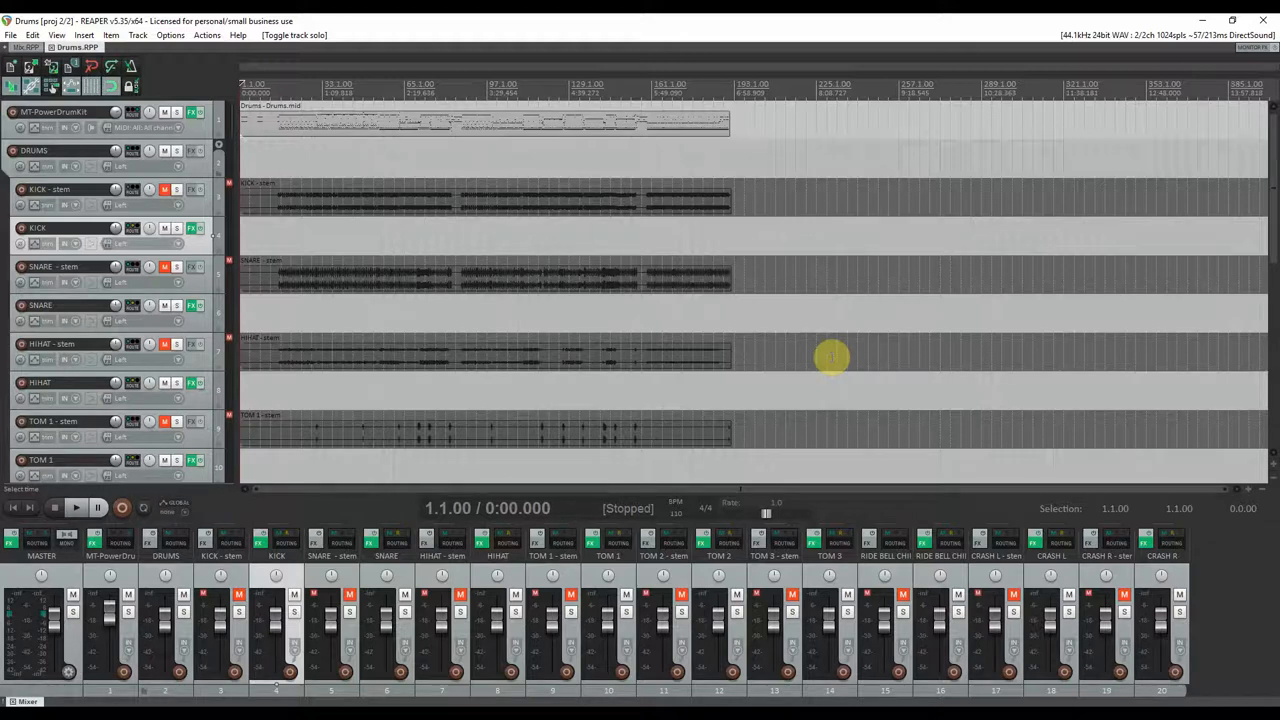
mouse_move(568, 668)
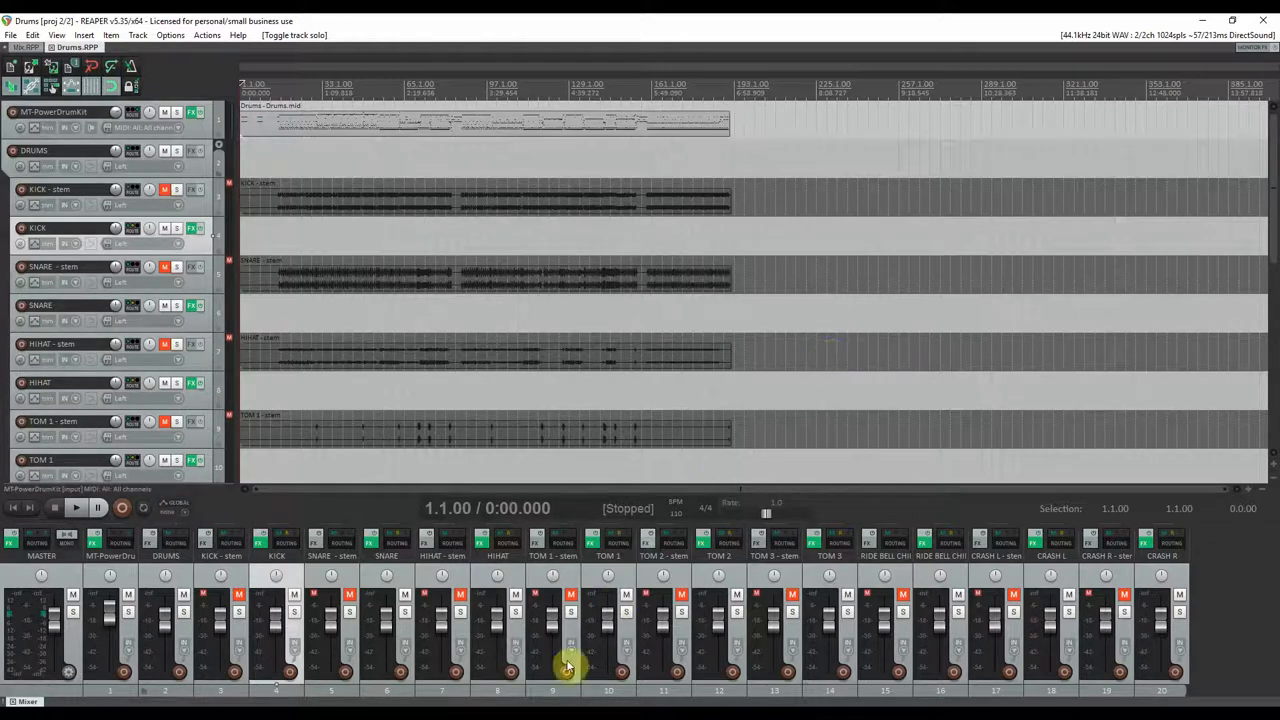
mouse_move(384, 364)
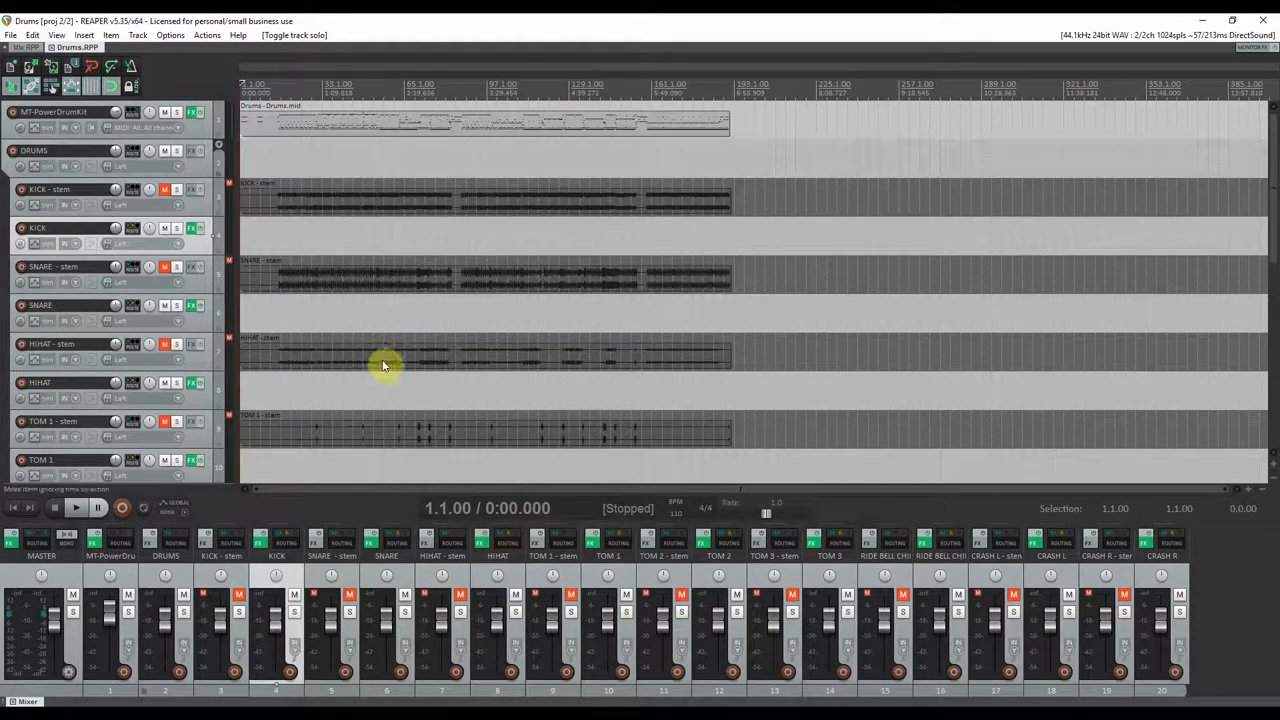
mouse_move(756, 428)
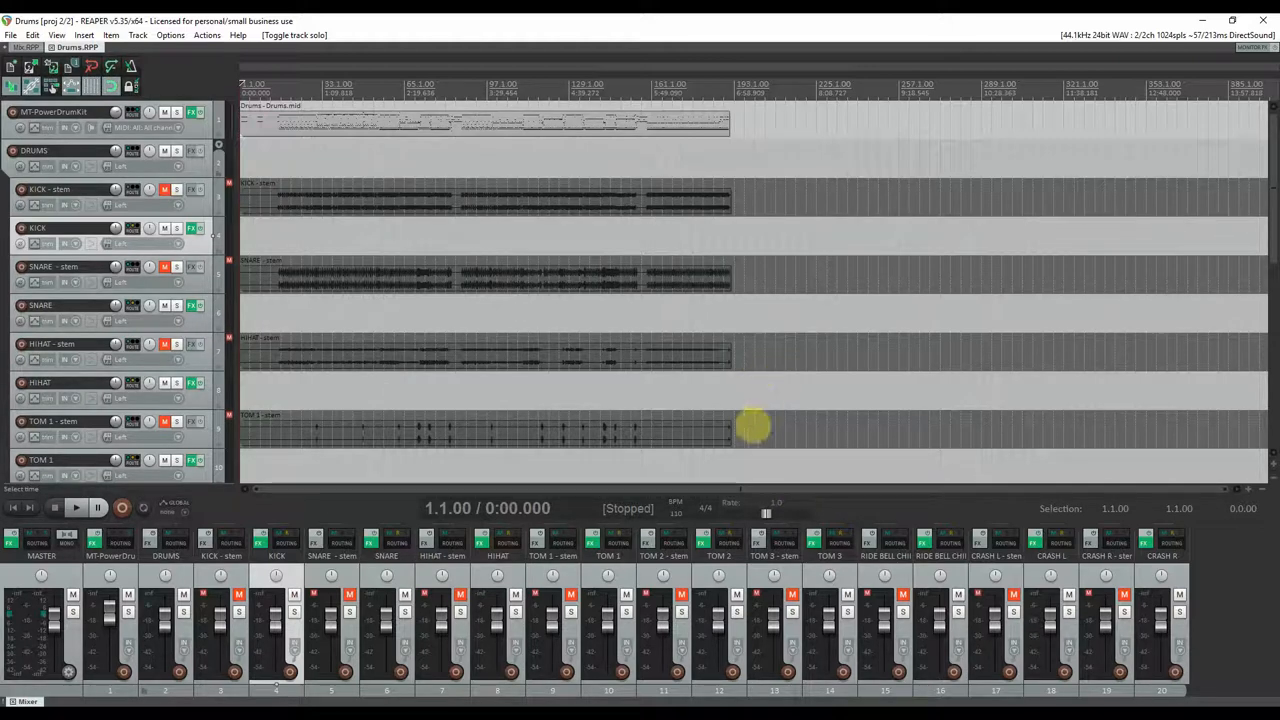
mouse_move(830, 356)
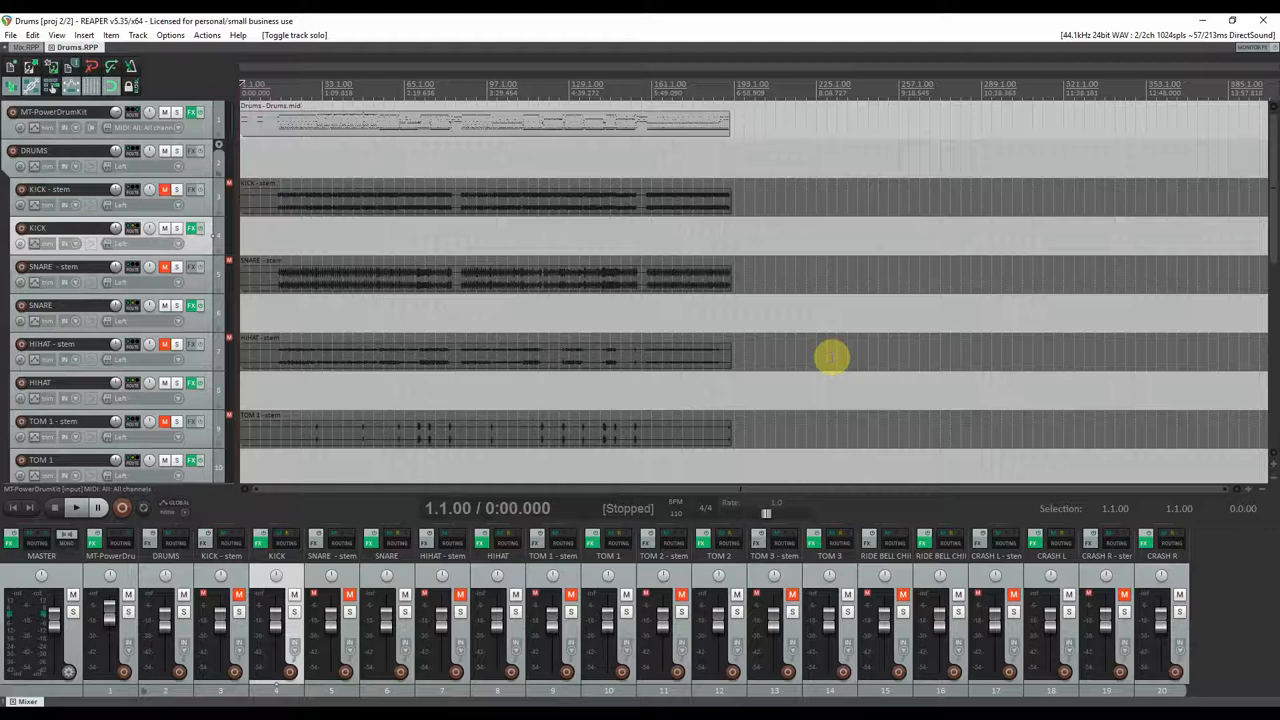
mouse_move(398, 320)
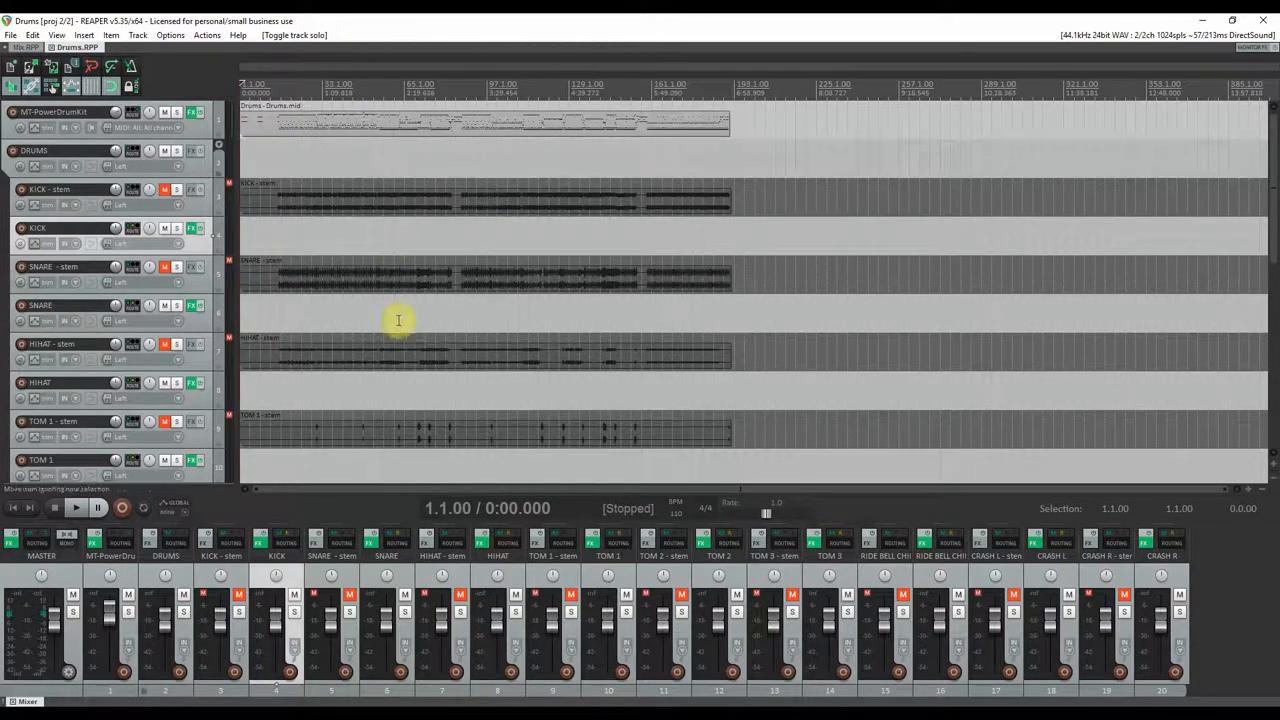
mouse_move(764, 368)
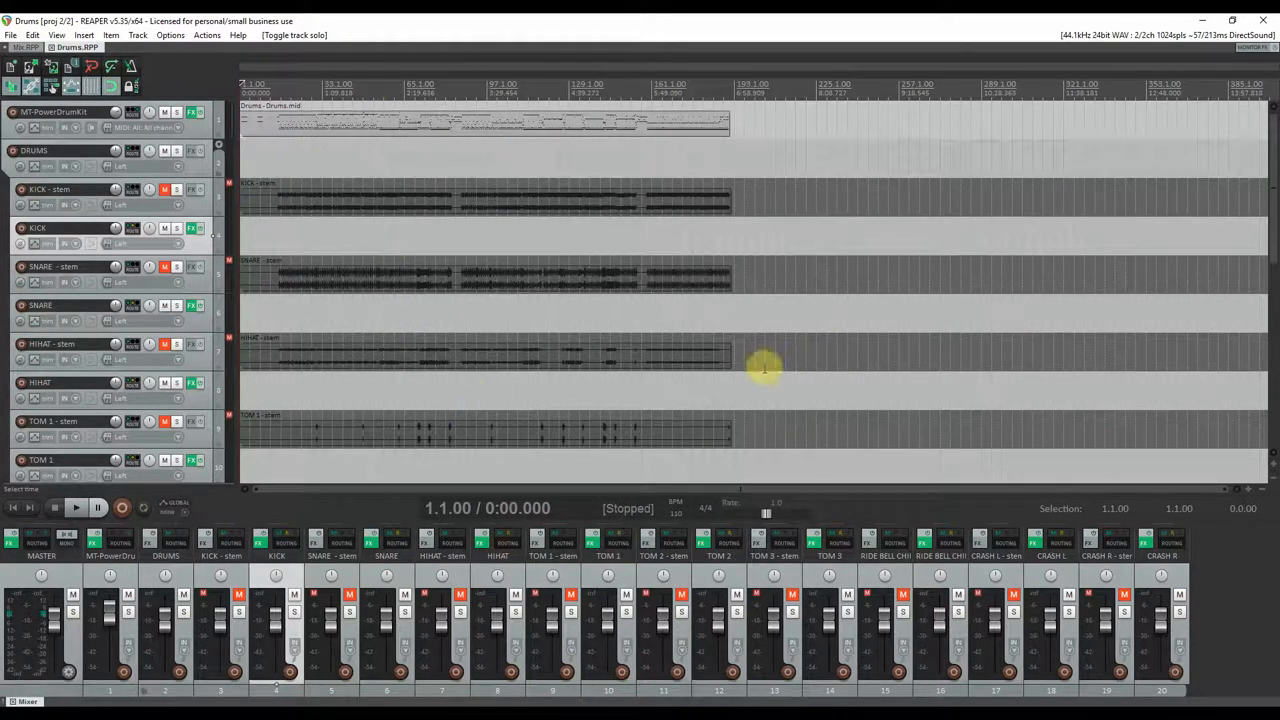
mouse_move(830, 356)
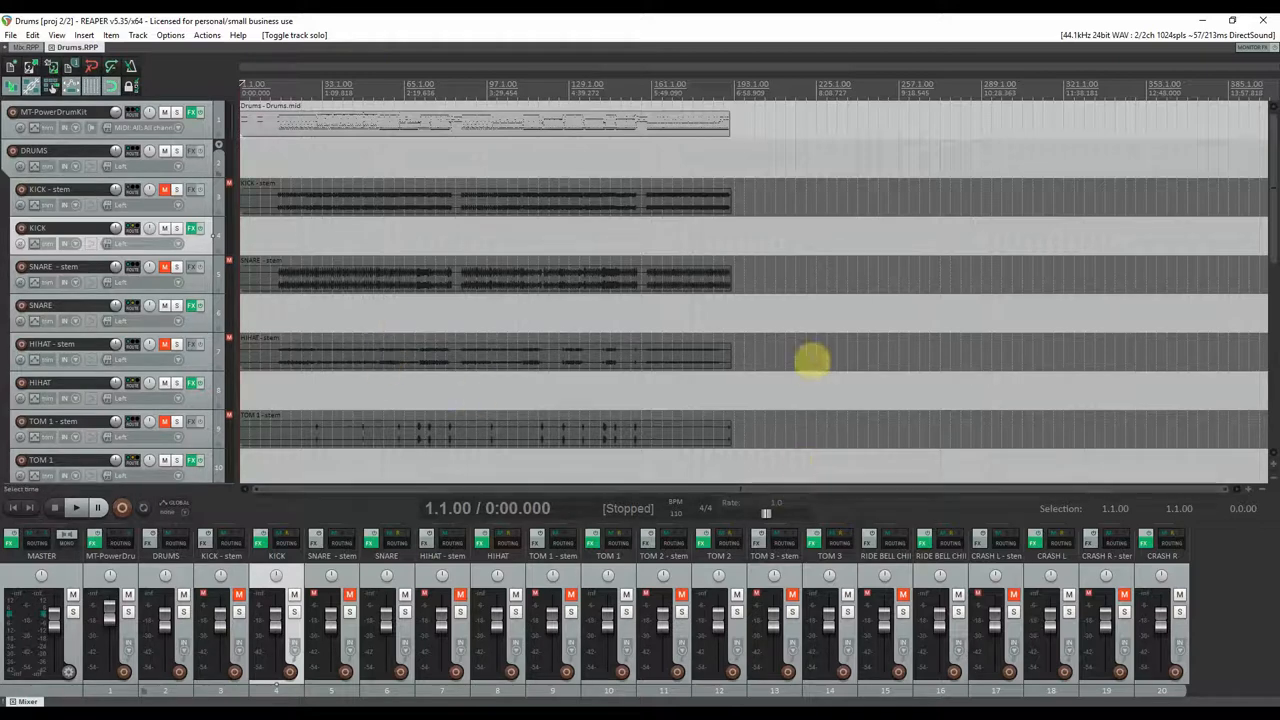
mouse_move(832, 358)
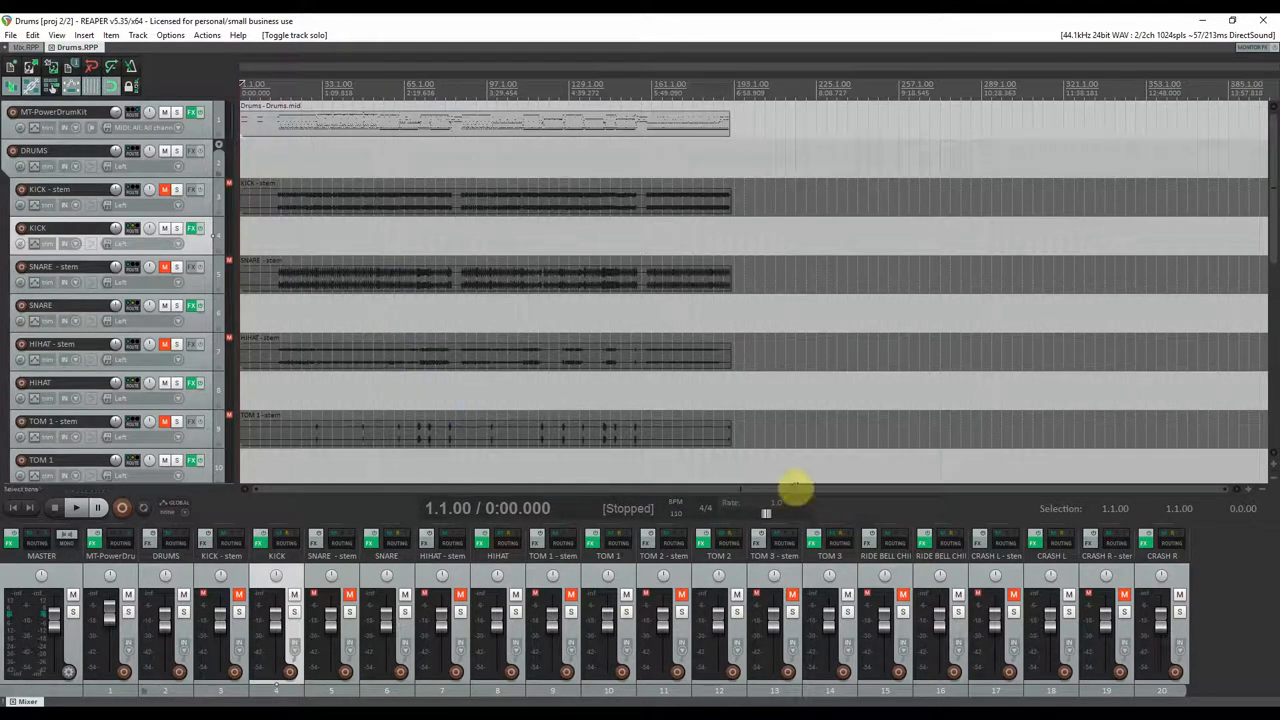
mouse_move(924, 510)
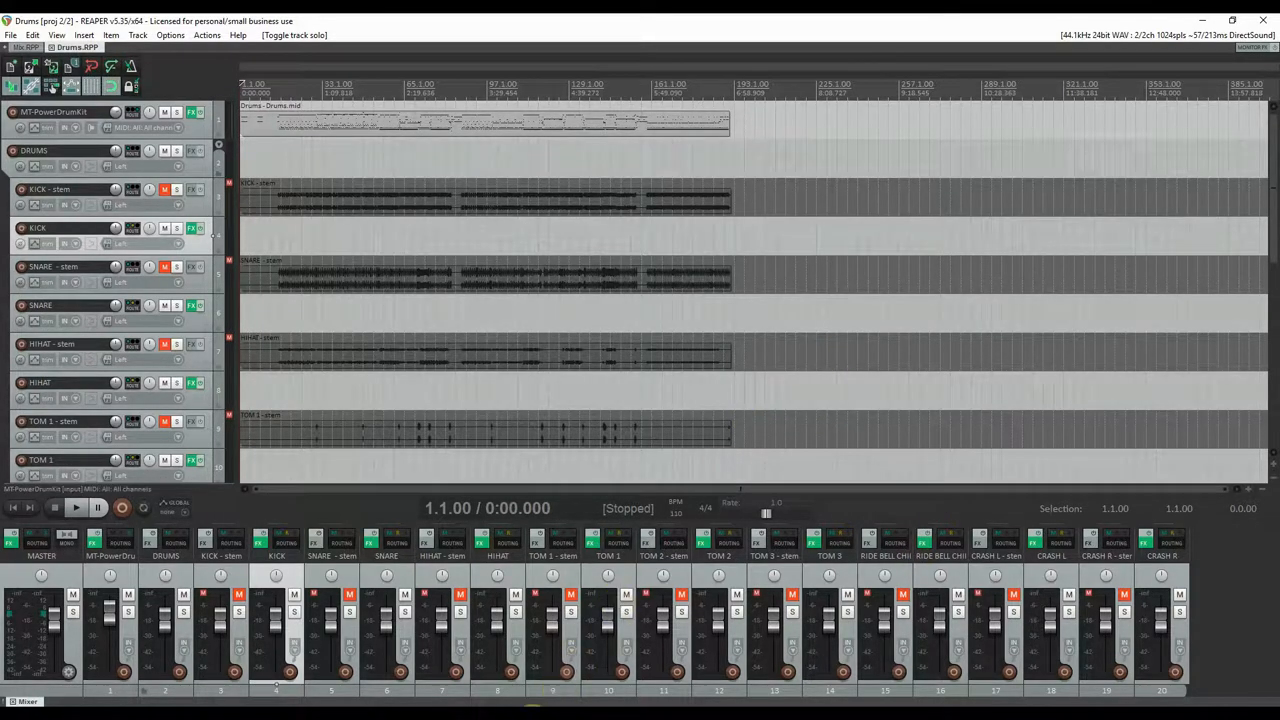
Start playback of the drum project from the transport bar
left_click(320, 96)
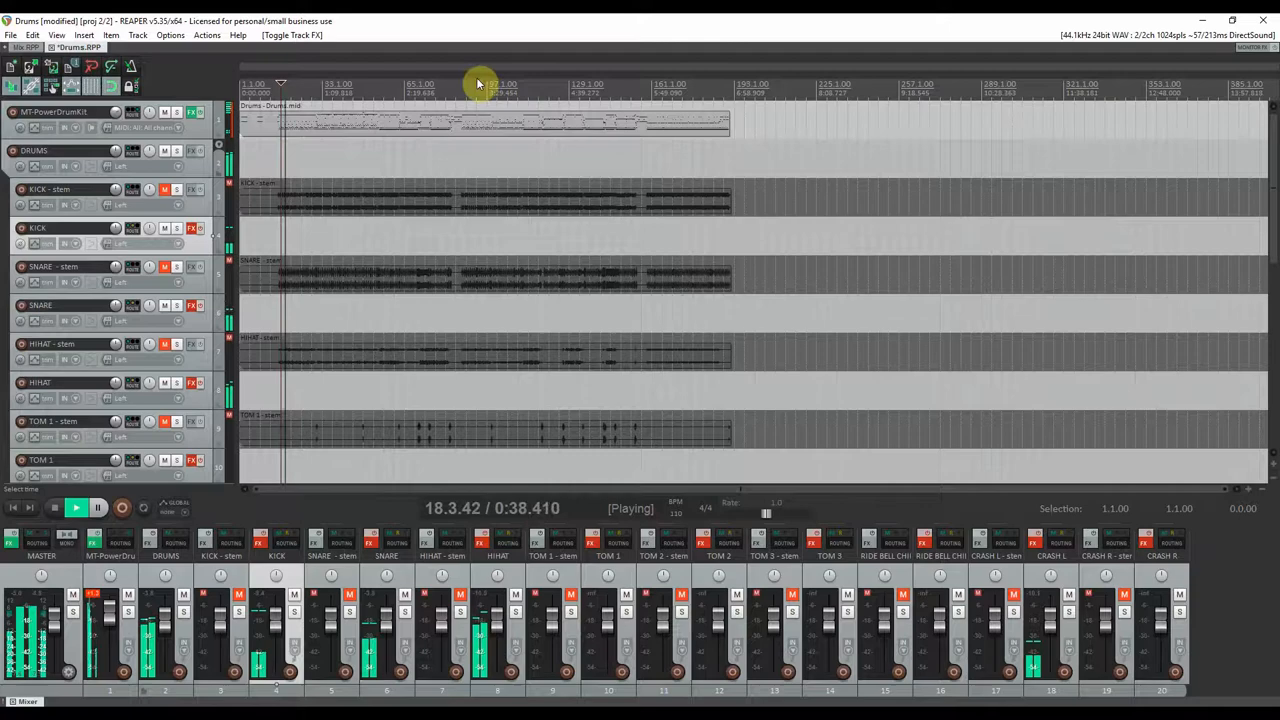
Bring up MT PowerDrumKit on the first track, flip to Grooves, then back to the Drum Kit view
left_click(190, 112)
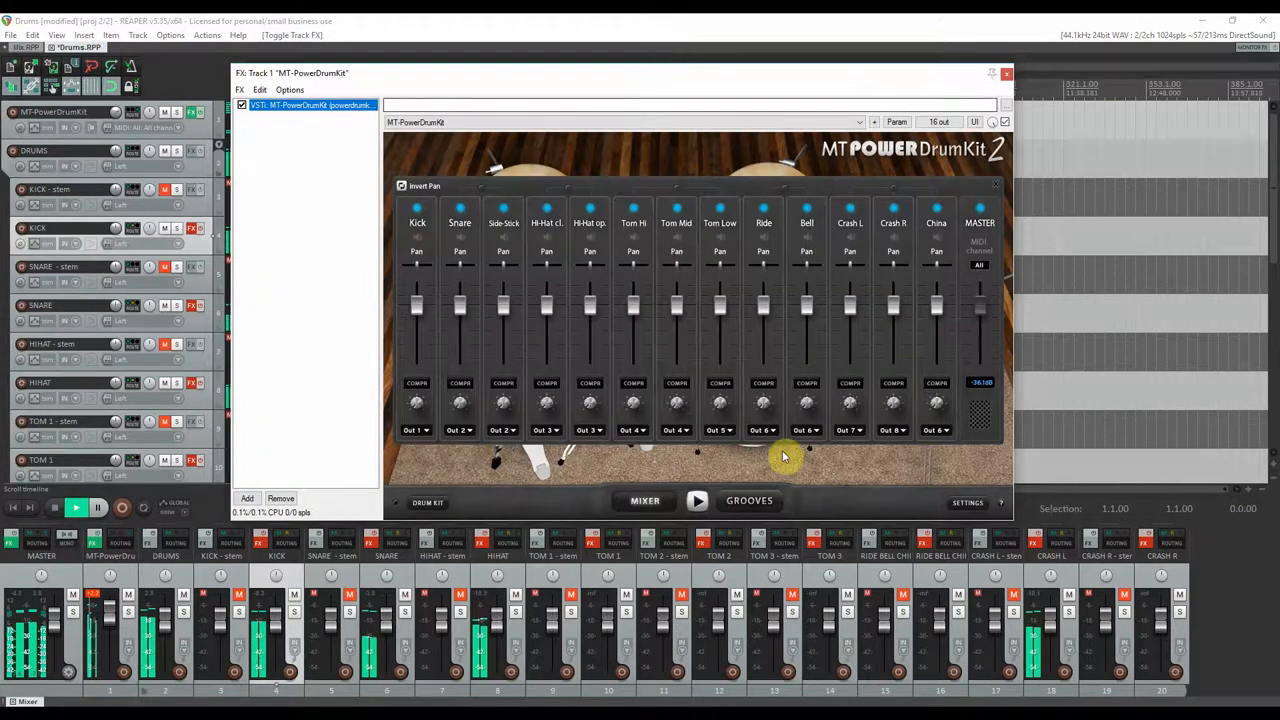
left_click(748, 500)
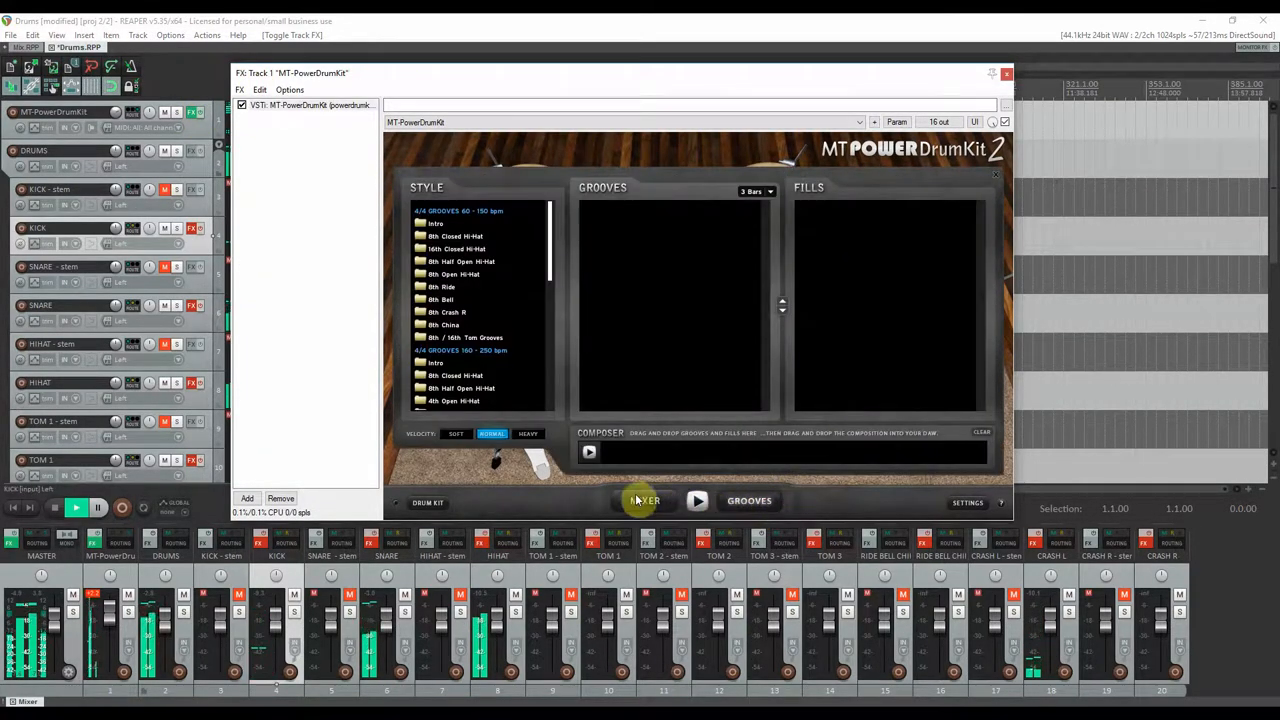
left_click(428, 502)
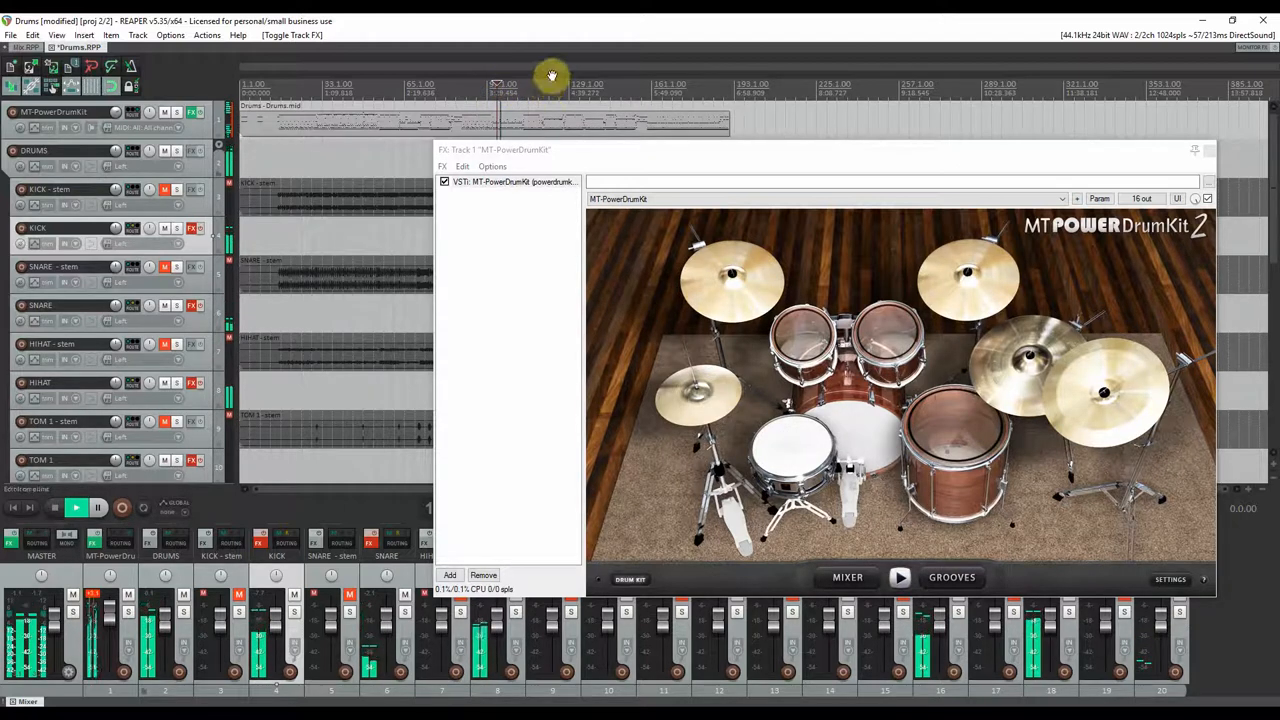
mouse_move(576, 52)
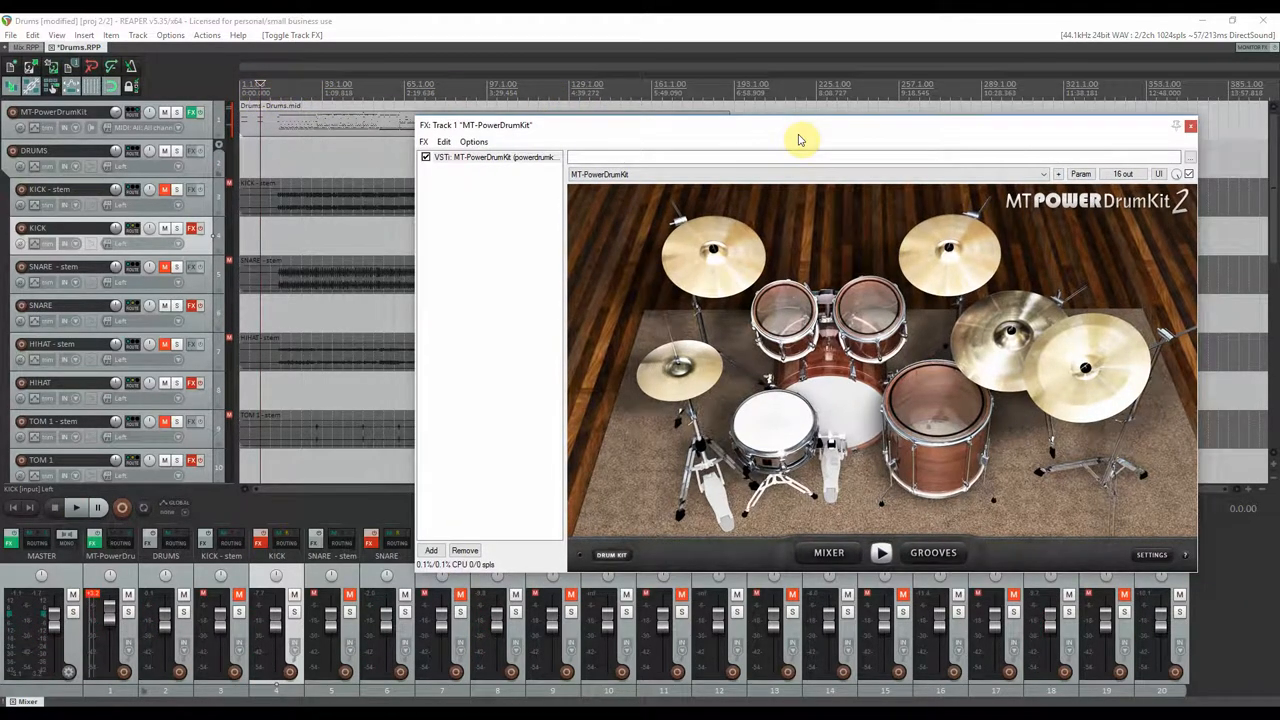
mouse_move(988, 112)
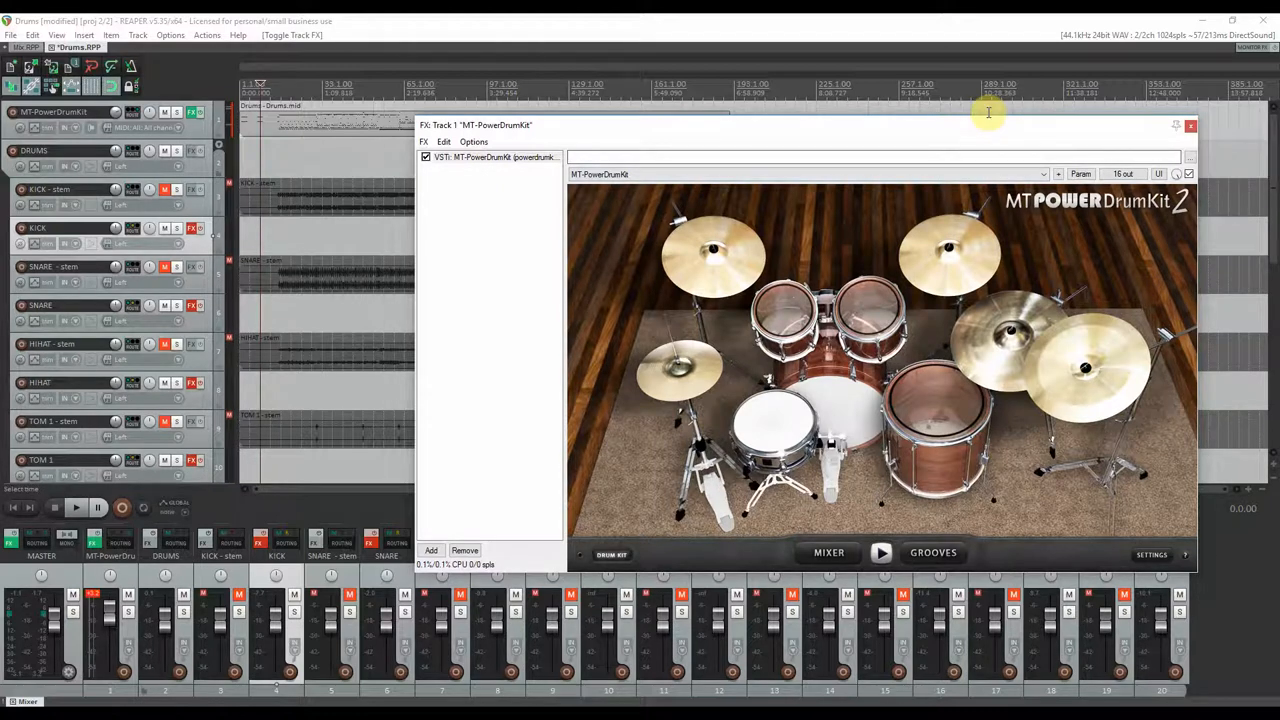
mouse_move(1104, 134)
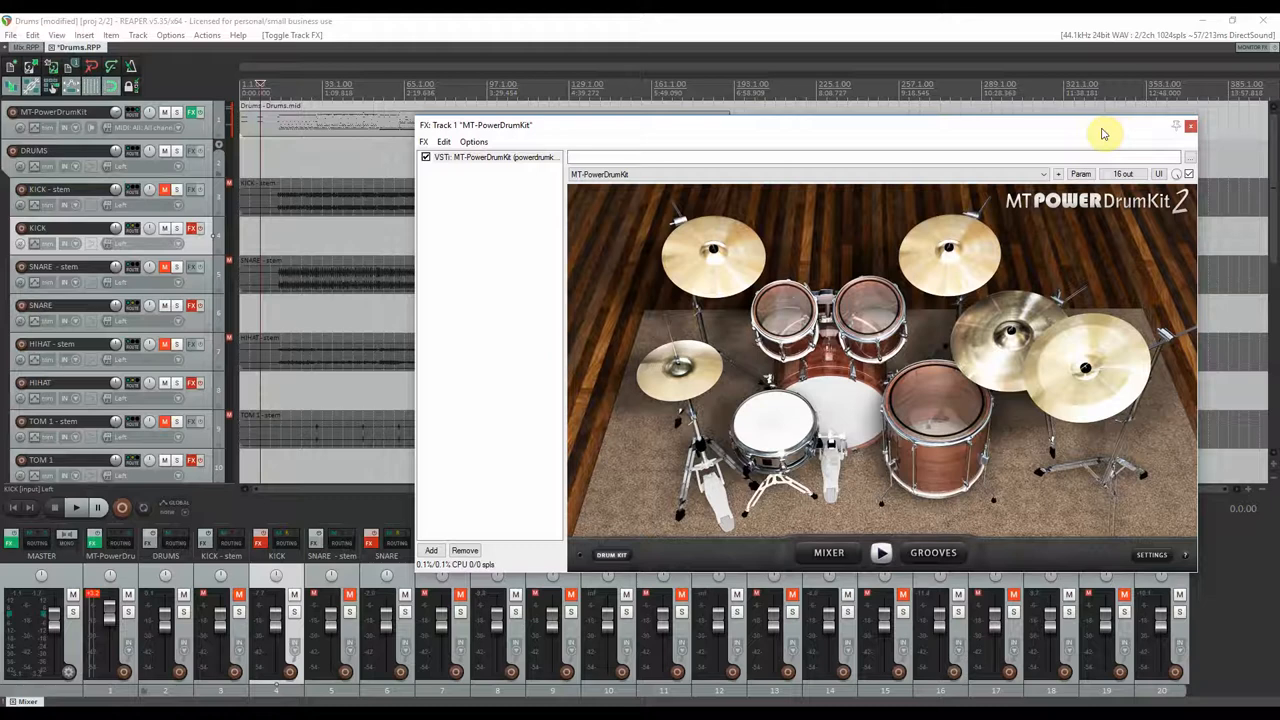
mouse_move(1052, 20)
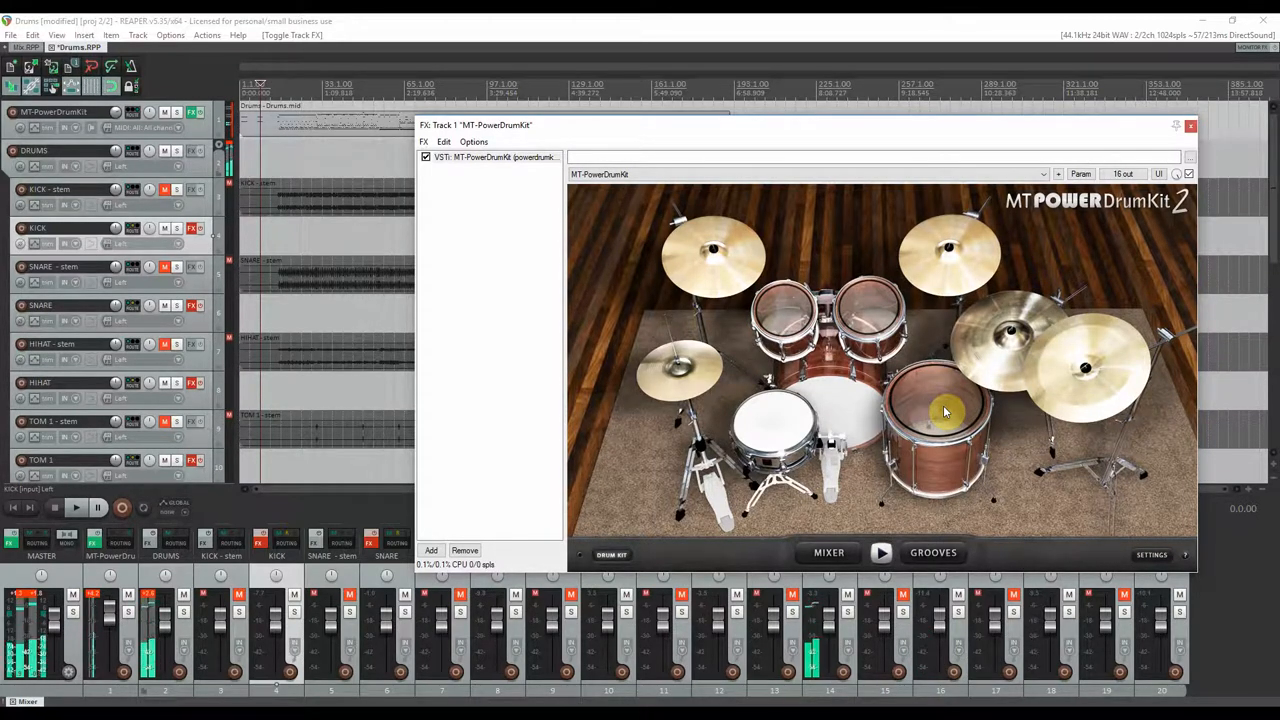
mouse_move(1092, 270)
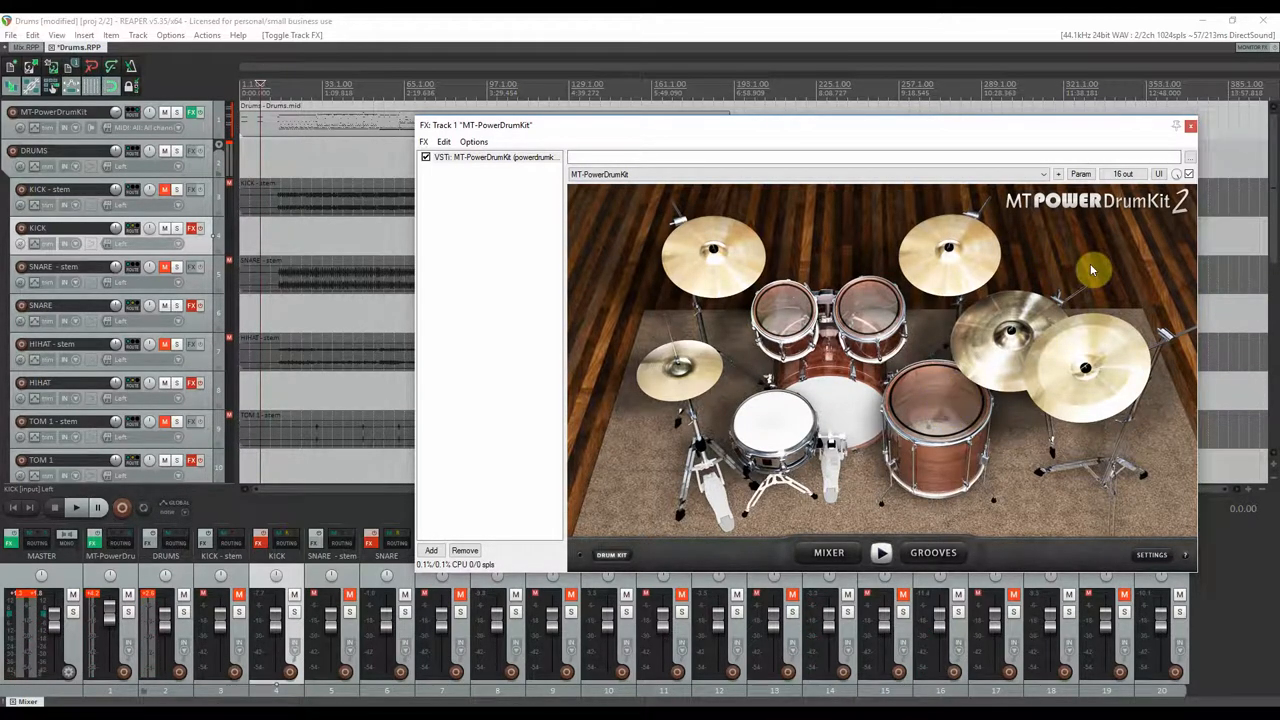
mouse_move(876, 134)
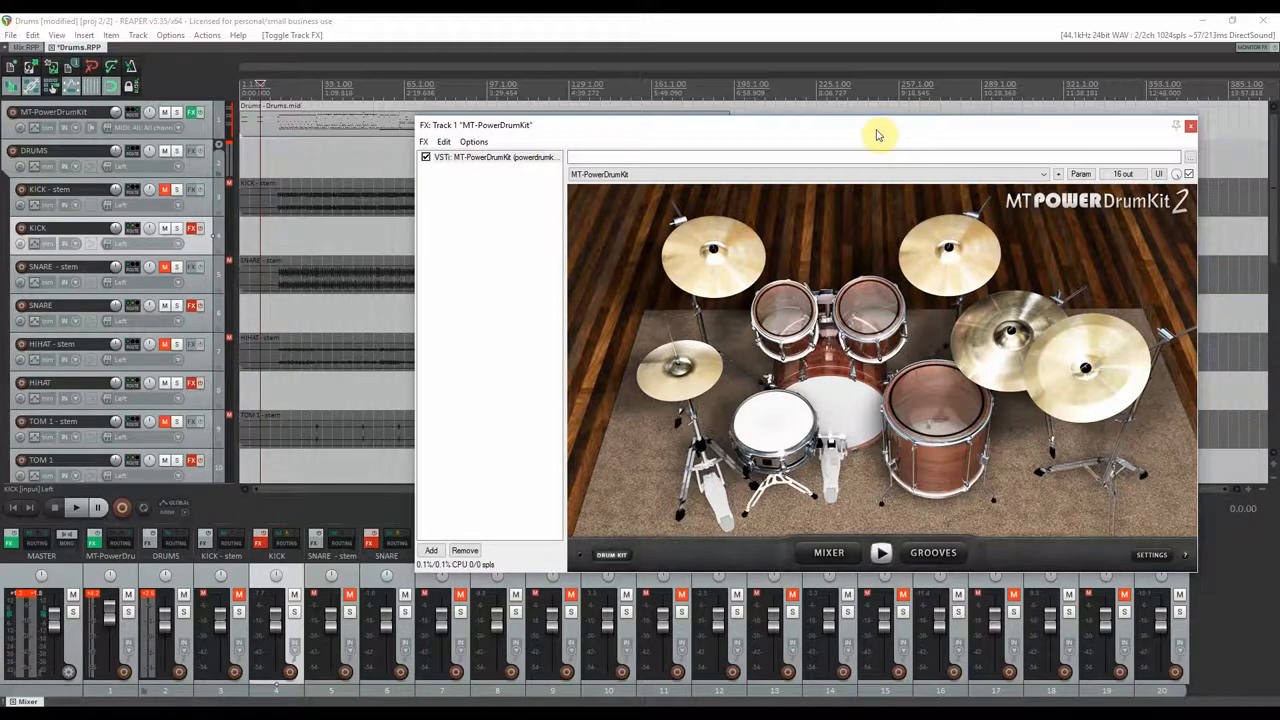
mouse_move(1104, 556)
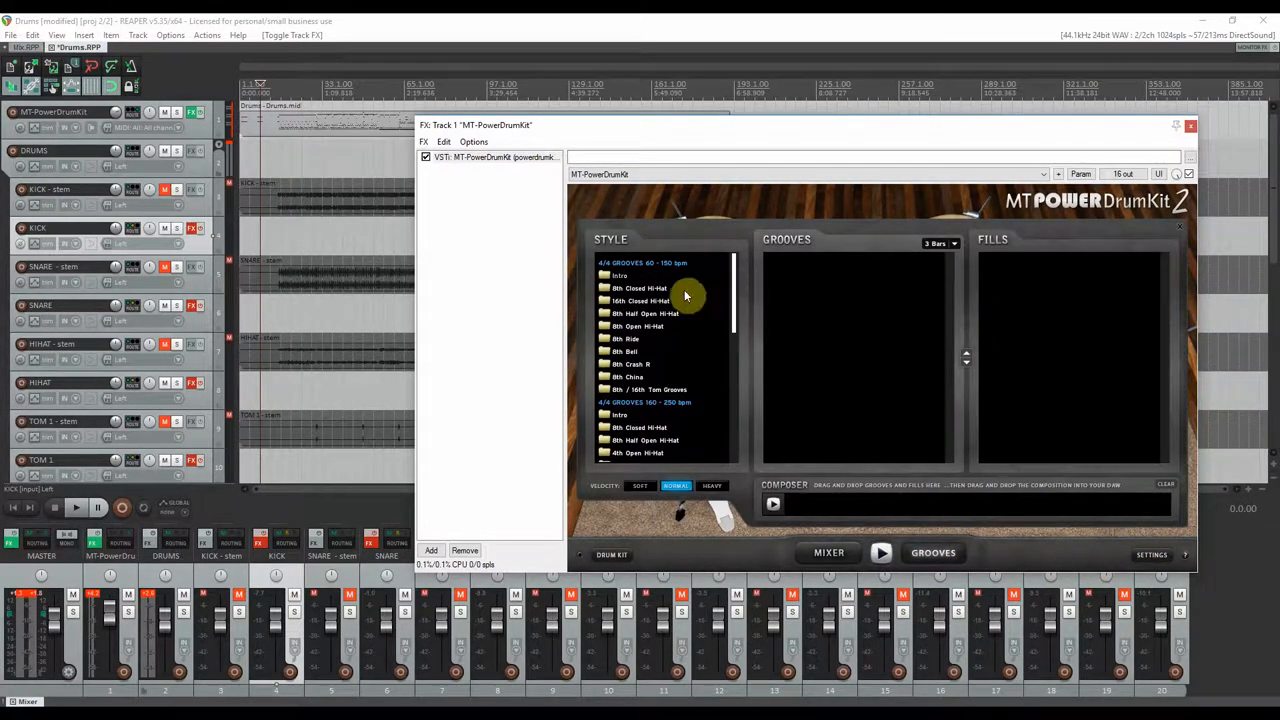
Add hi-hat and 8th Ride grooves to the Composer, browsing on to the shuffle styles
left_click(644, 312)
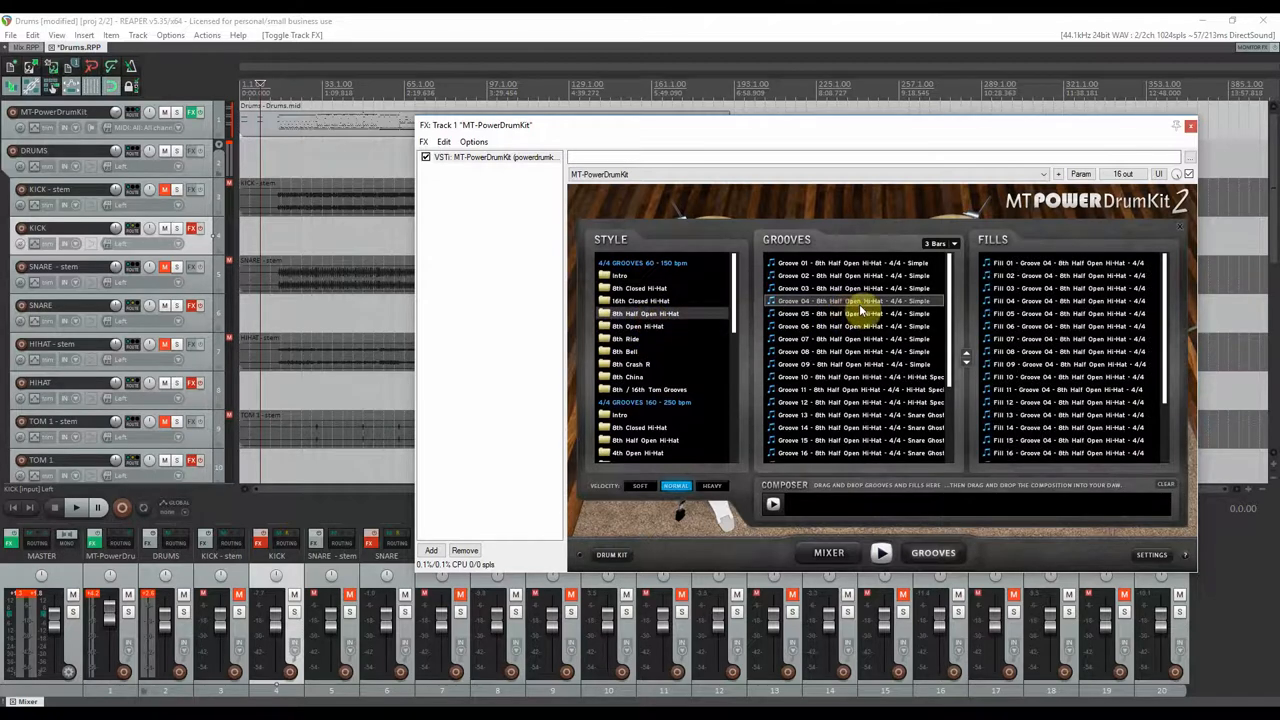
left_click(1070, 300)
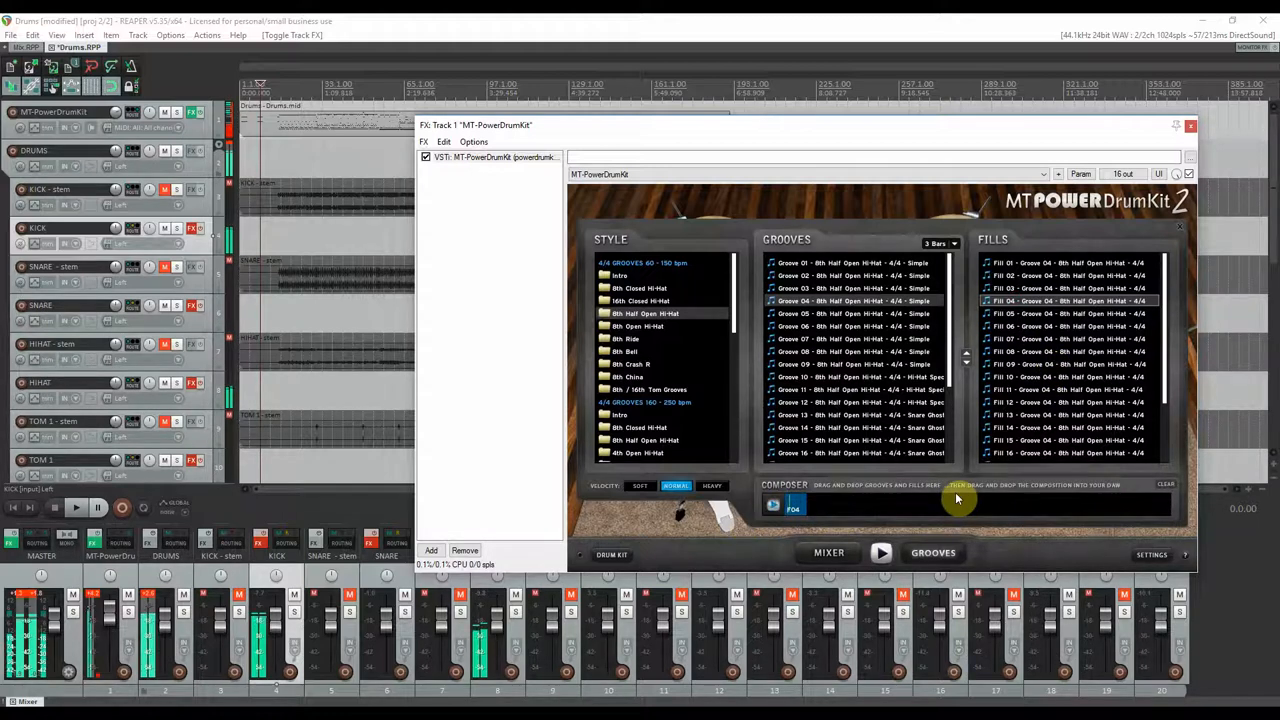
mouse_move(856, 384)
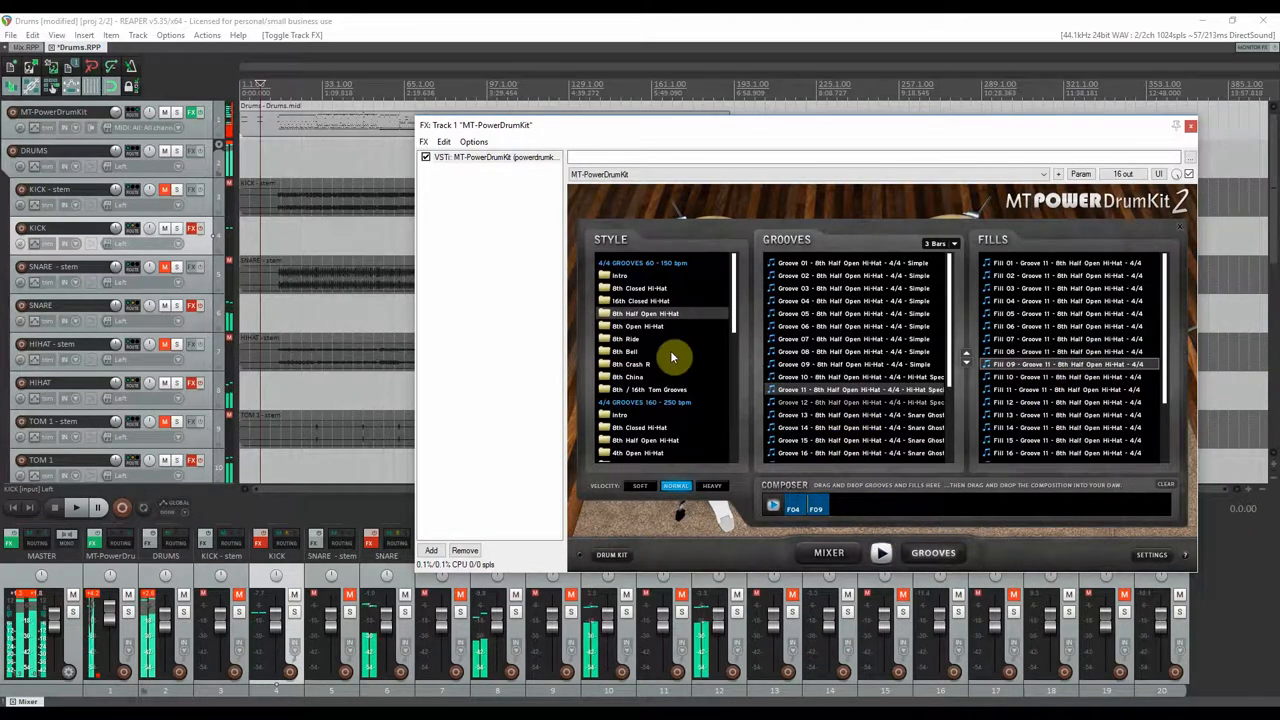
left_click(628, 352)
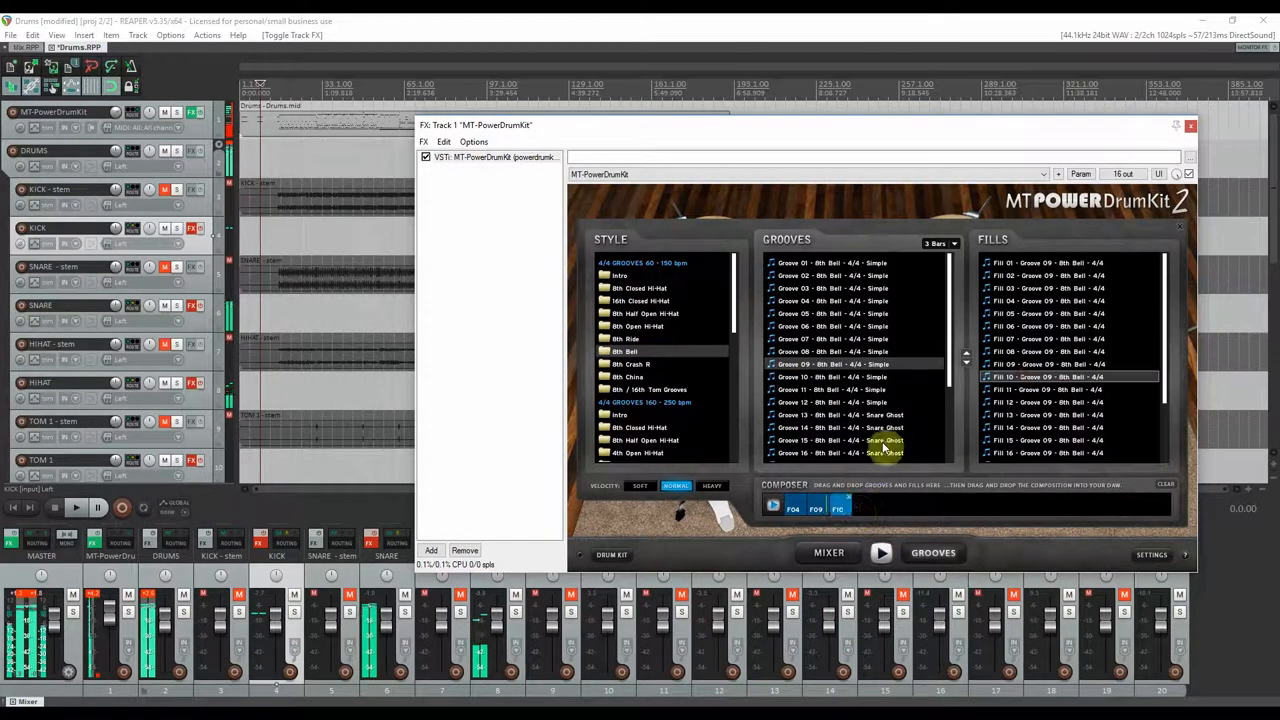
left_click(644, 324)
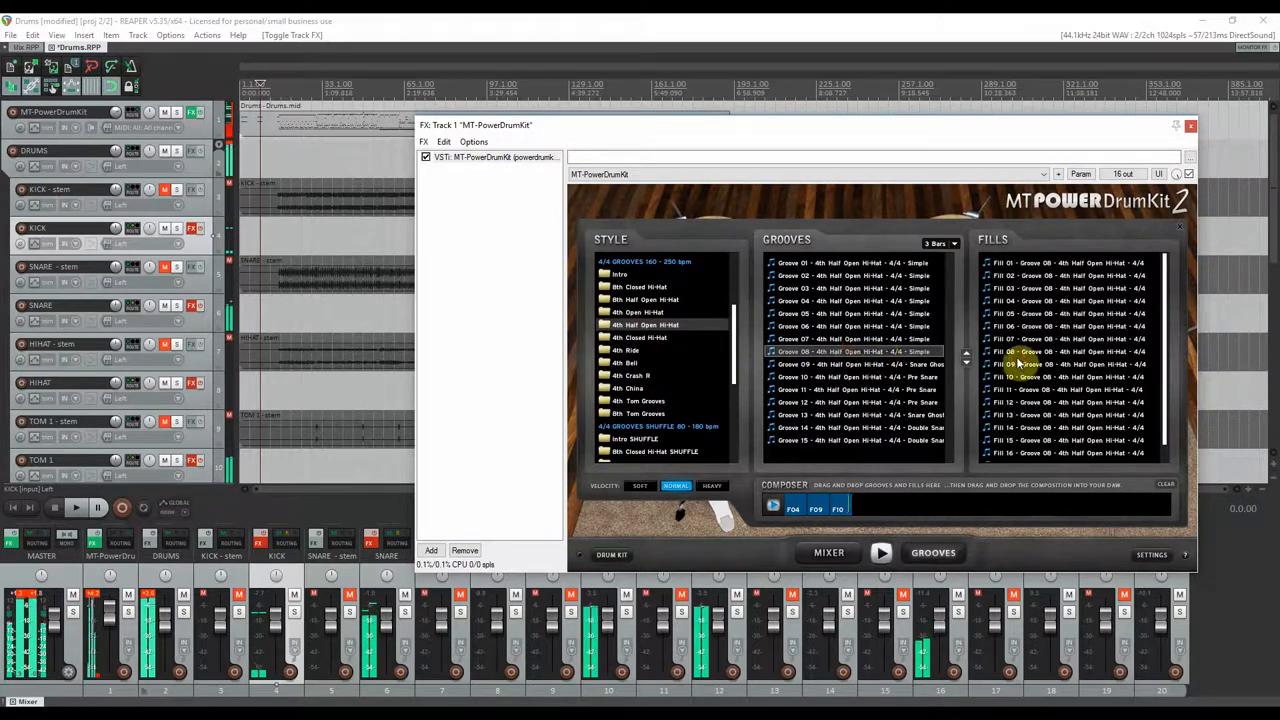
left_click(630, 388)
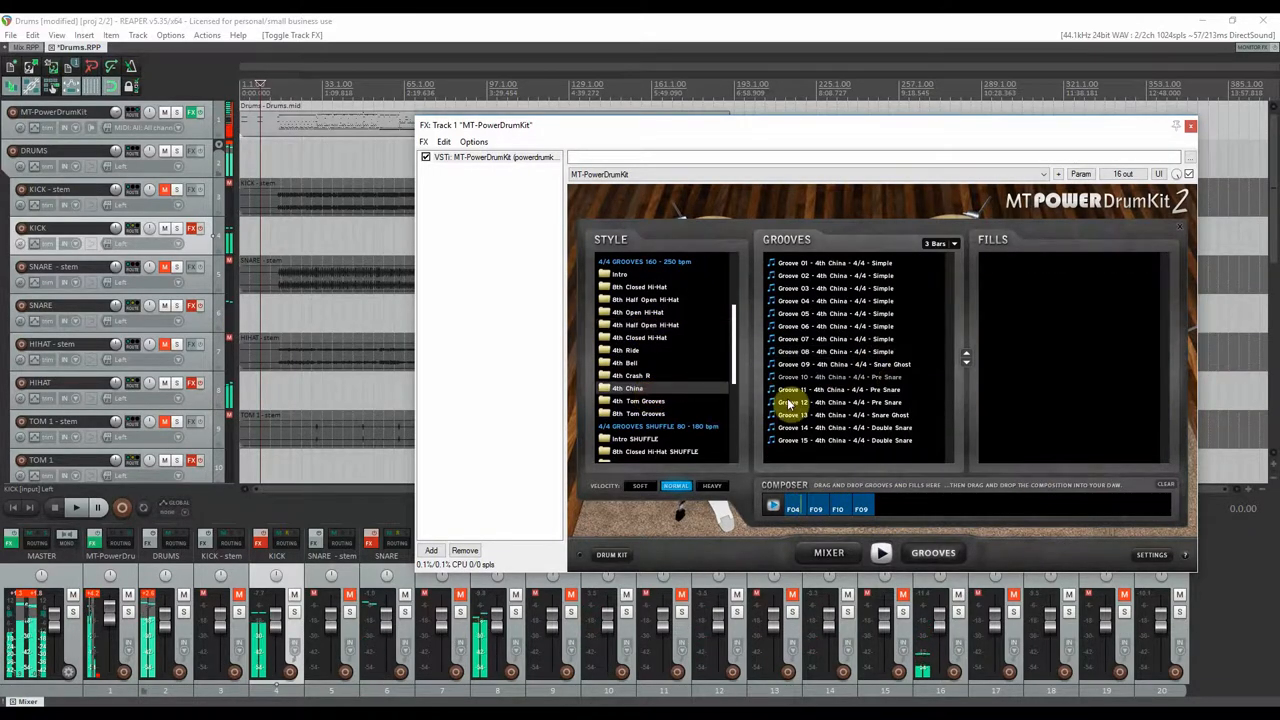
left_click(836, 388)
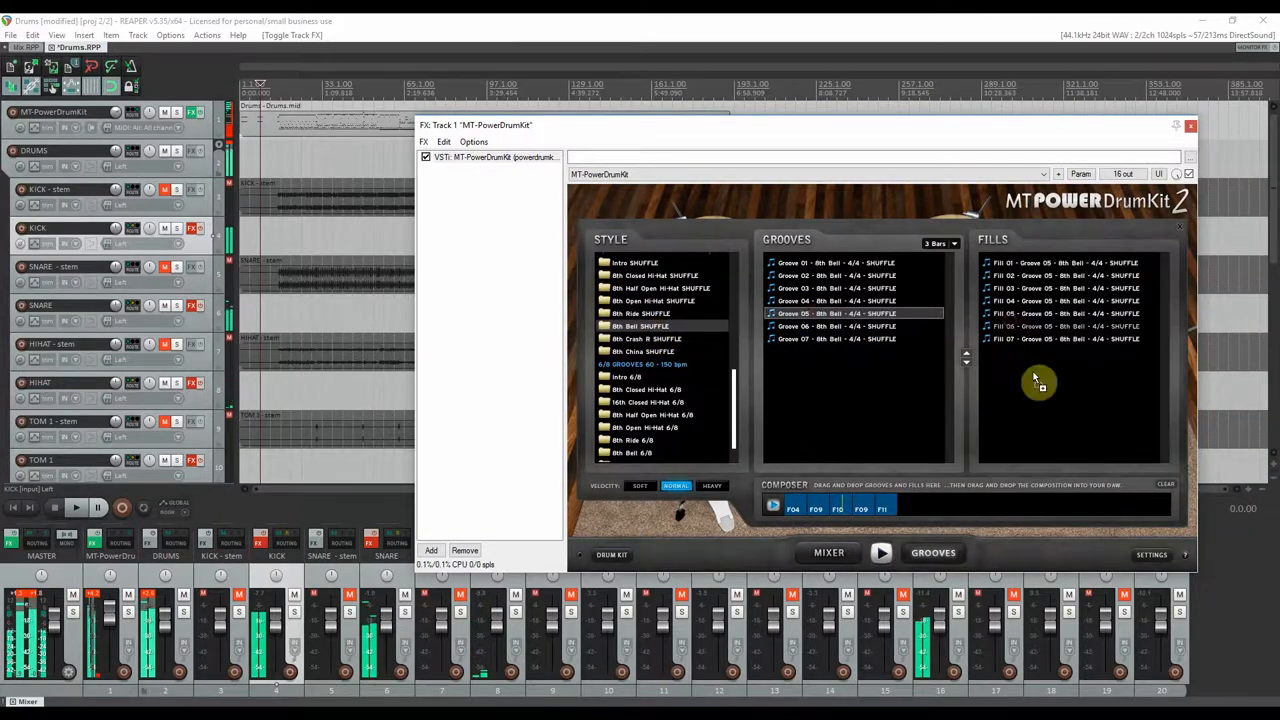
Add a 6/8 fill and 8th Crash R 6/8 grooves, then show the kit's MIDI mapping settings
left_click(648, 400)
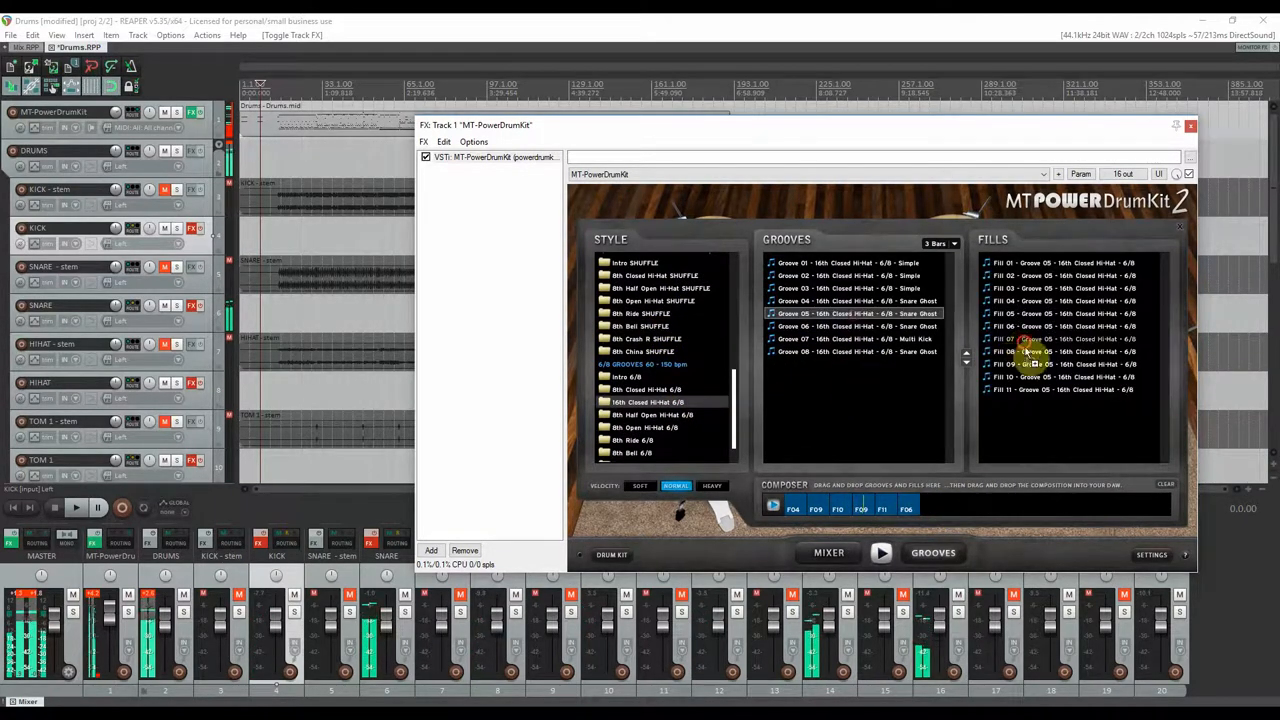
left_click(1060, 338)
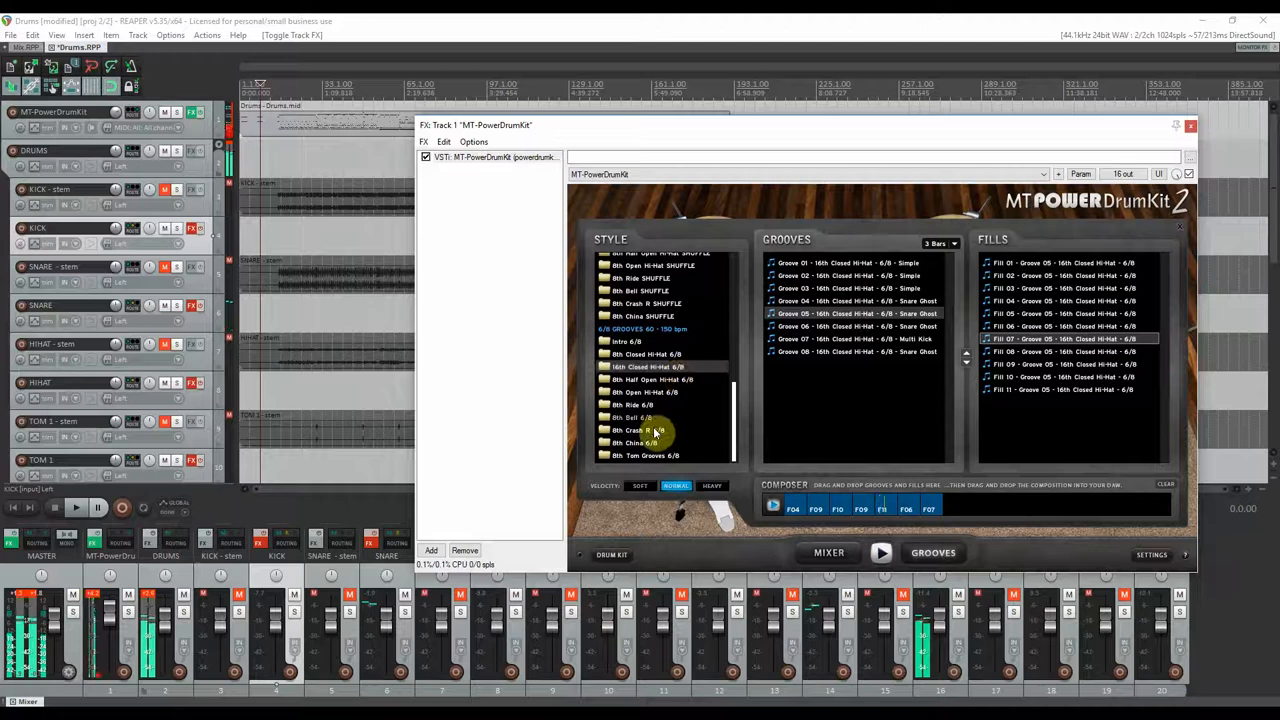
left_click(640, 430)
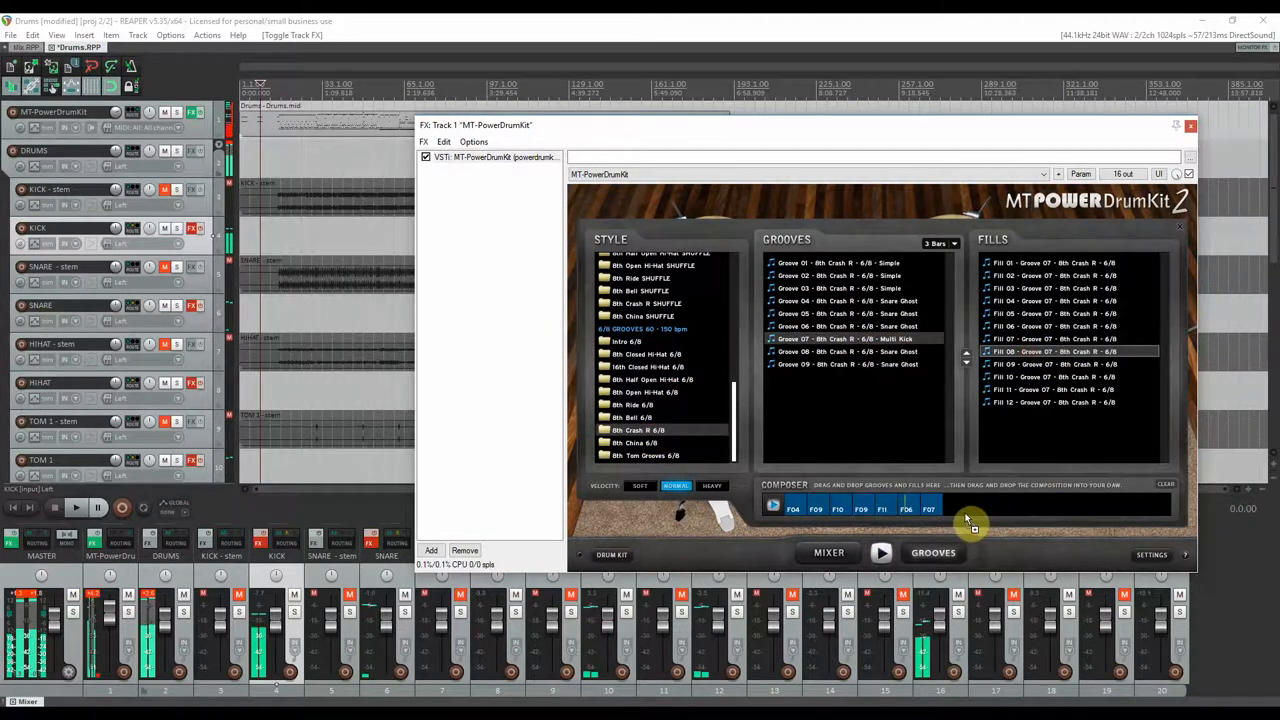
left_click(952, 510)
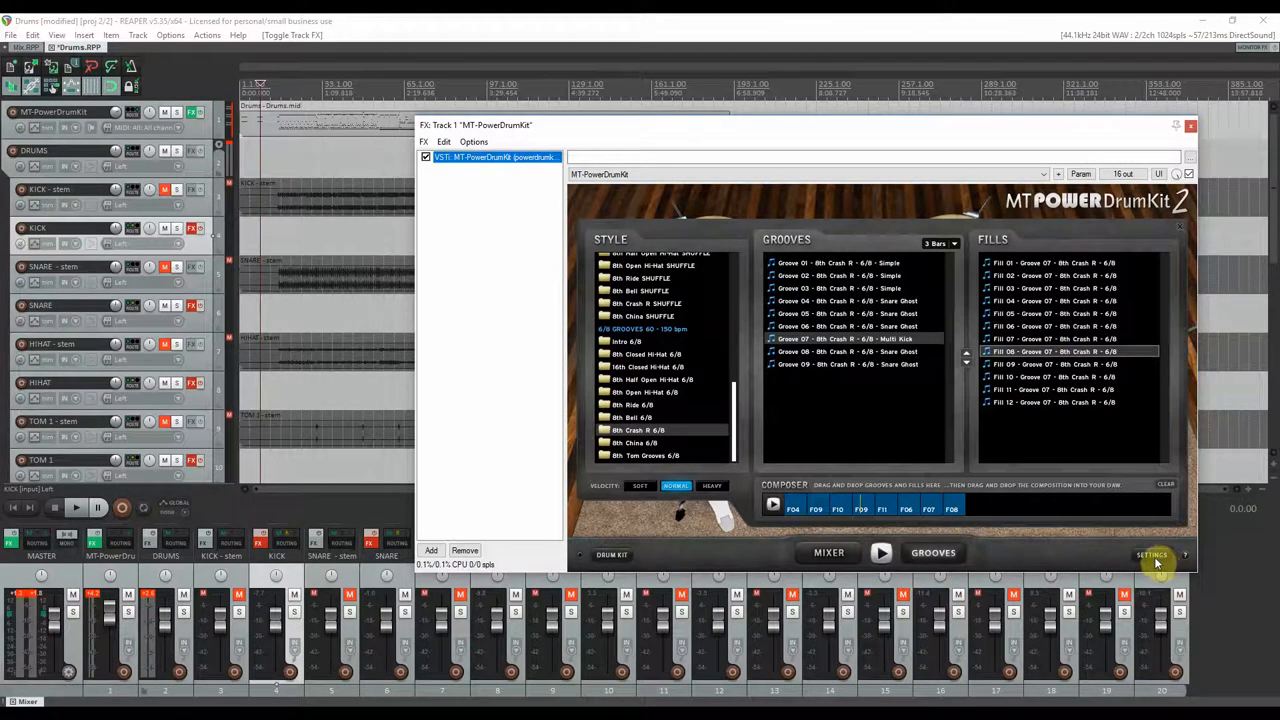
left_click(1152, 554)
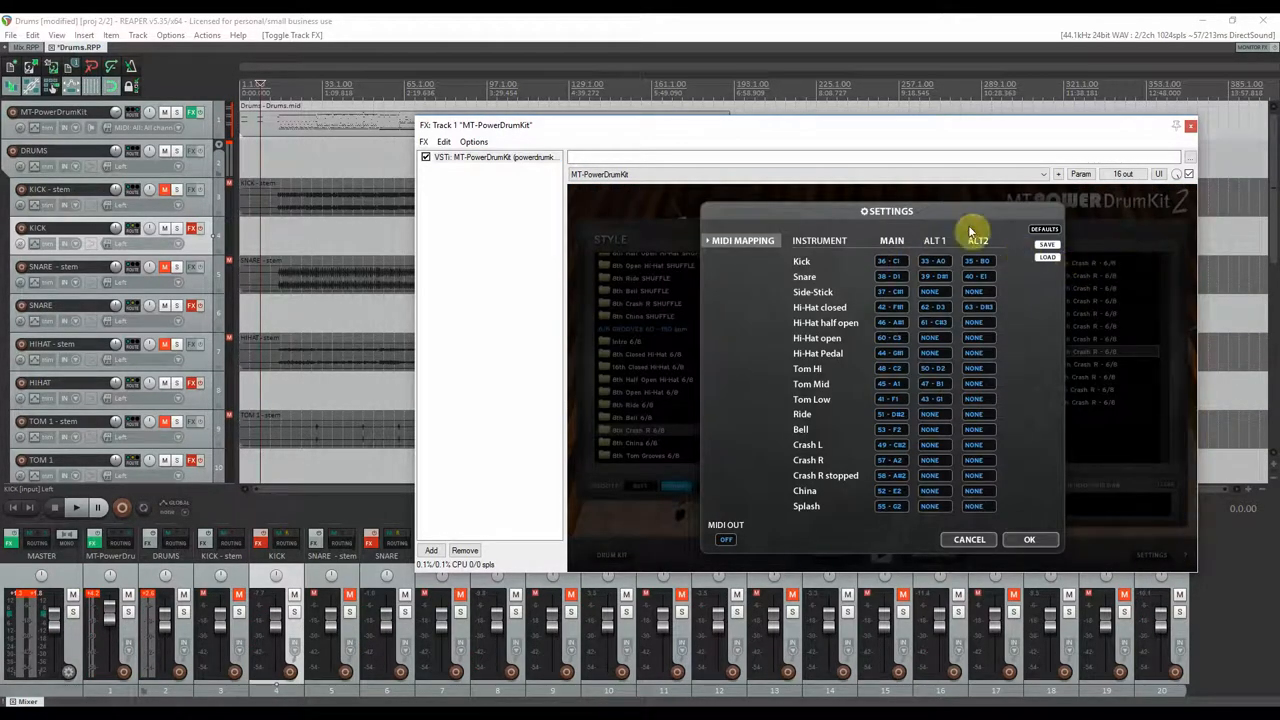
mouse_move(836, 230)
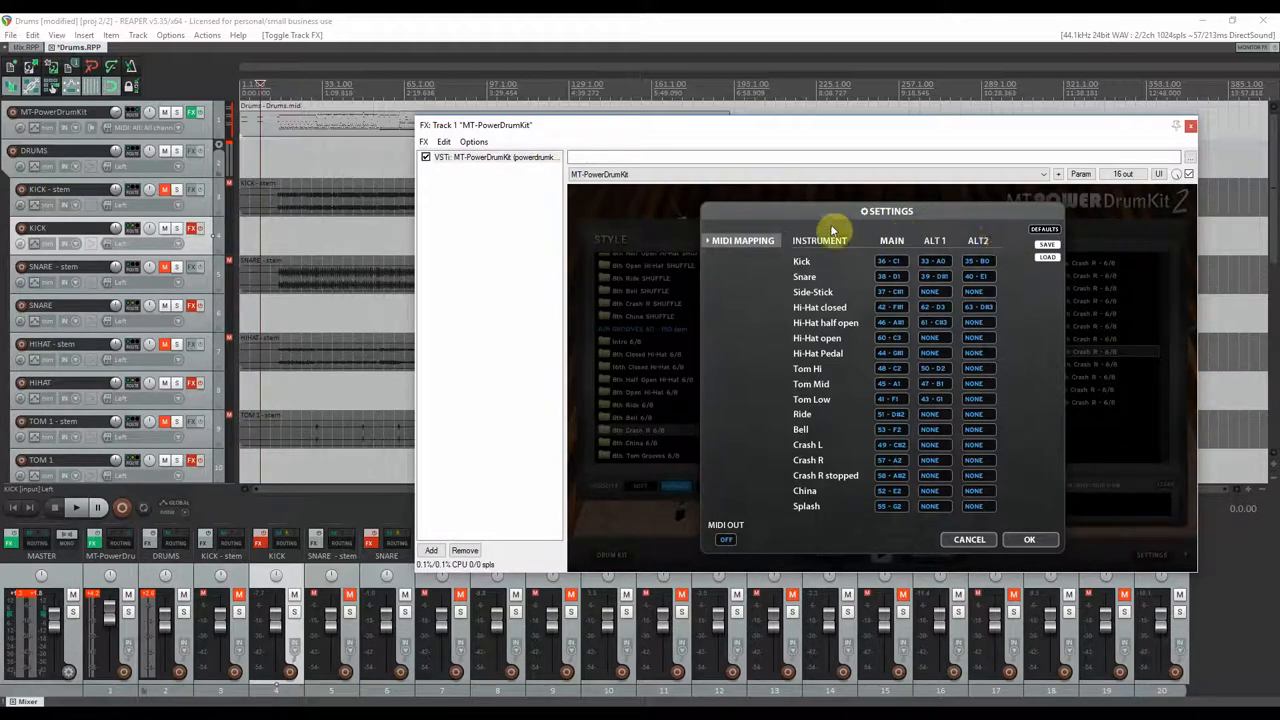
mouse_move(1124, 284)
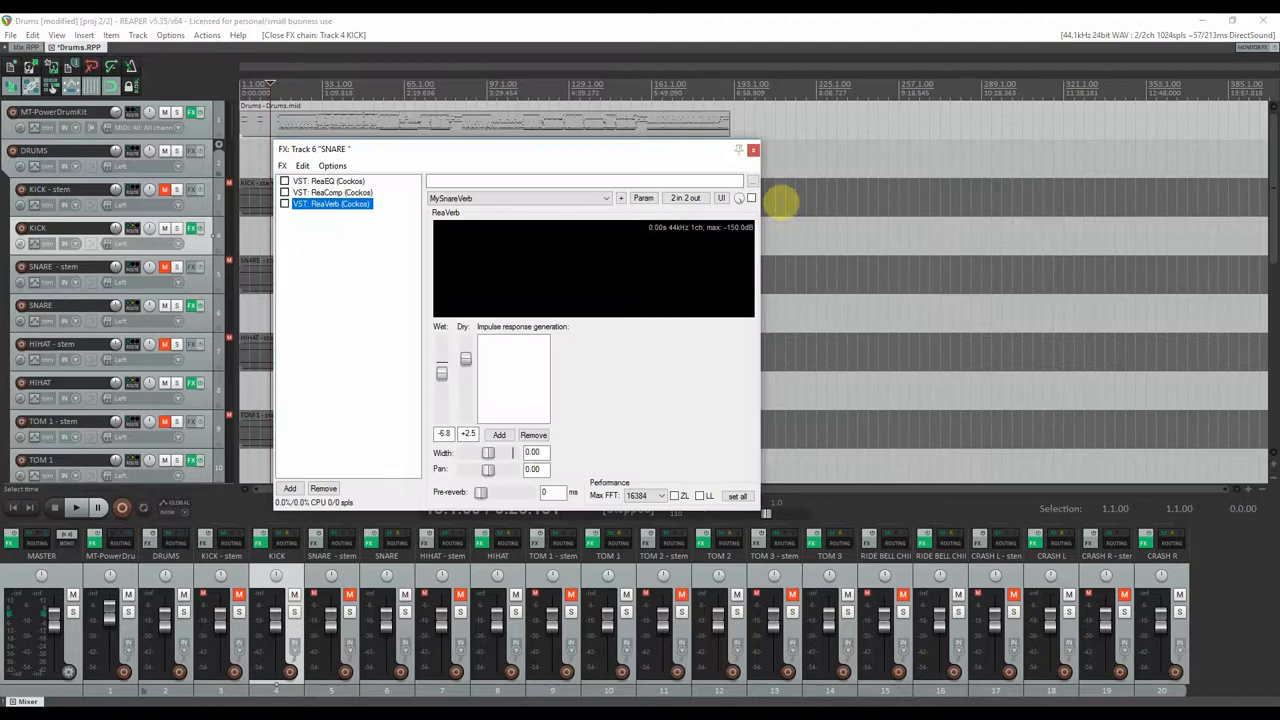
Close the SNARE effects window and switch to the Mix project tab
left_click(752, 148)
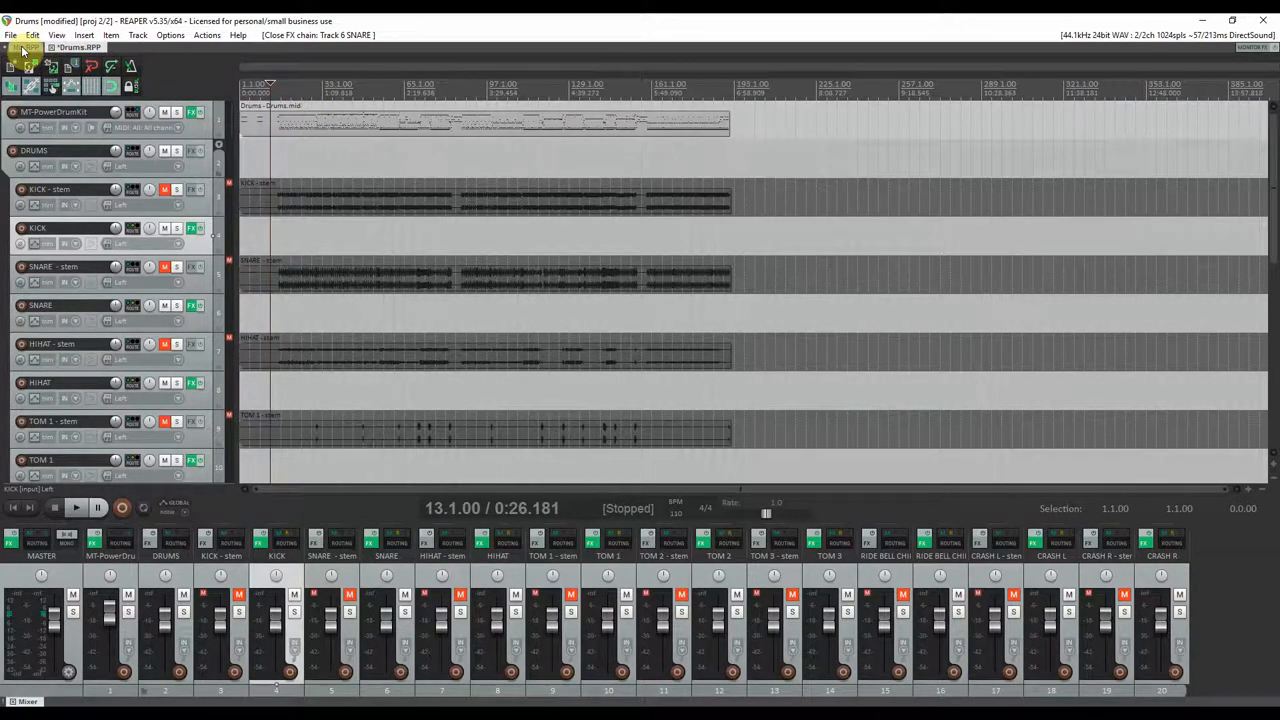
left_click(36, 48)
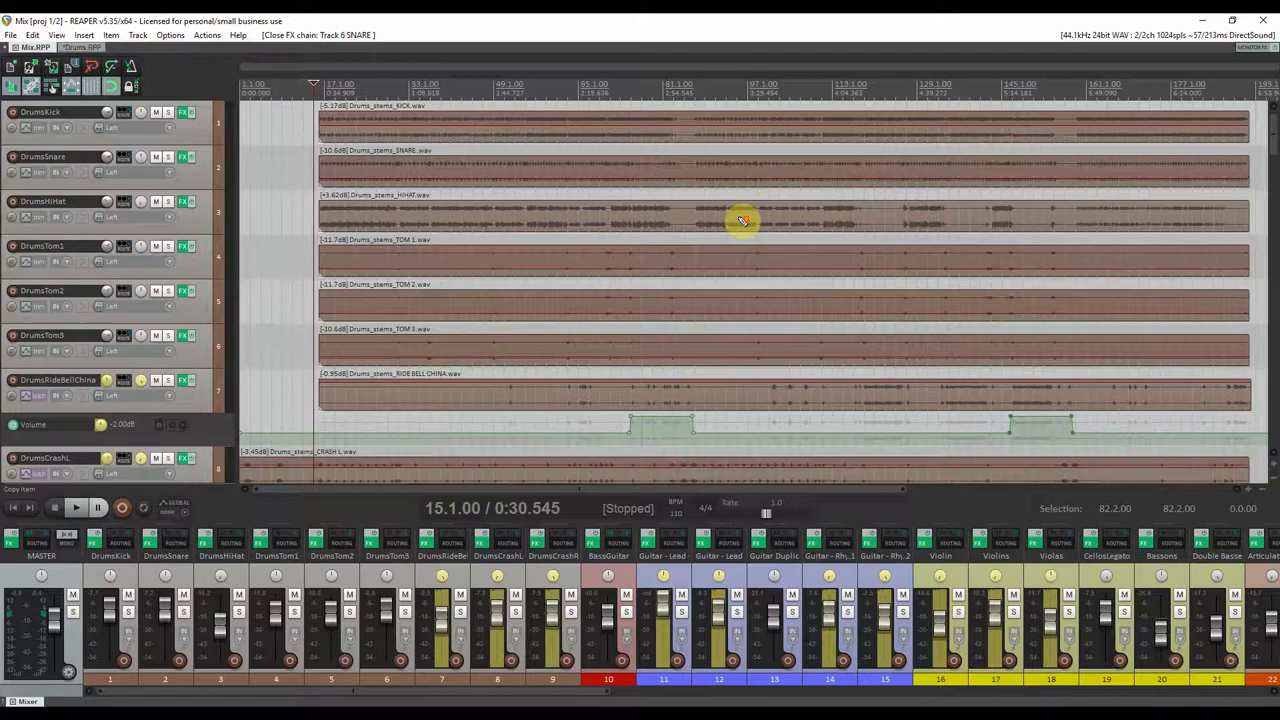
scroll("down", 3)
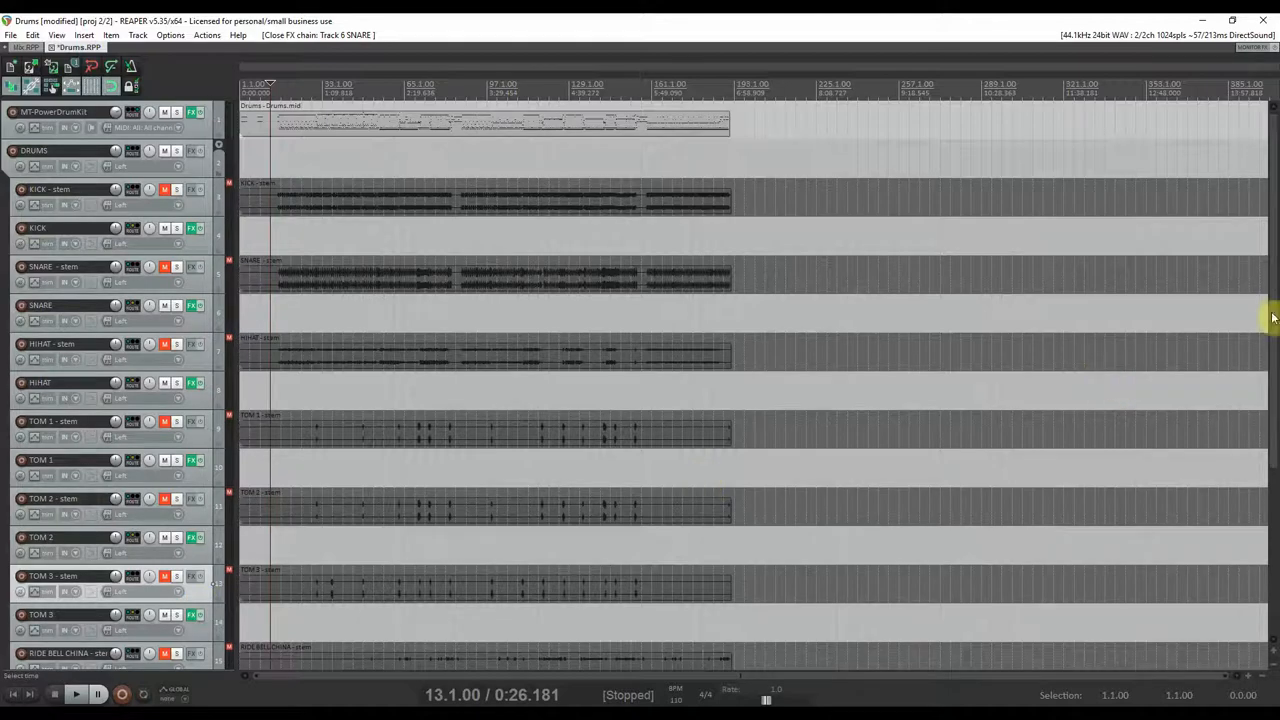
scroll("down", 3)
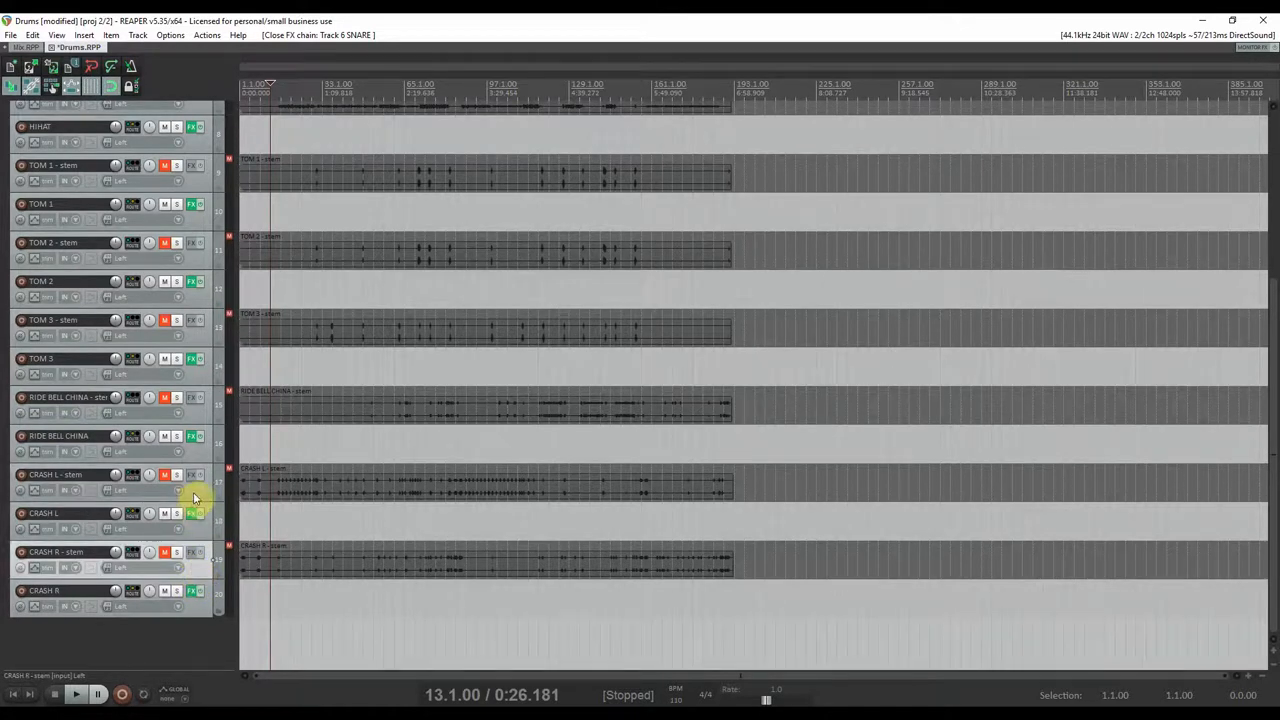
mouse_move(204, 418)
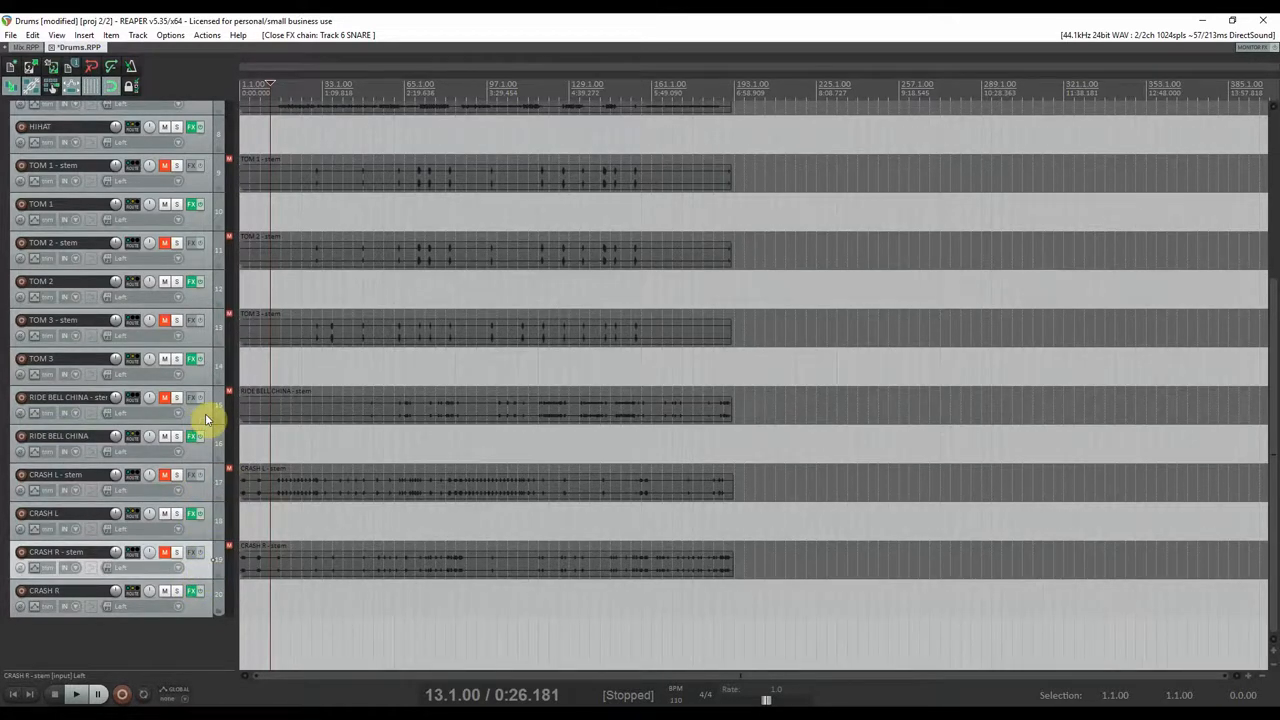
mouse_move(360, 162)
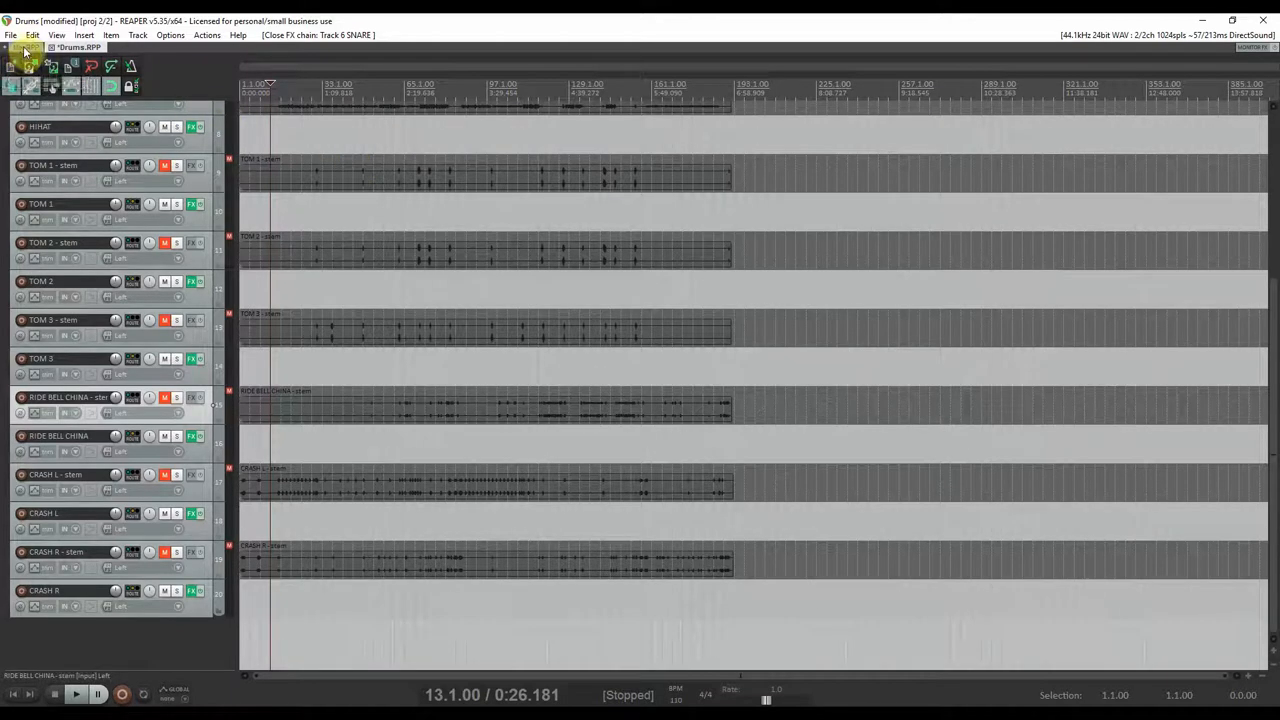
scroll("up", 3)
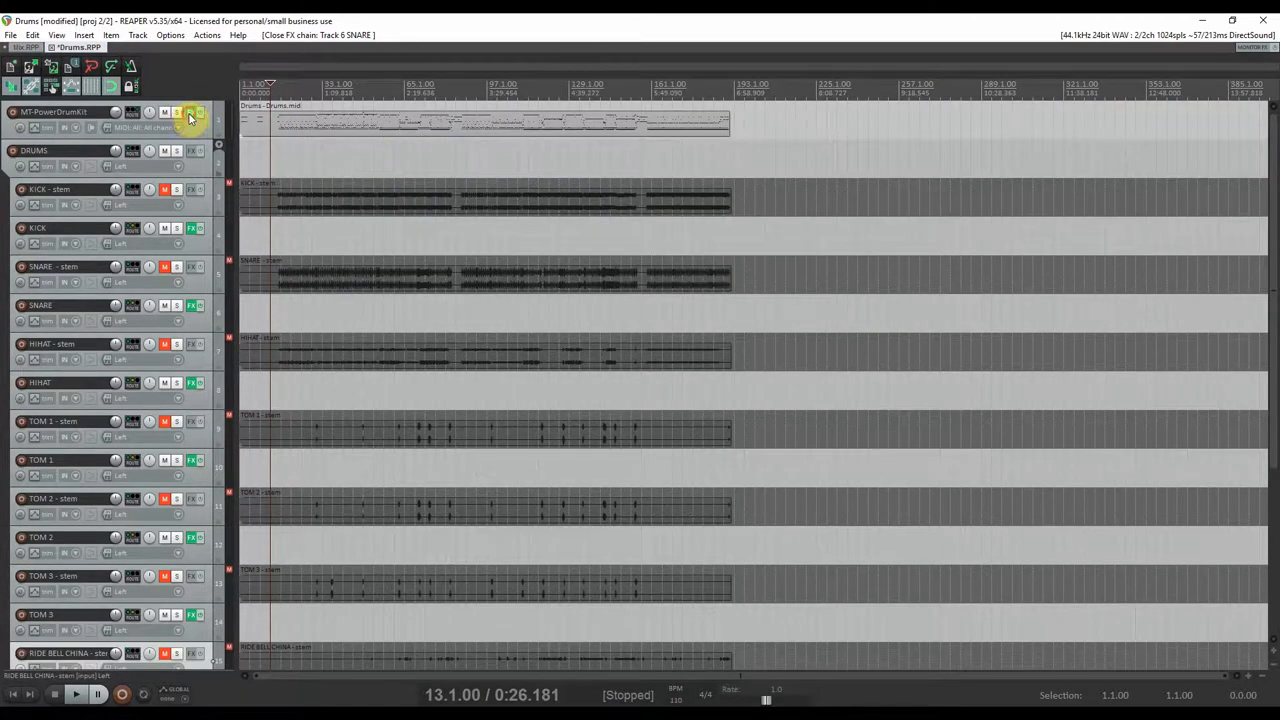
left_click(190, 112)
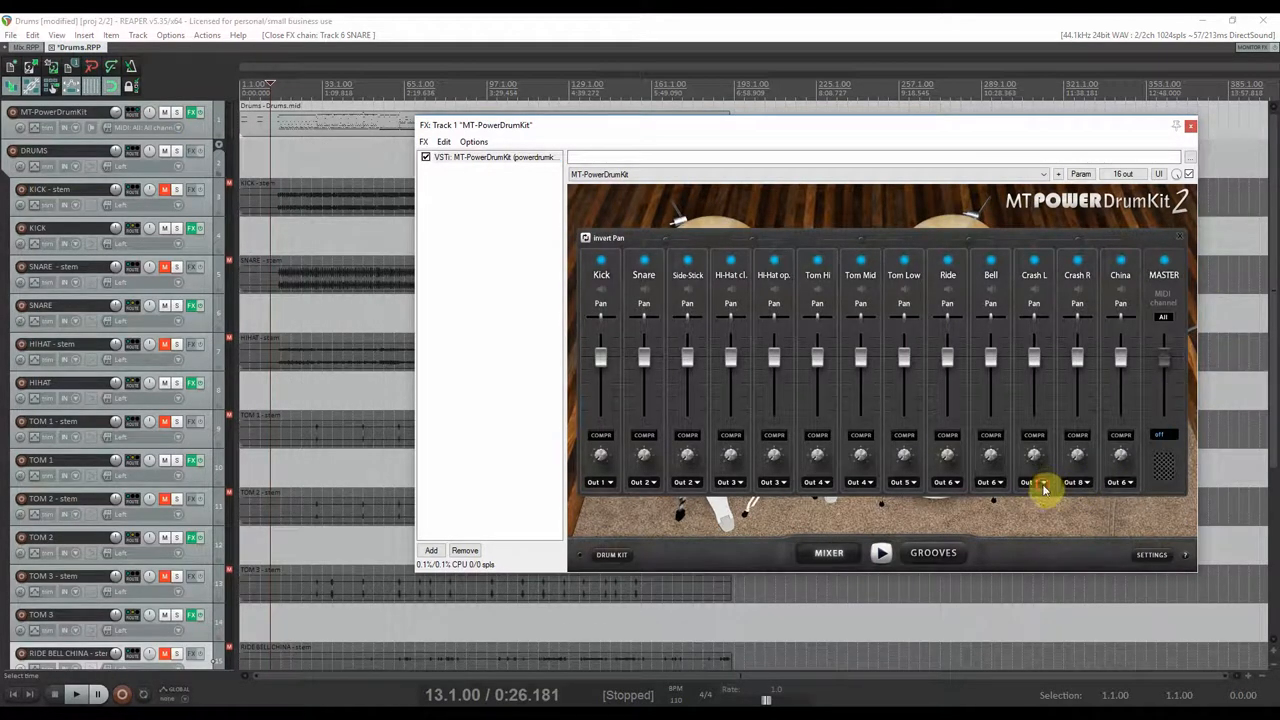
left_click(1032, 482)
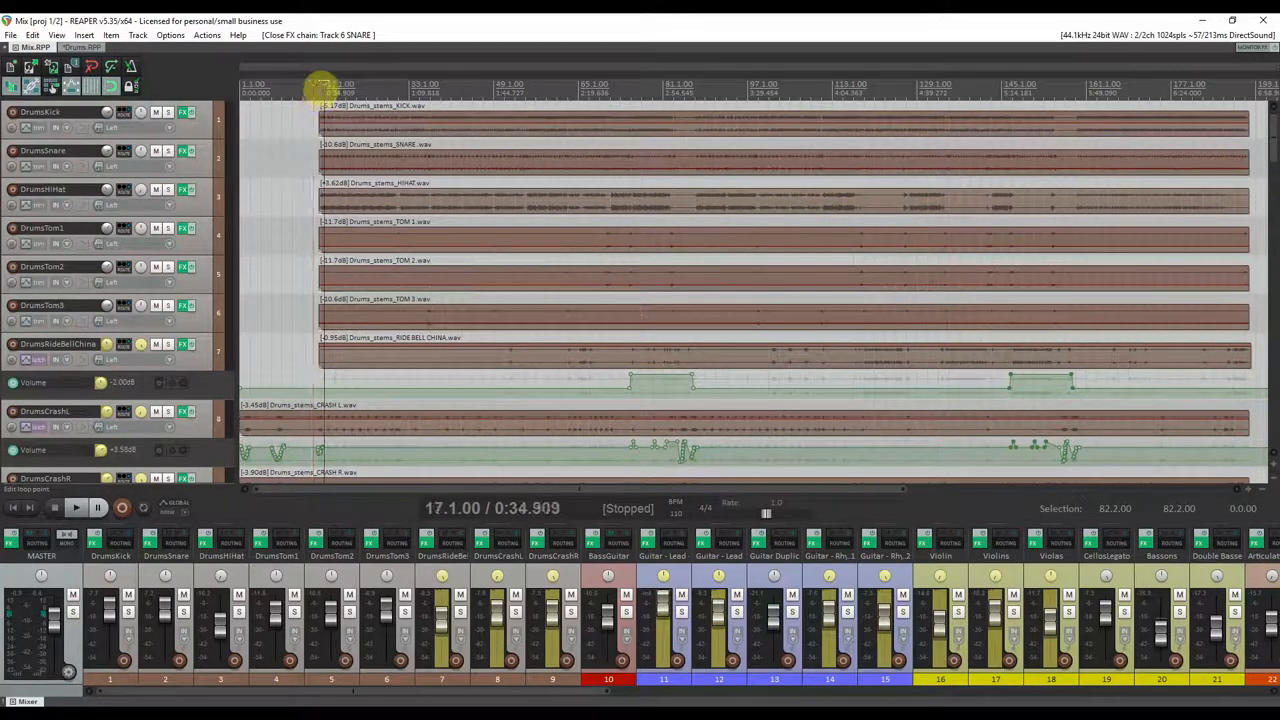
Switch back to the Drums project tab
left_click(320, 88)
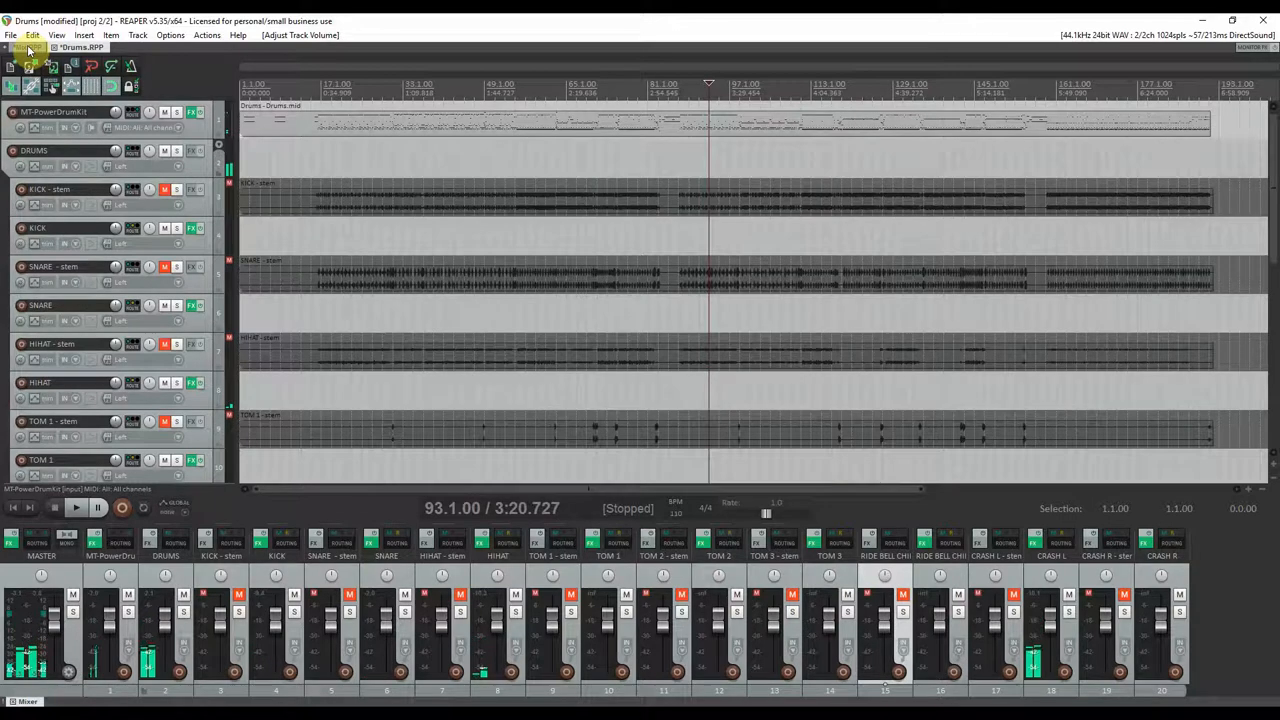
Preview the DrumsKick FX in the Mix project, then return to Drums.RPP and resume playback
left_click(36, 48)
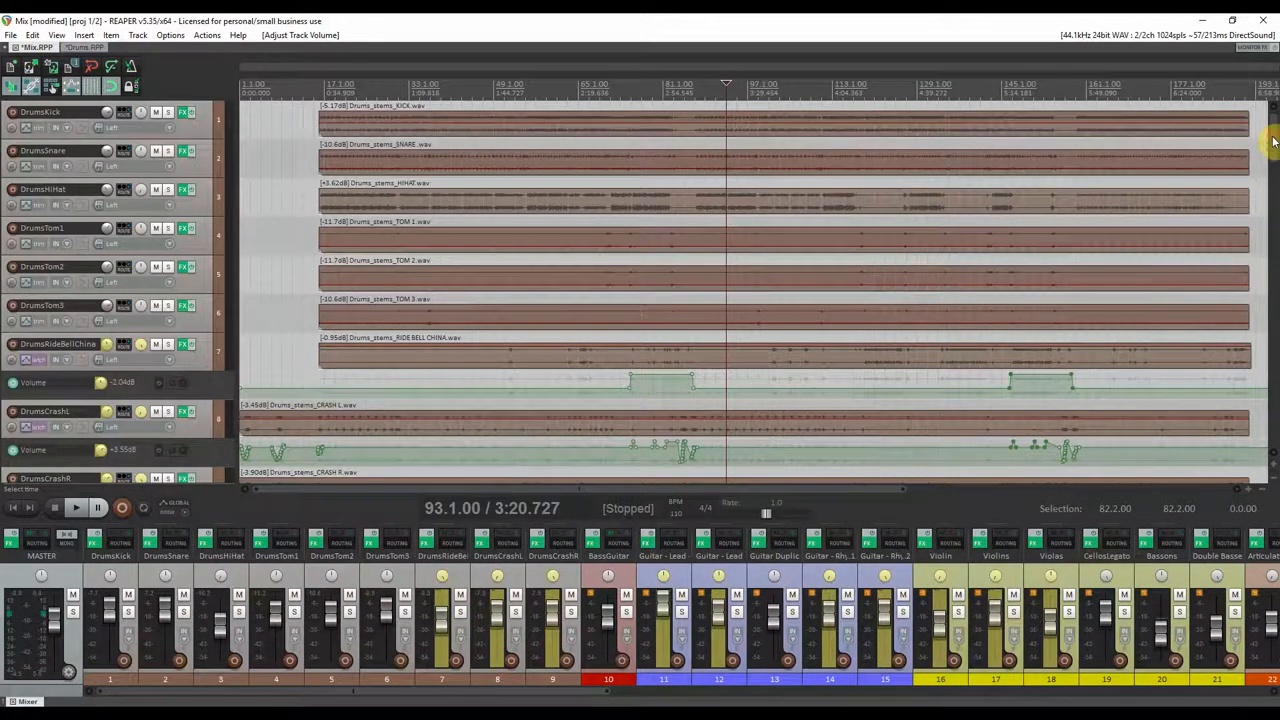
mouse_move(778, 224)
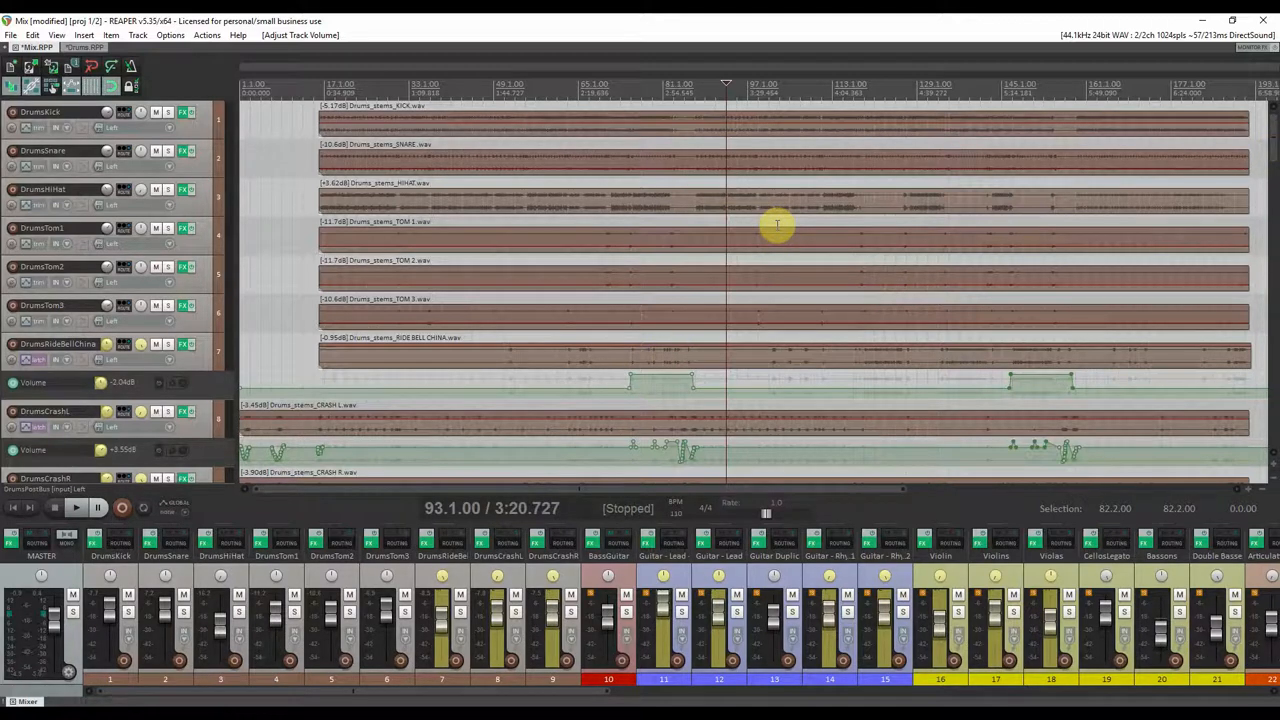
mouse_move(678, 244)
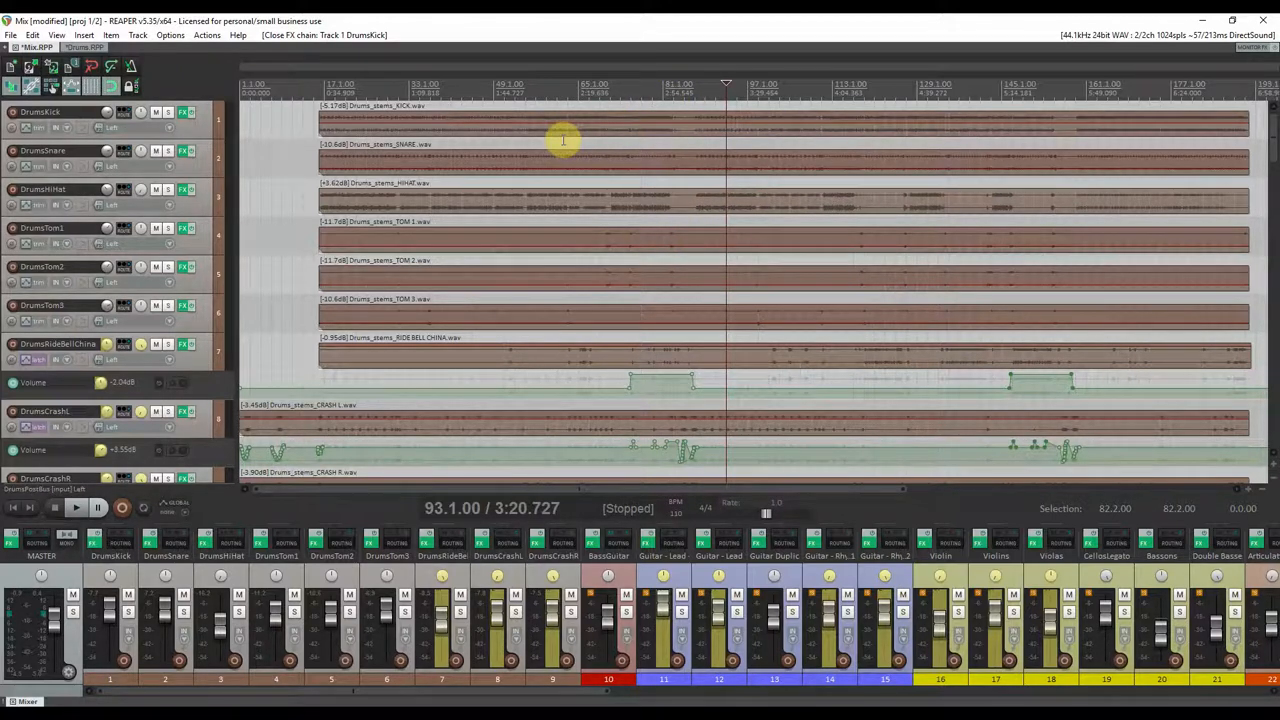
left_click(184, 112)
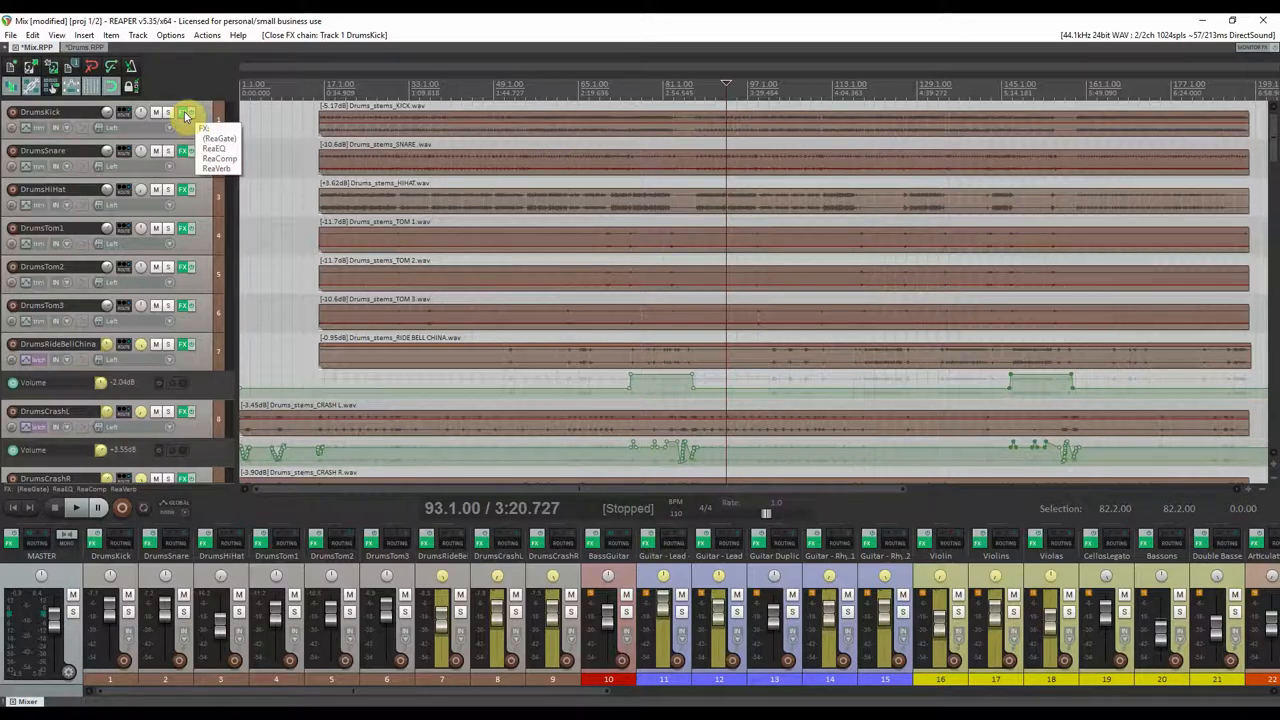
left_click(214, 148)
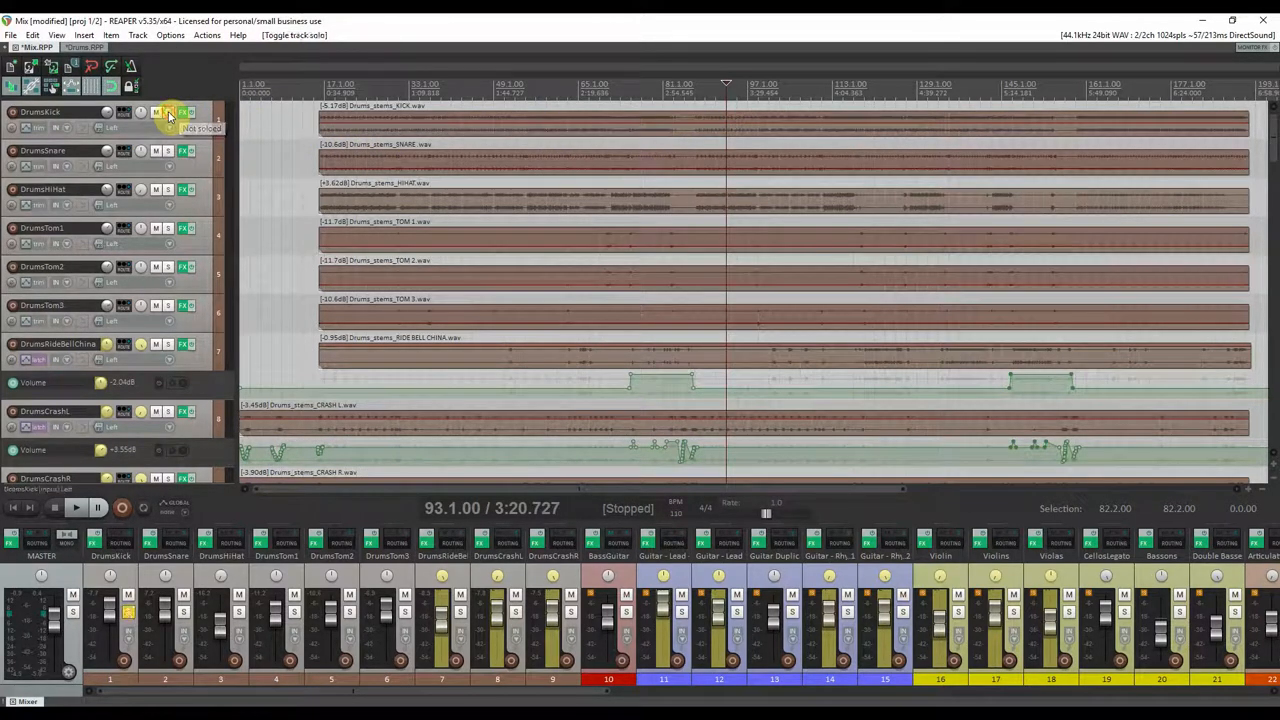
left_click(84, 48)
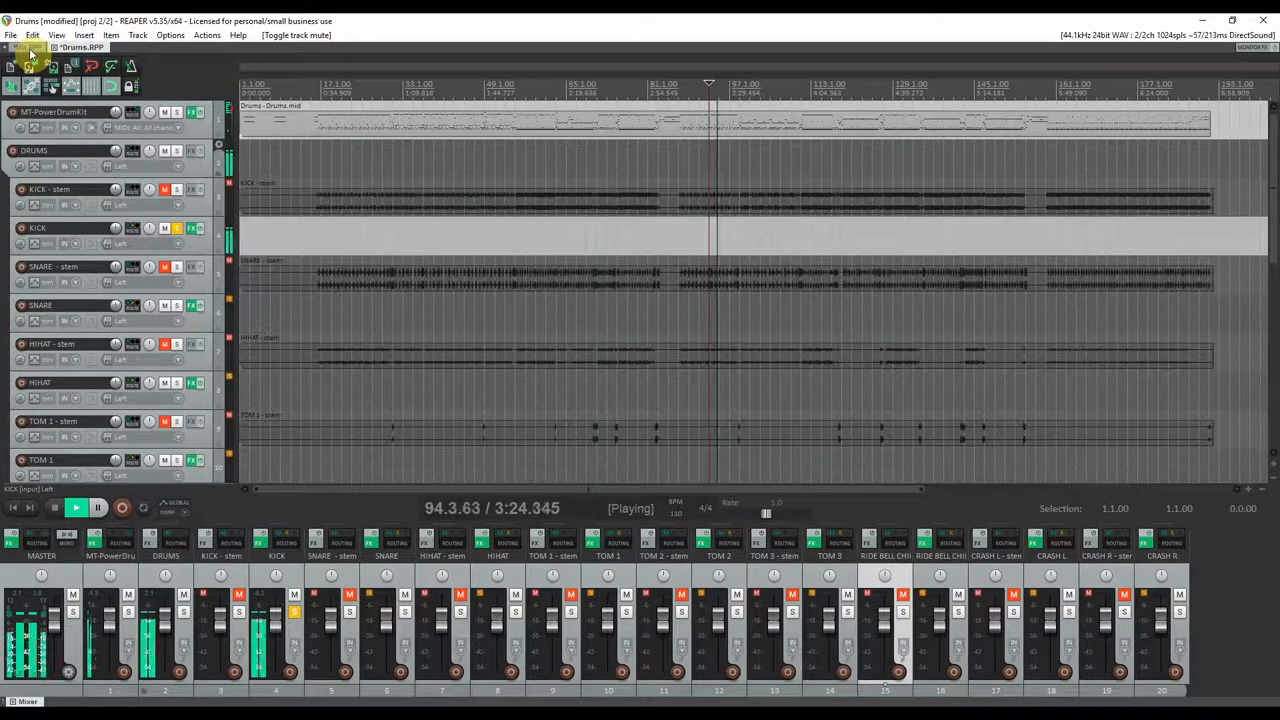
Return to the Mix.RPP project tab while playback continues
left_click(36, 48)
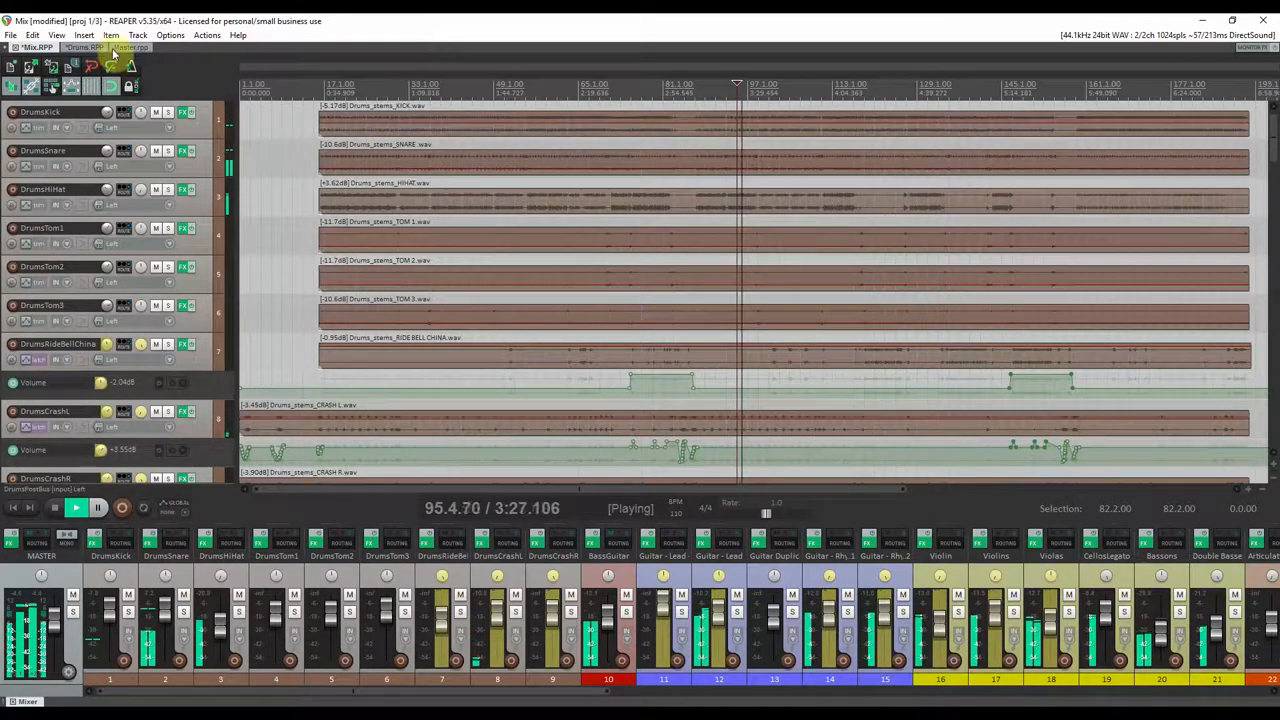
left_click(124, 48)
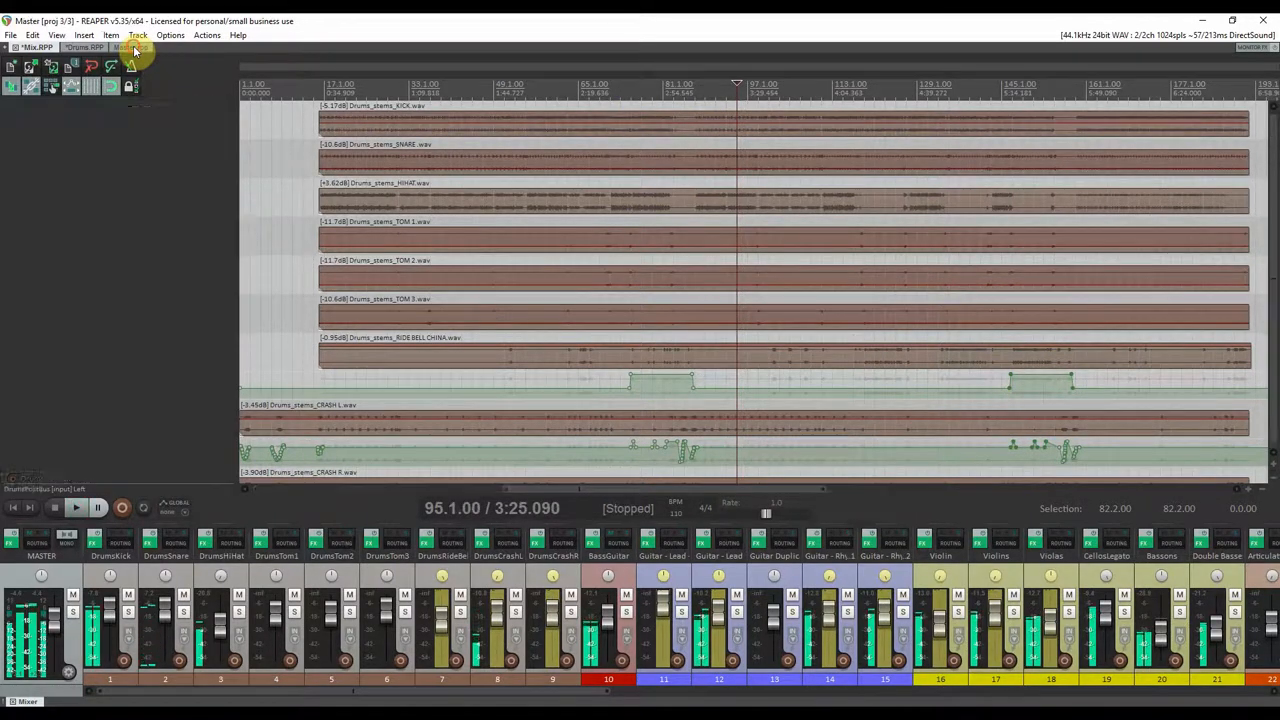
left_click(124, 48)
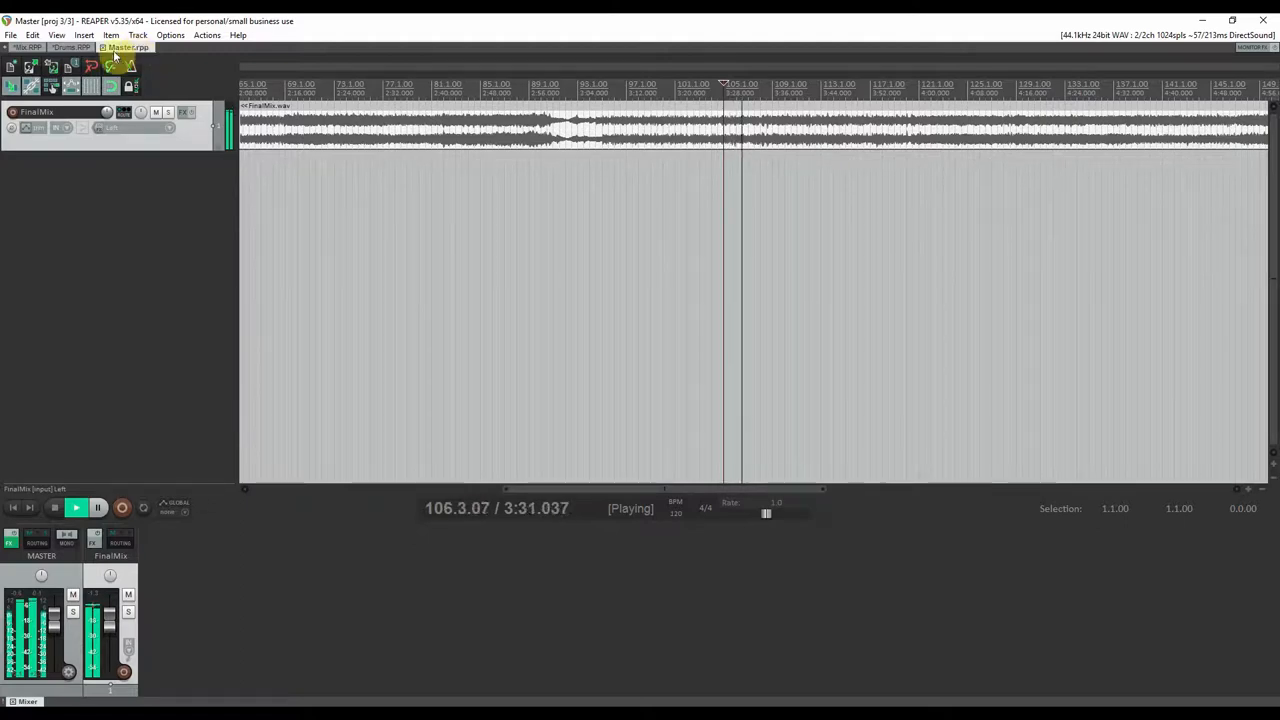
left_click(130, 66)
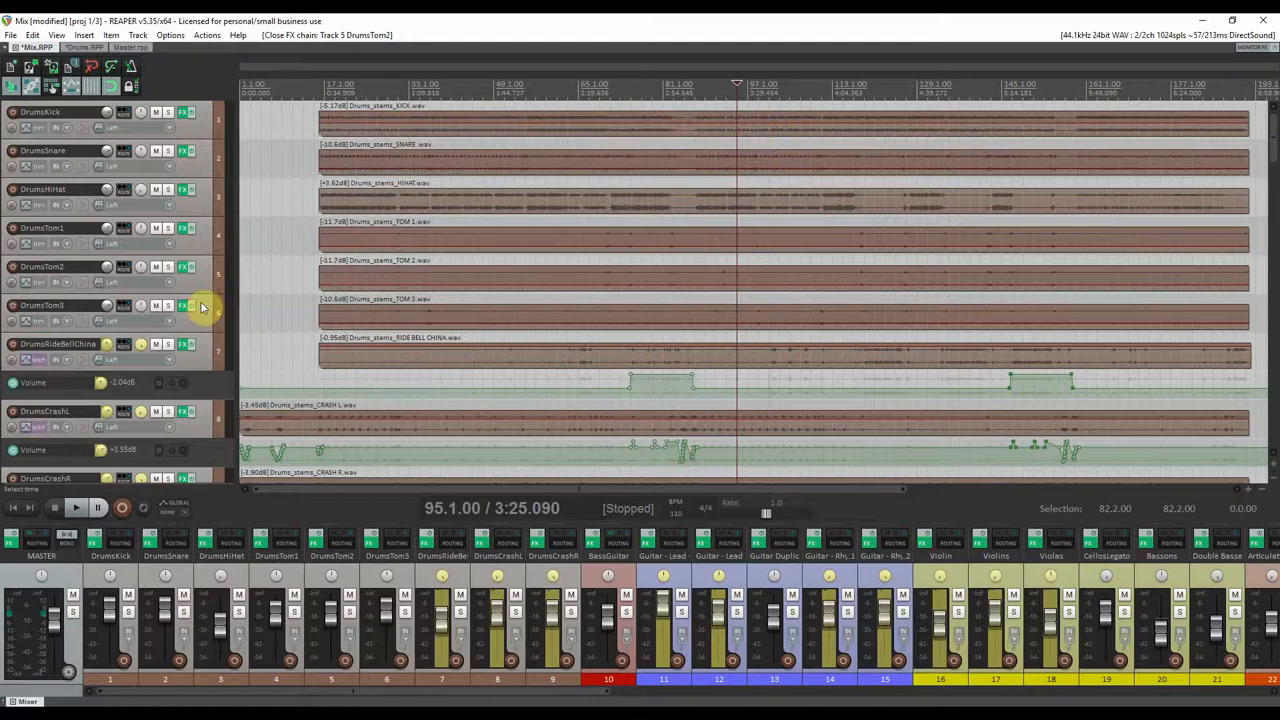
left_click(184, 304)
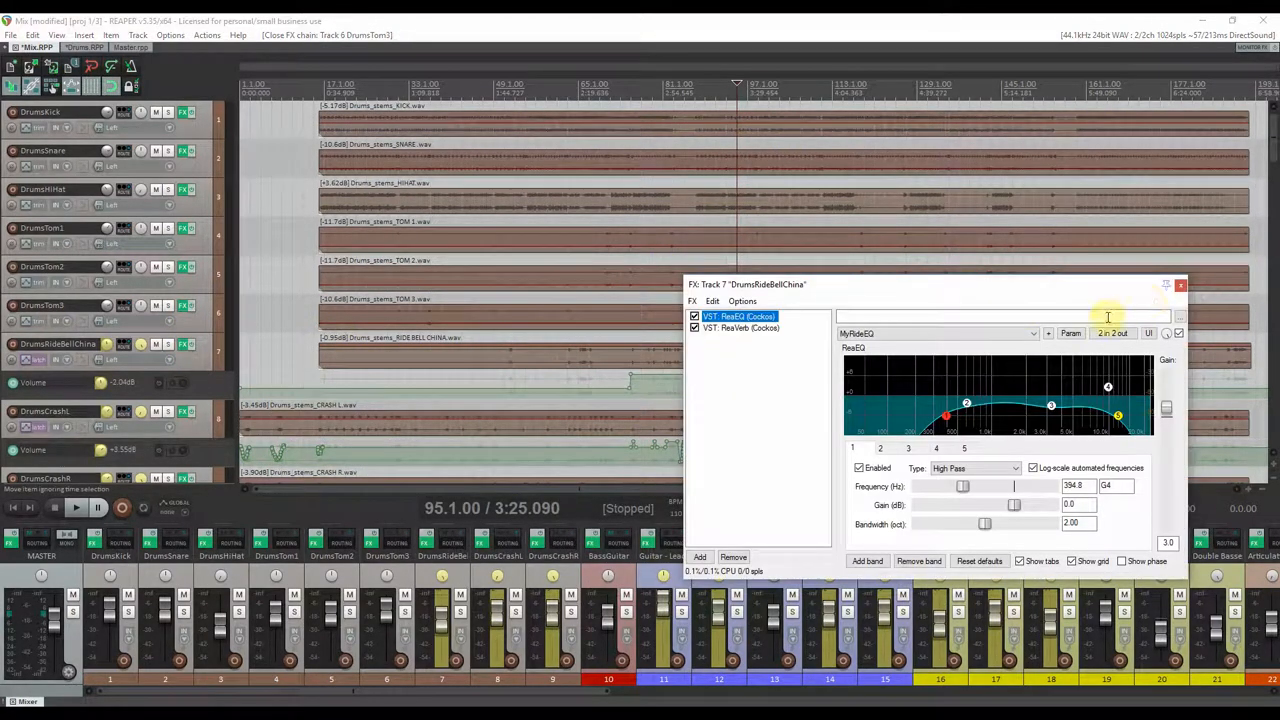
left_click(1180, 284)
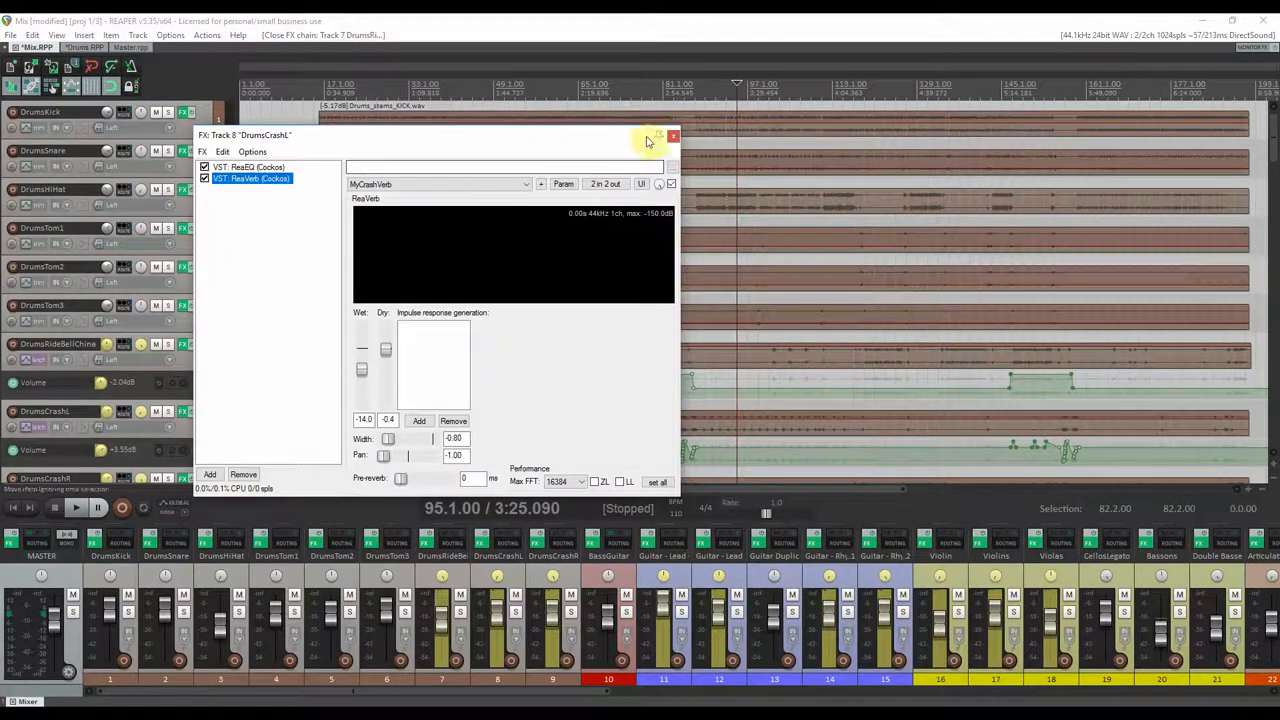
left_click(672, 136)
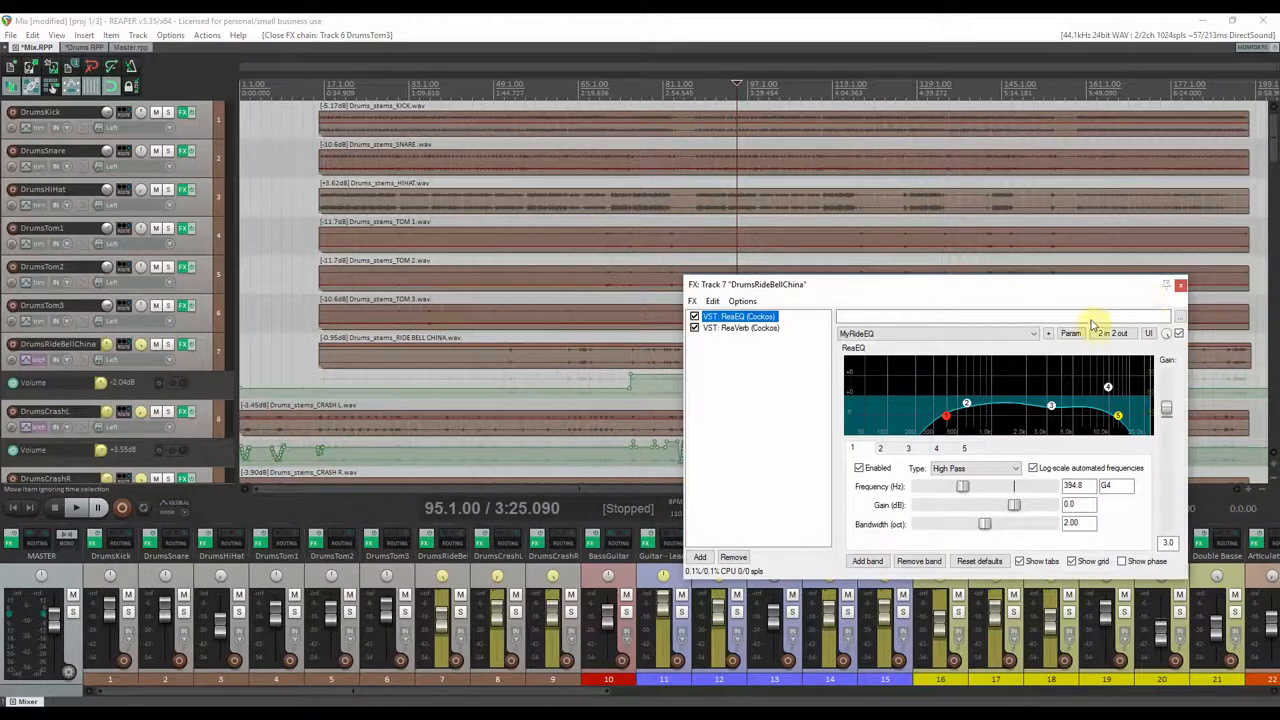
left_click(1180, 284)
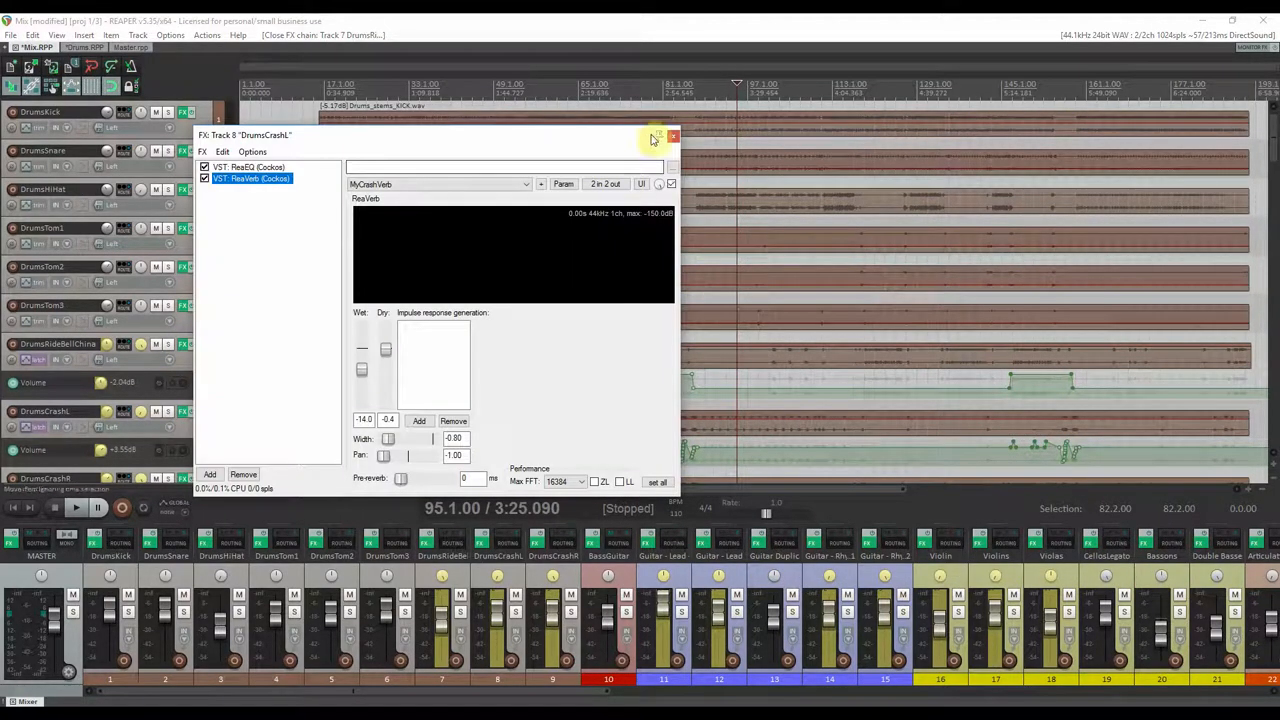
left_click(672, 136)
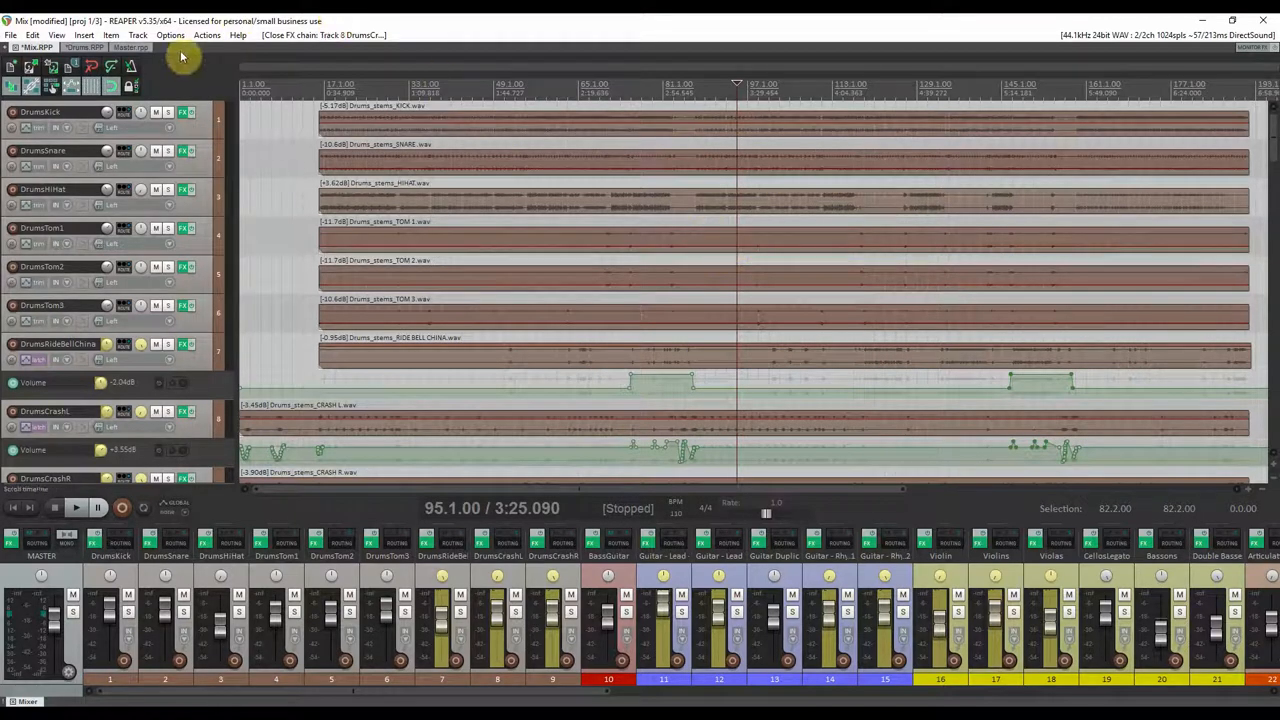
mouse_move(84, 48)
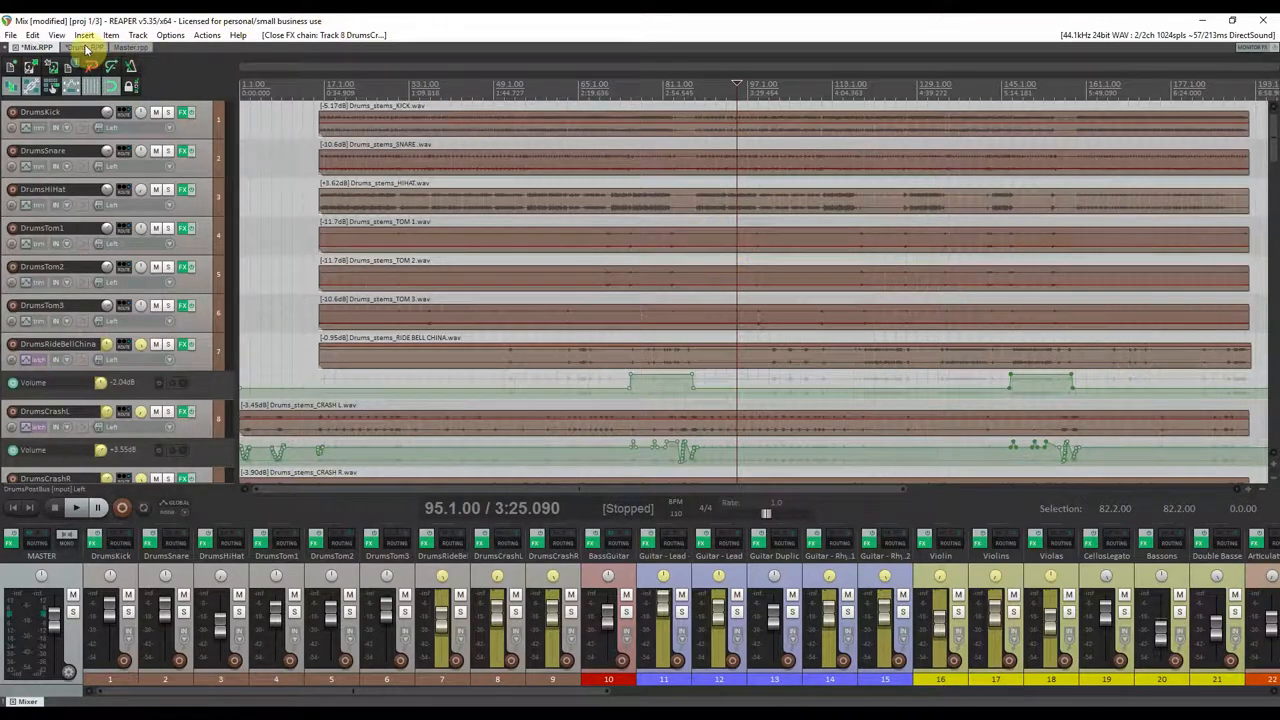
Close the MT PowerDrumKit mixer in Drums, then inspect the DrumsKick chain's ReaVerb settings
left_click(184, 276)
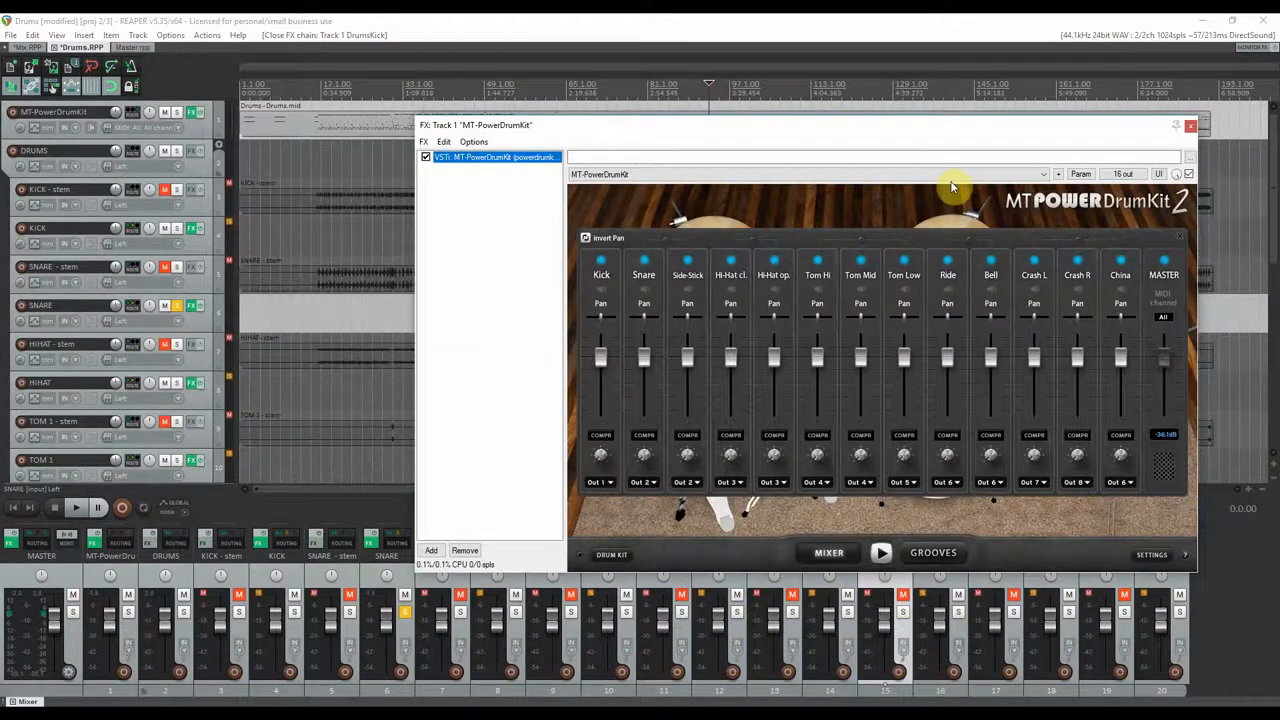
mouse_move(1190, 128)
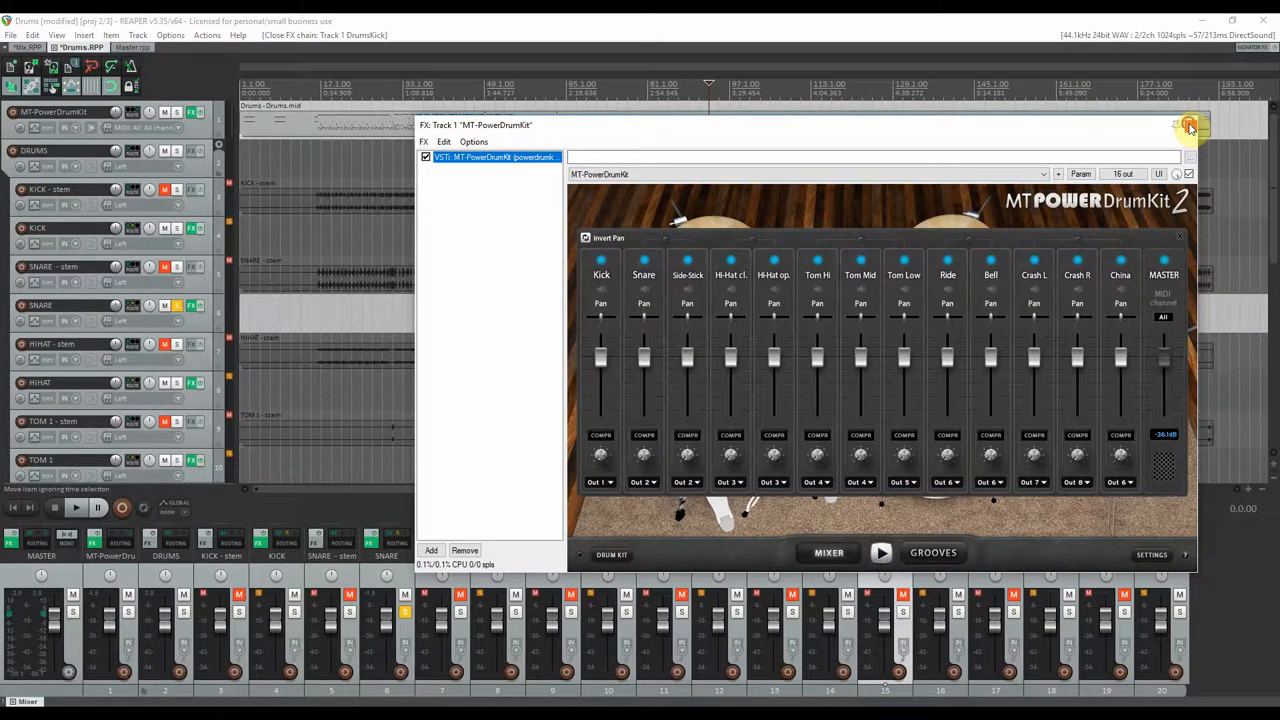
left_click(1190, 124)
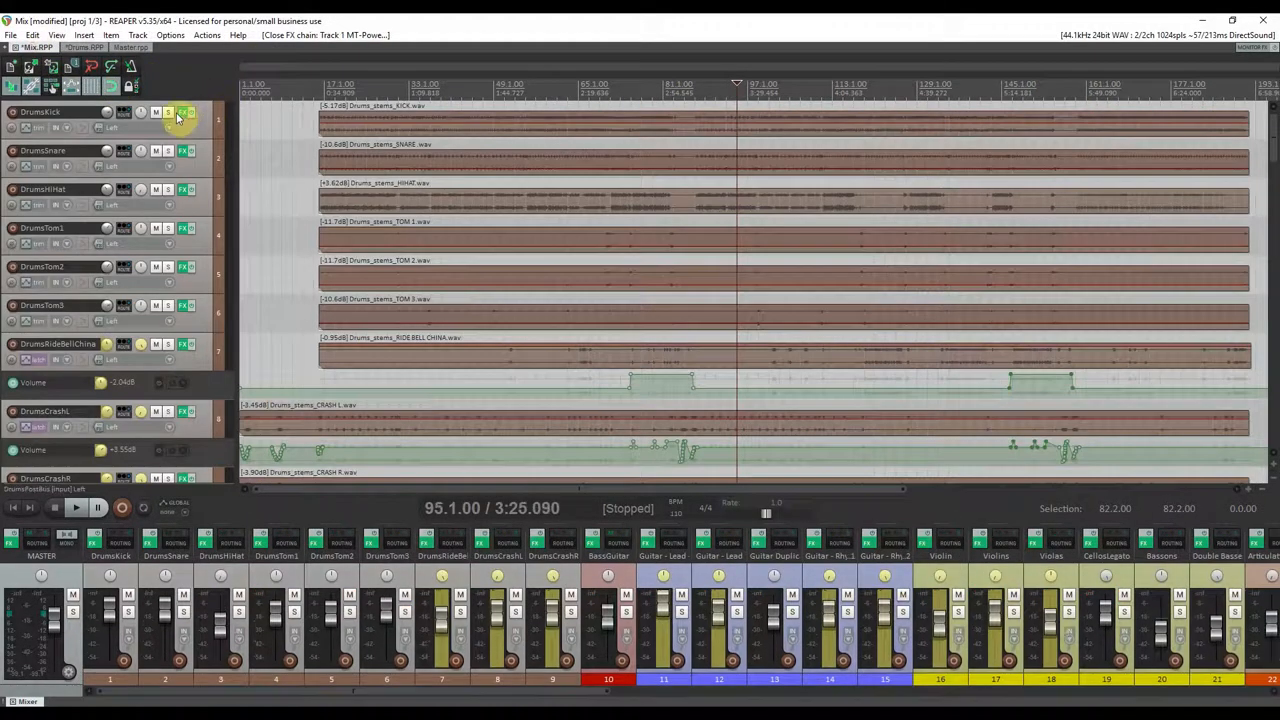
left_click(184, 112)
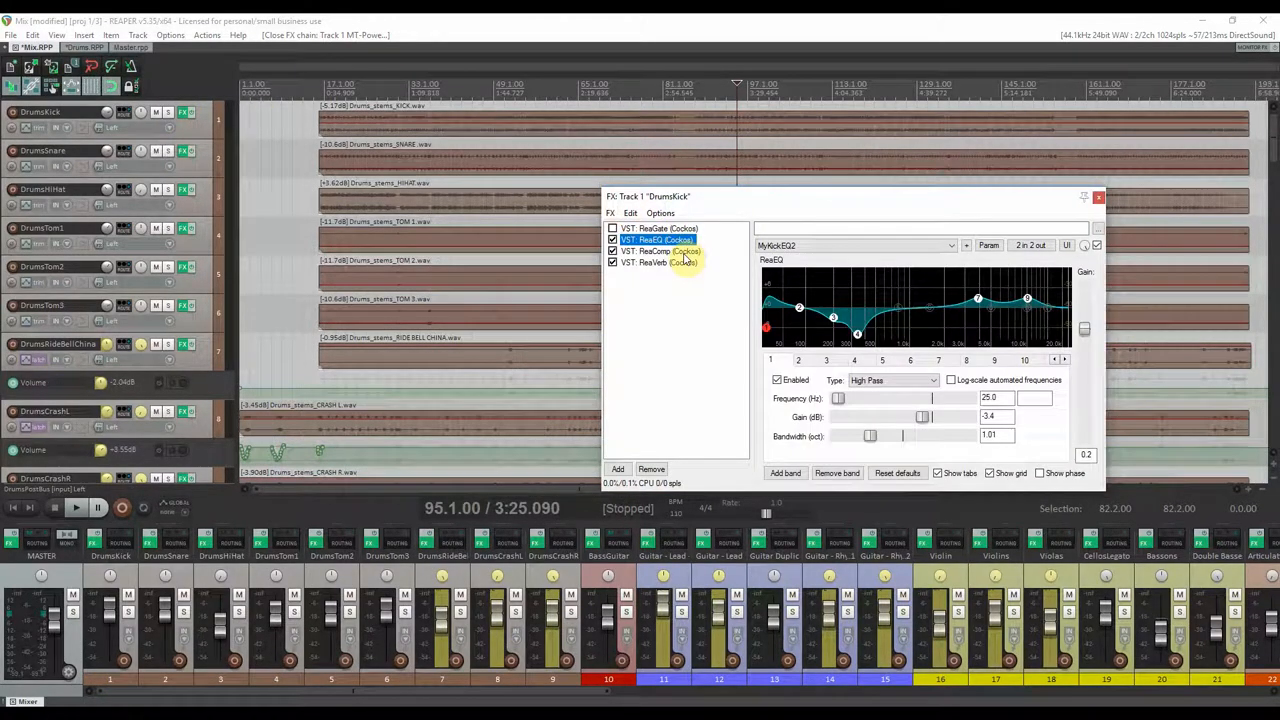
left_click(658, 262)
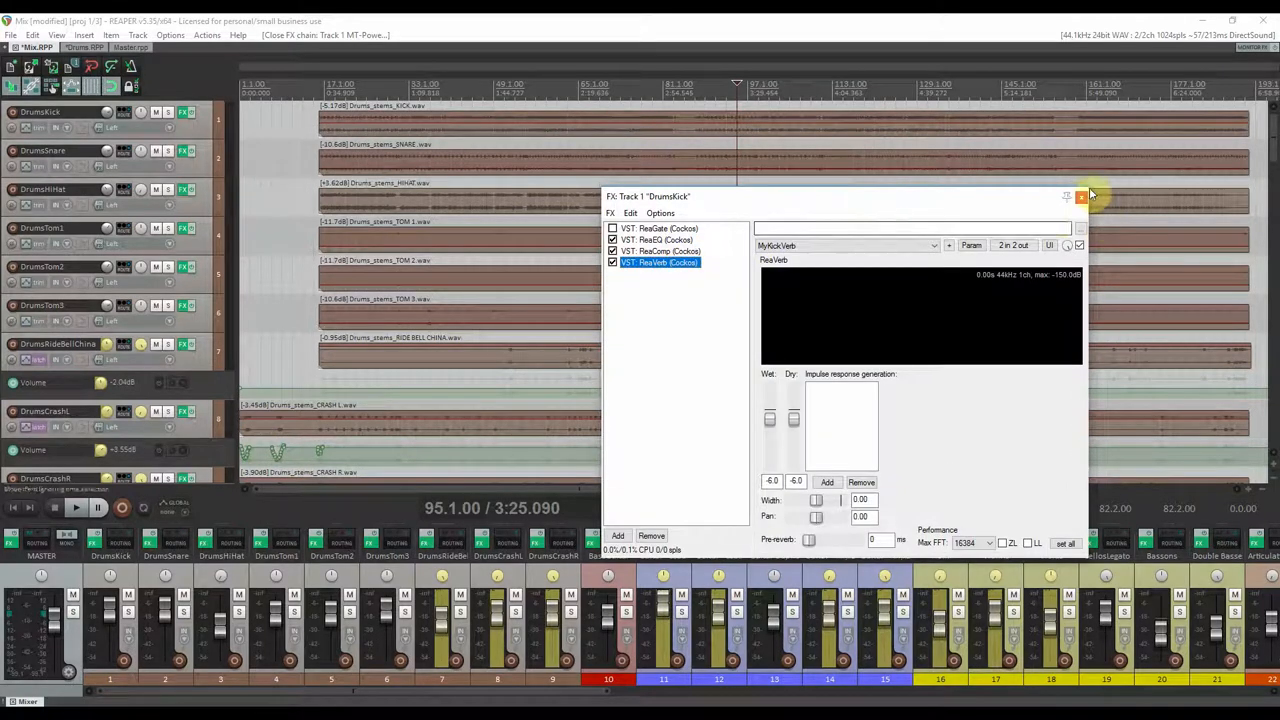
mouse_move(1082, 200)
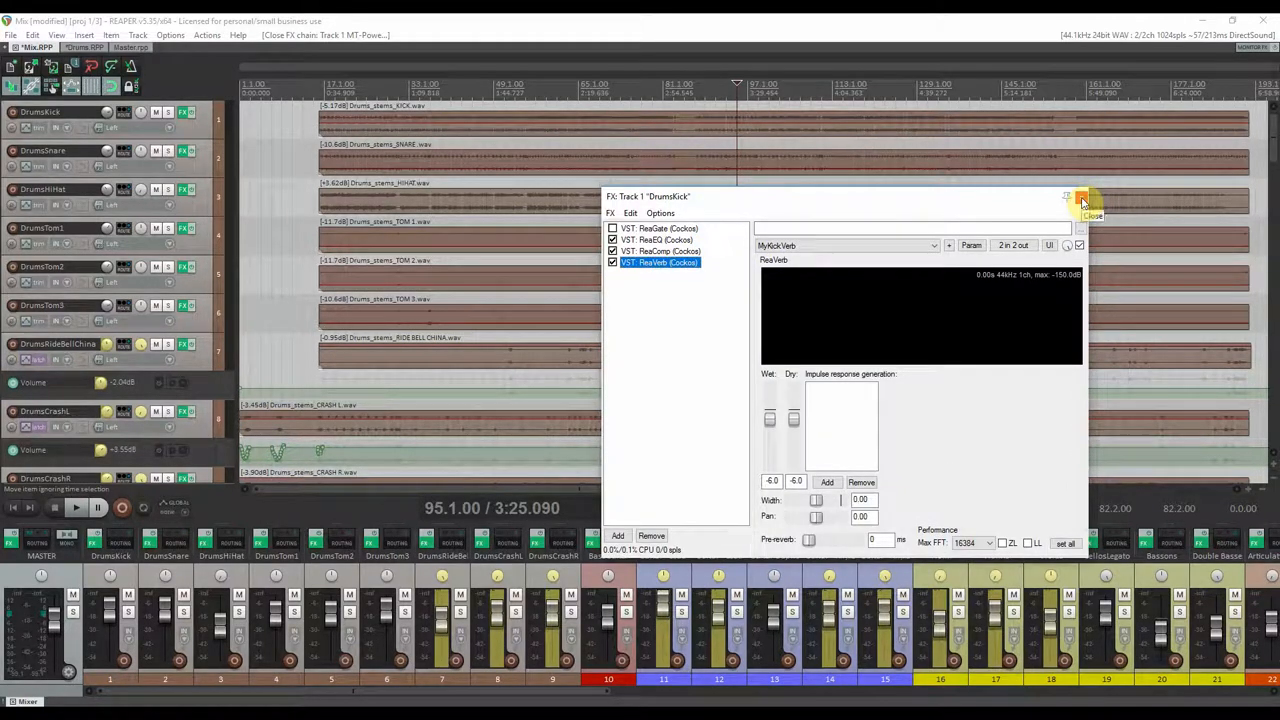
Close the kick and hi-hat FX windows and bring up the DrumsSnare effect chain
left_click(1080, 196)
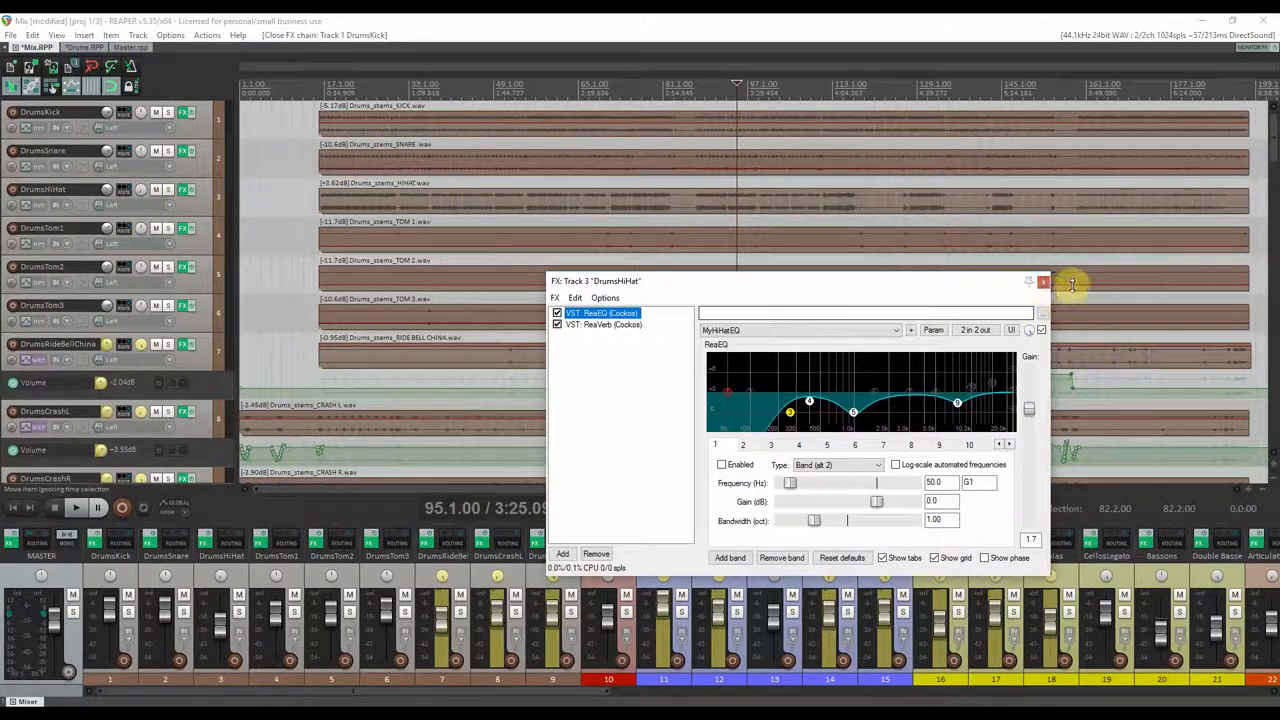
left_click(1044, 280)
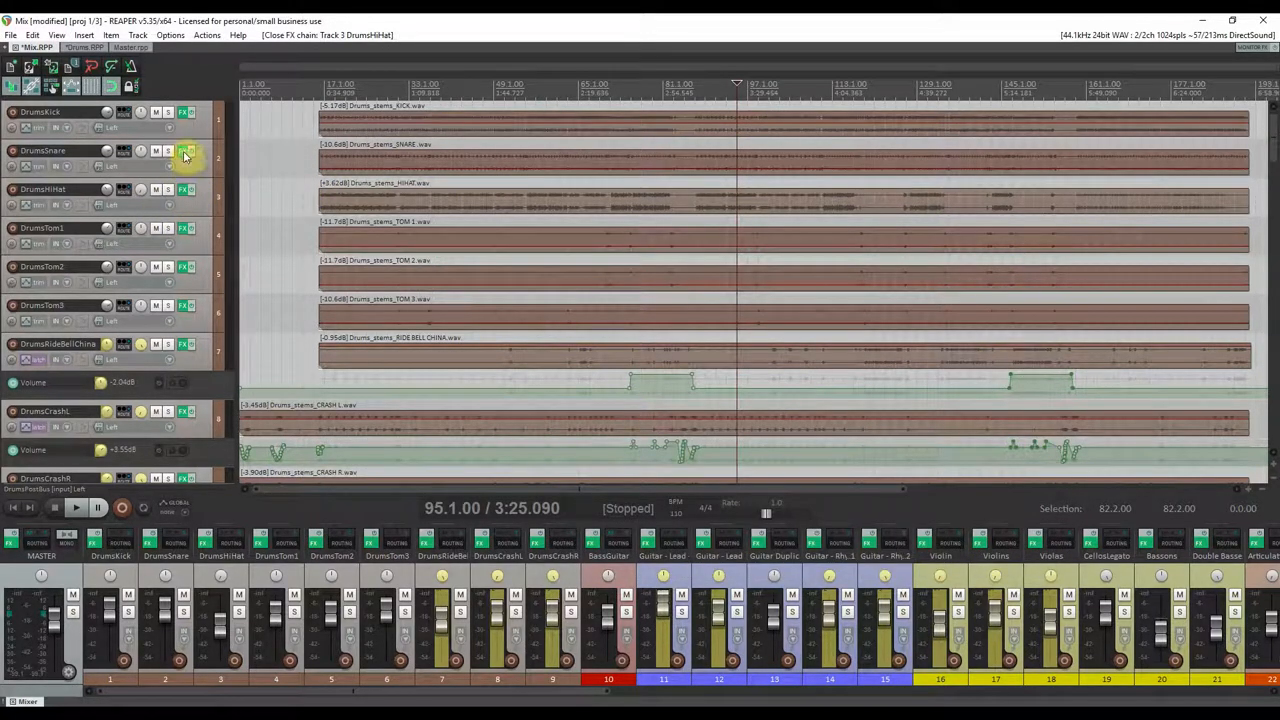
left_click(184, 152)
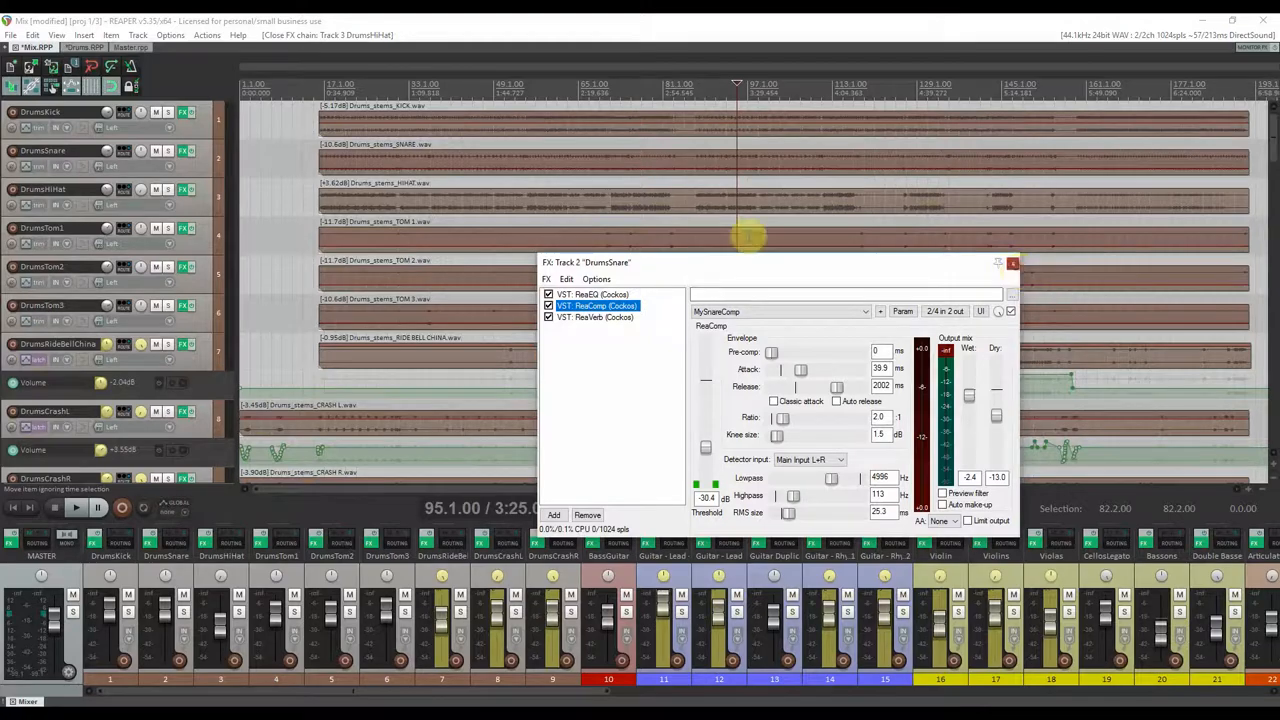